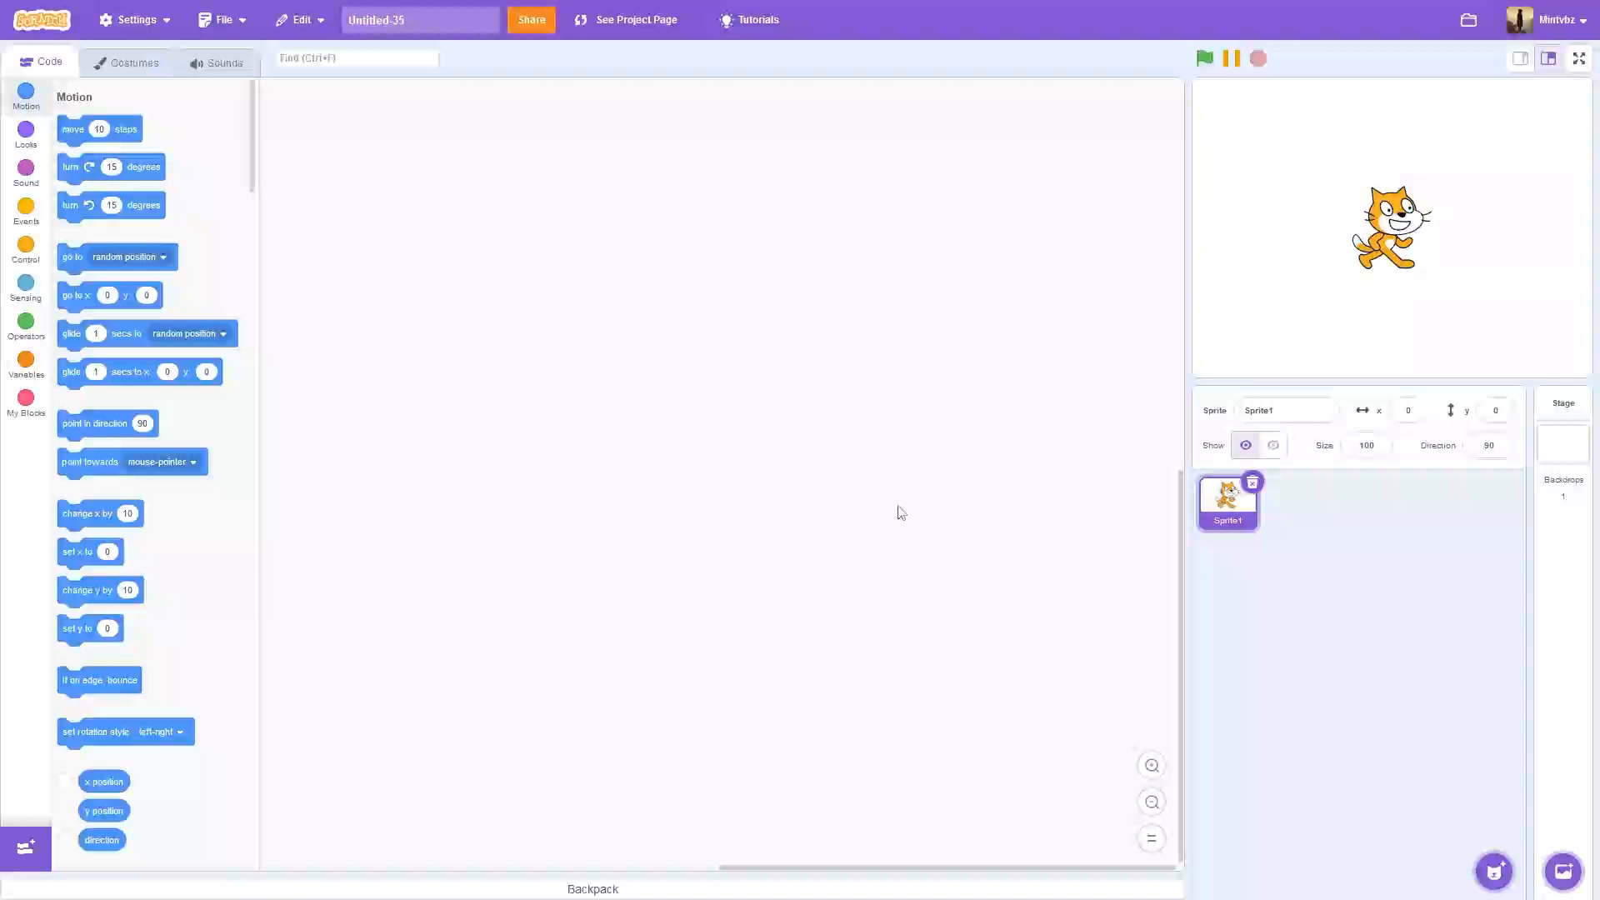
pyautogui.moveTo(1048, 650)
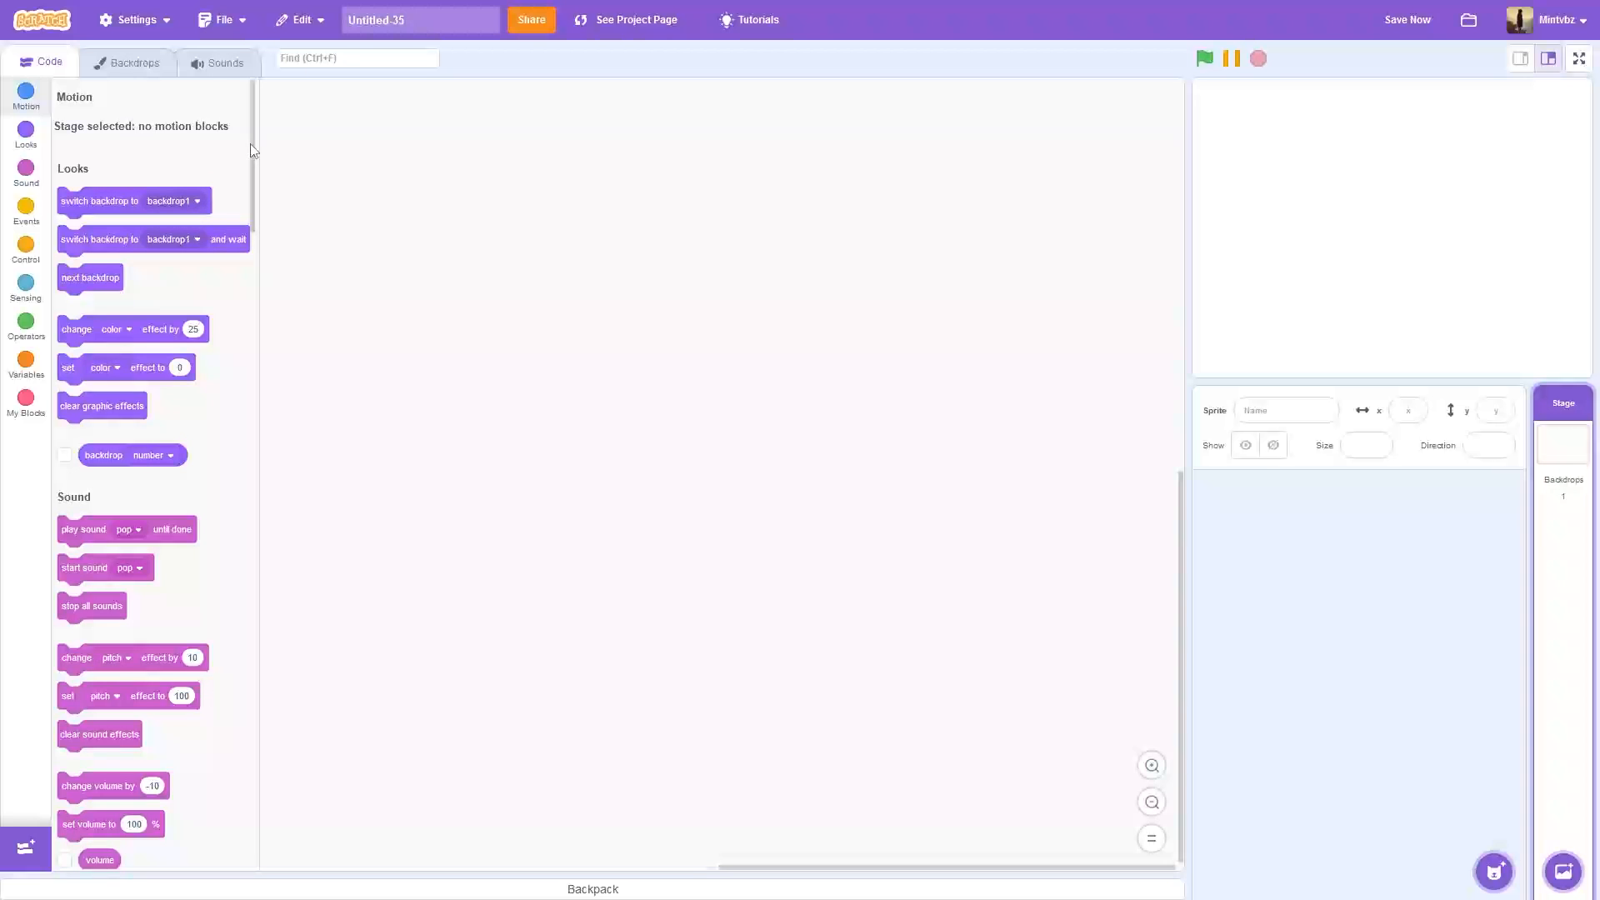
# Step: Rename the stage's blank backdrop to 'Menu' in the Costume field
pyautogui.click(1407, 20)
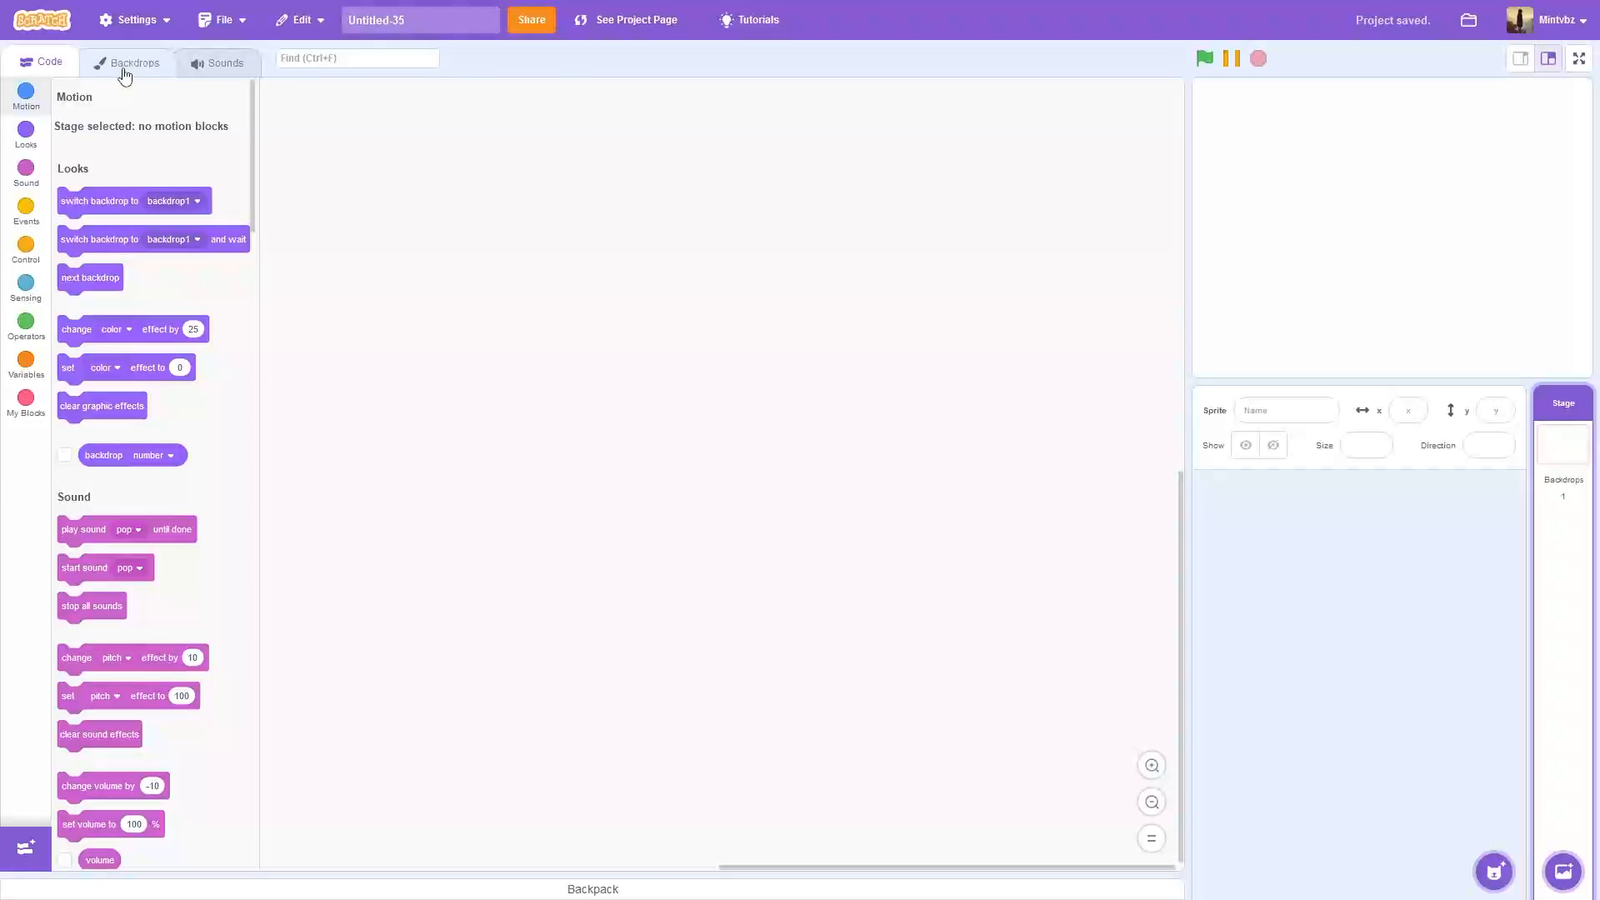
pyautogui.click(134, 62)
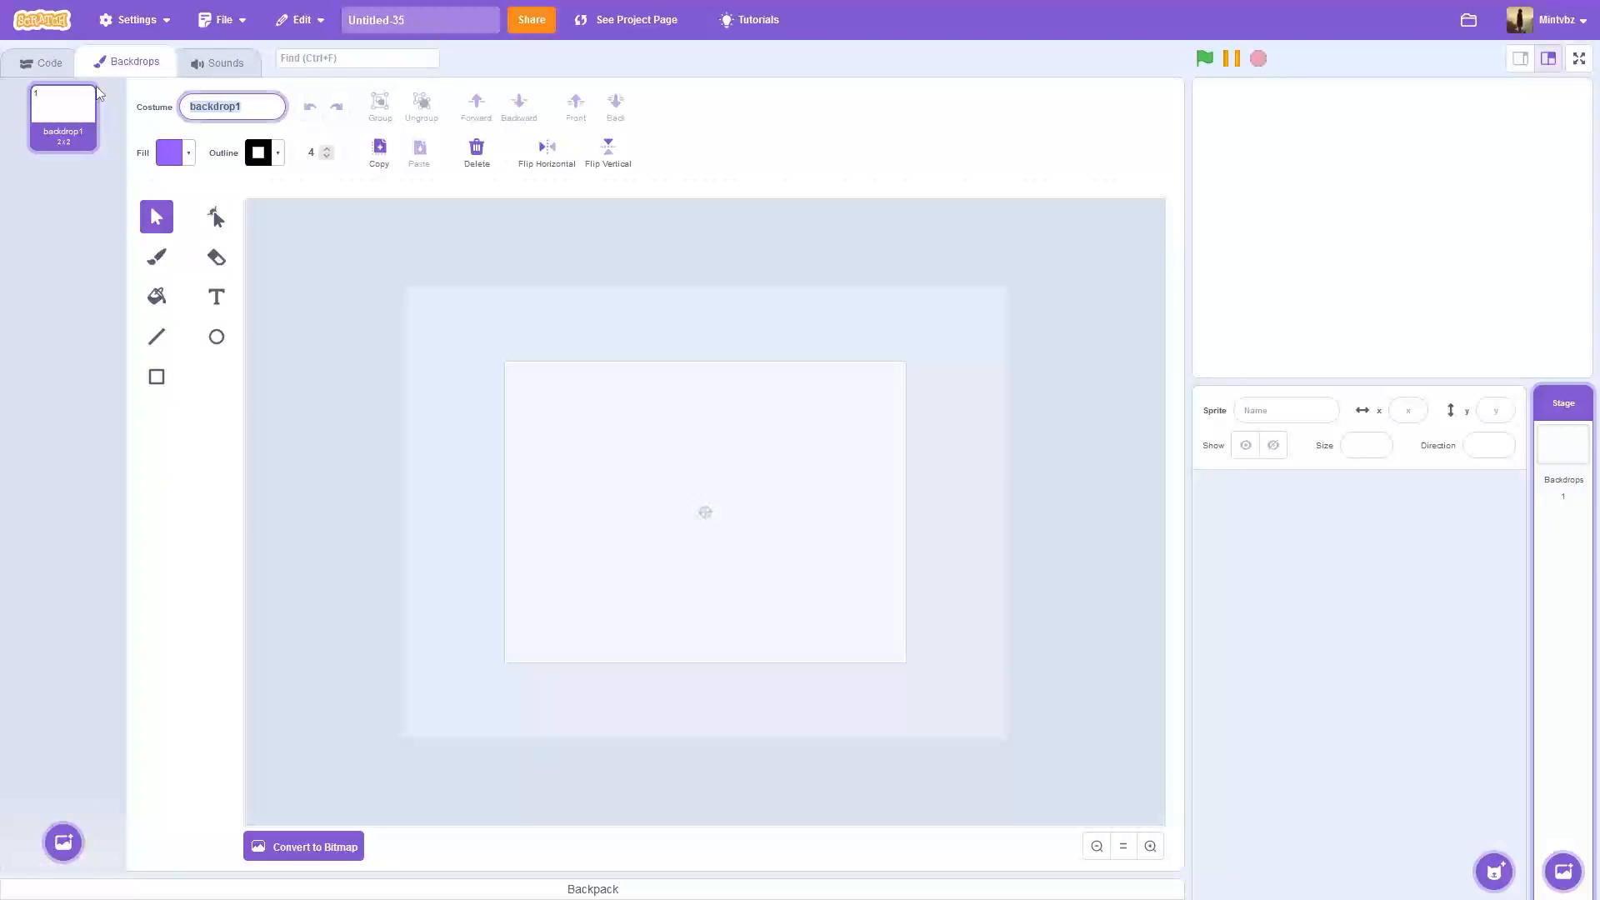
pyautogui.write('Menu')
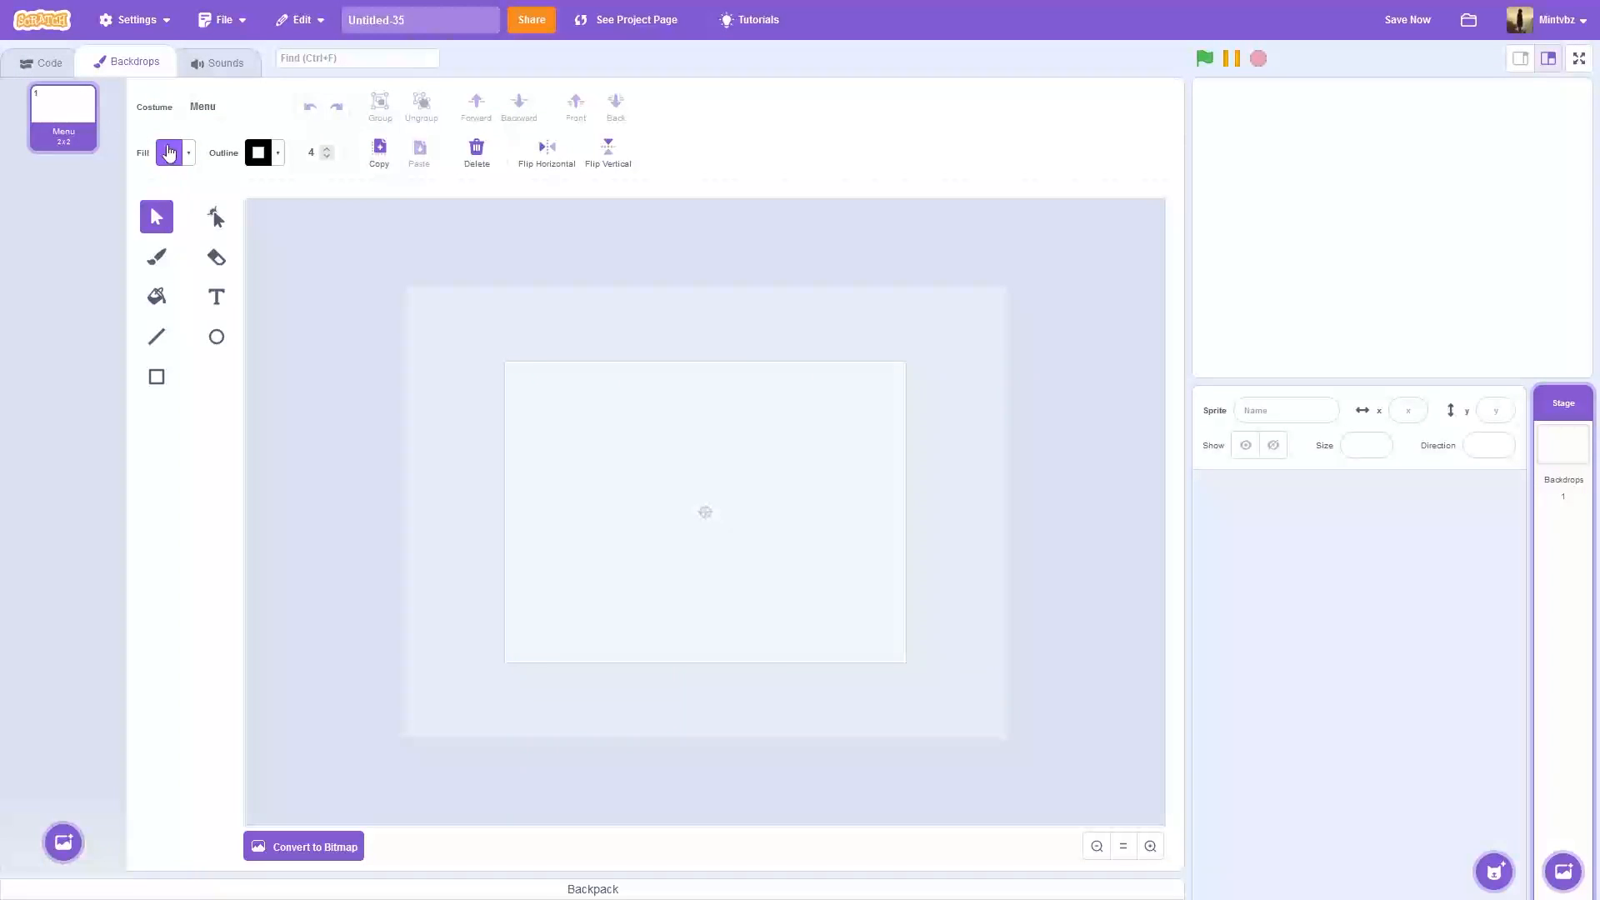
pyautogui.click(49, 62)
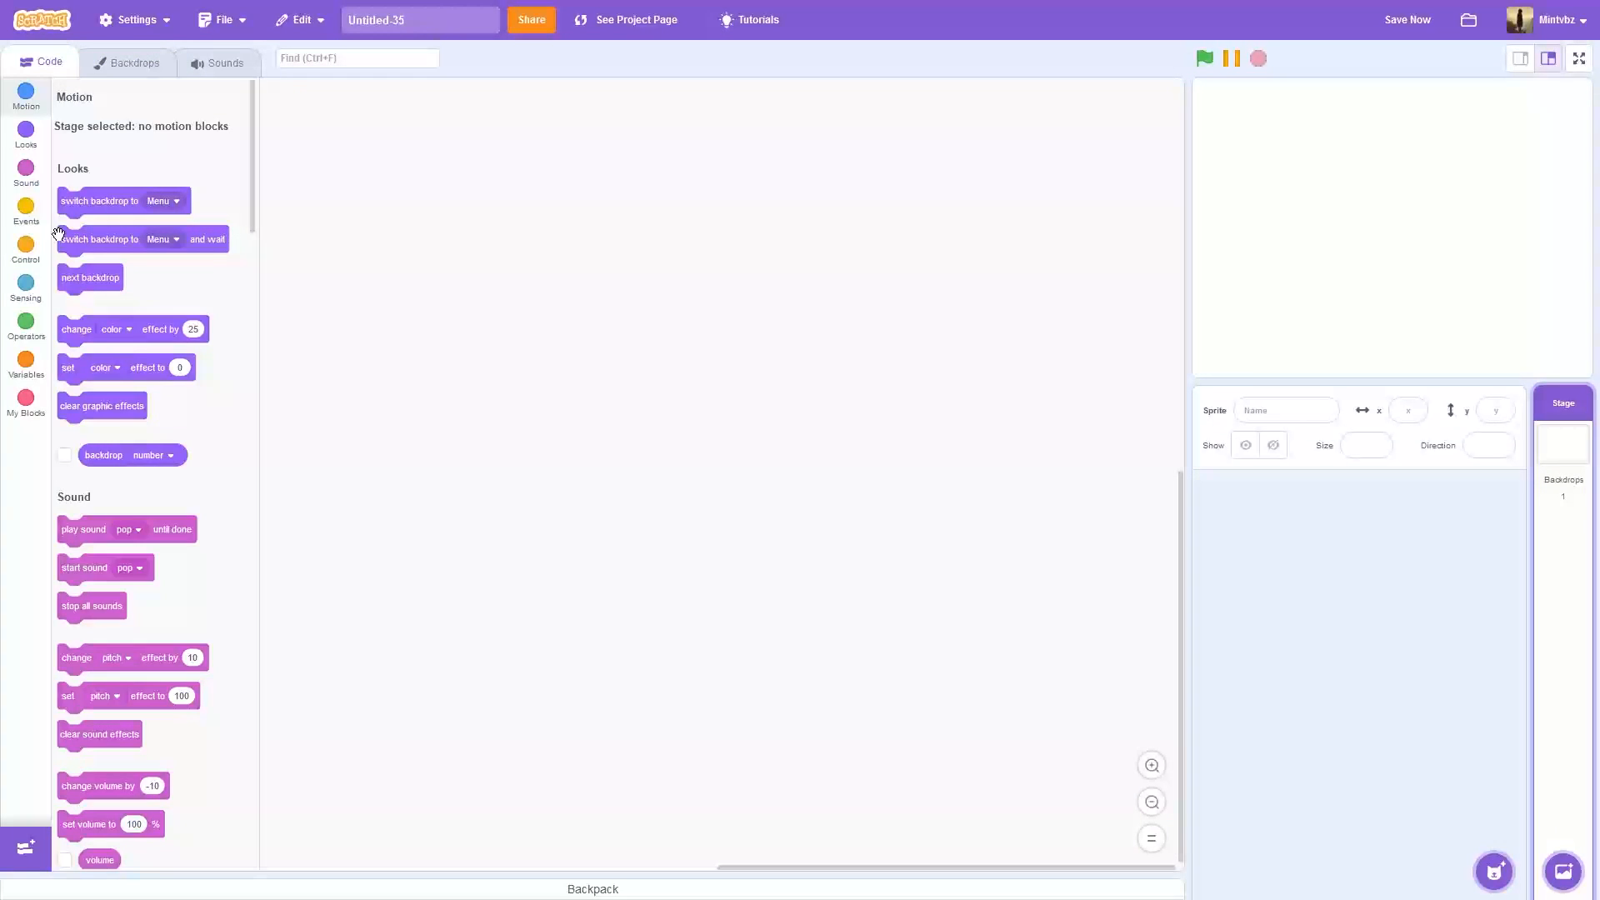
# Step: Give the stage a green-flag script that switches the backdrop to Menu
pyautogui.click(25, 211)
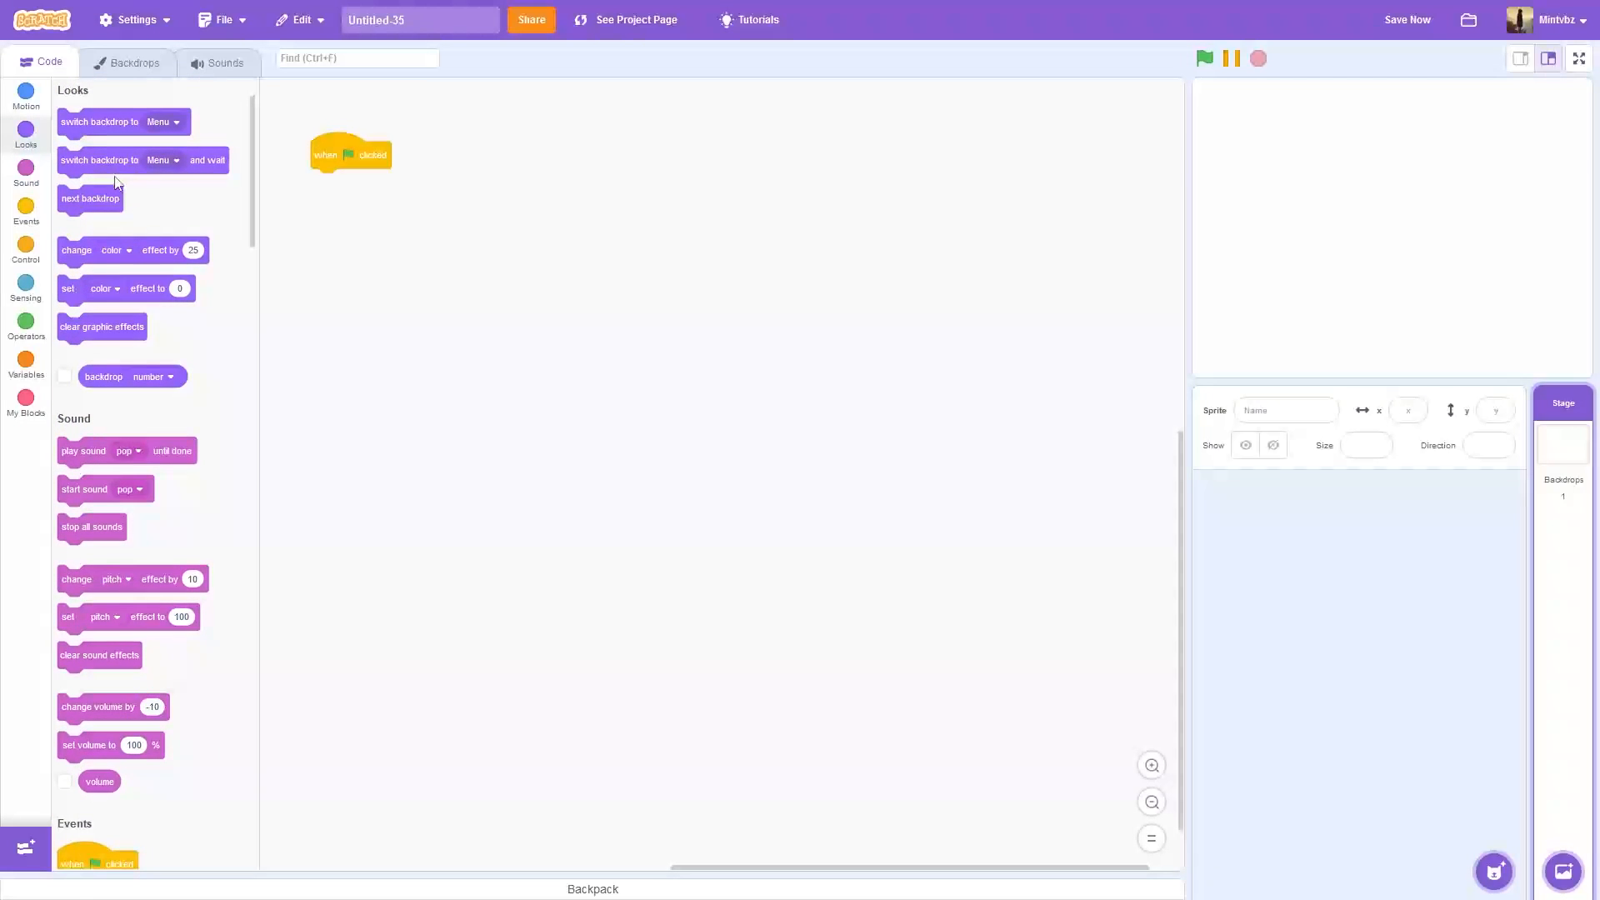
pyautogui.moveTo(99, 122); pyautogui.dragTo(352, 182)
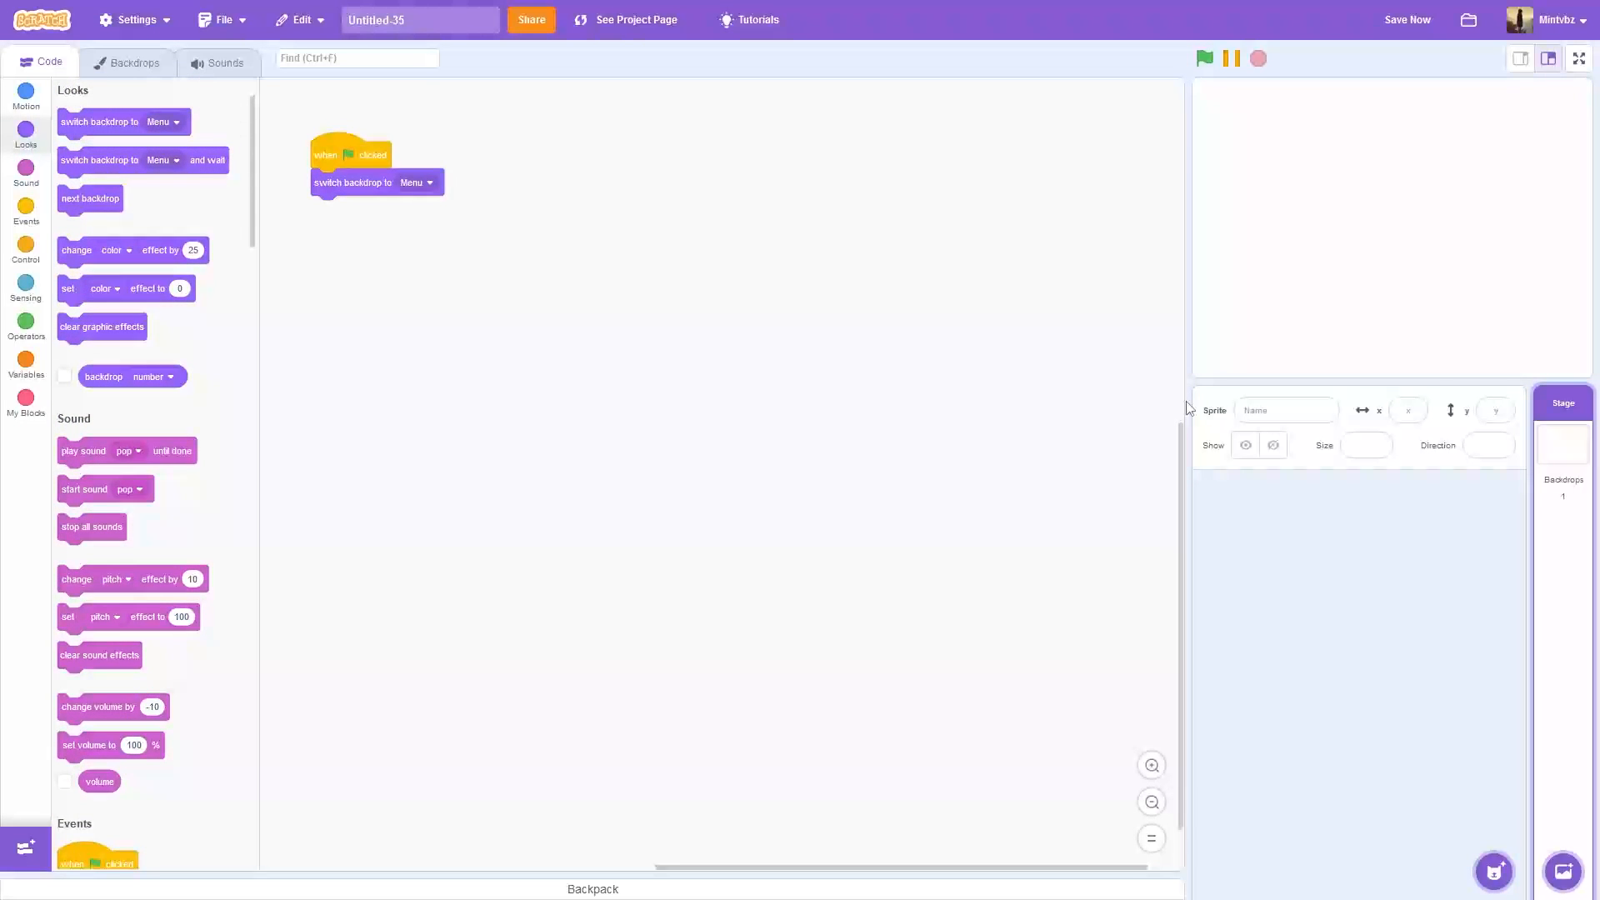
pyautogui.moveTo(1500, 567)
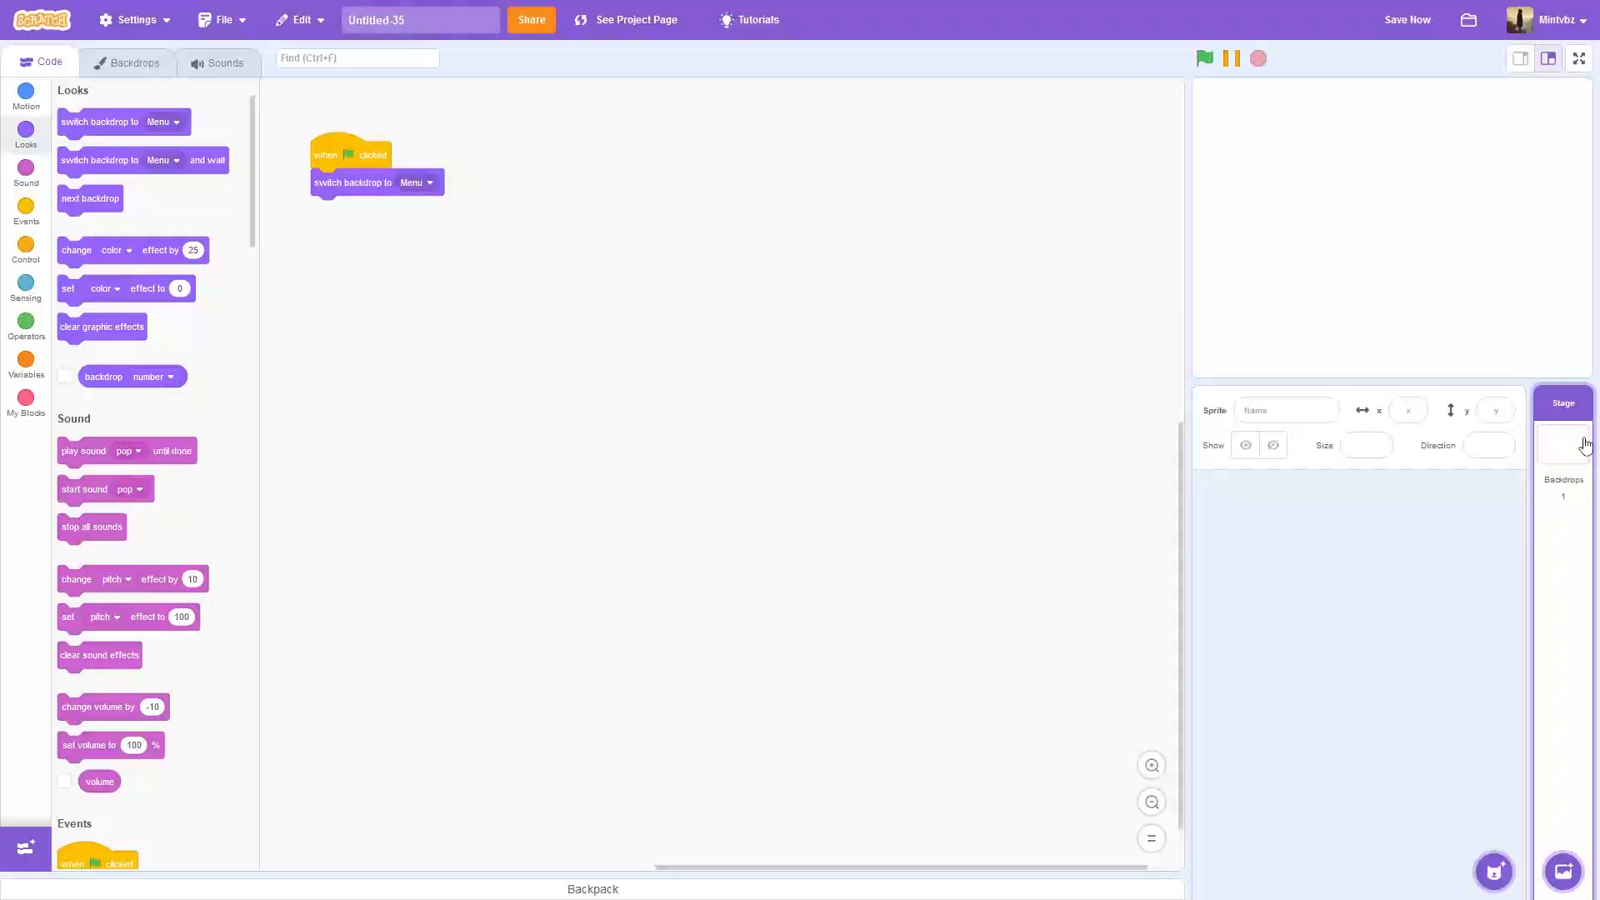
# Step: Cover the Menu backdrop with a dark navy rectangle fill
pyautogui.click(133, 61)
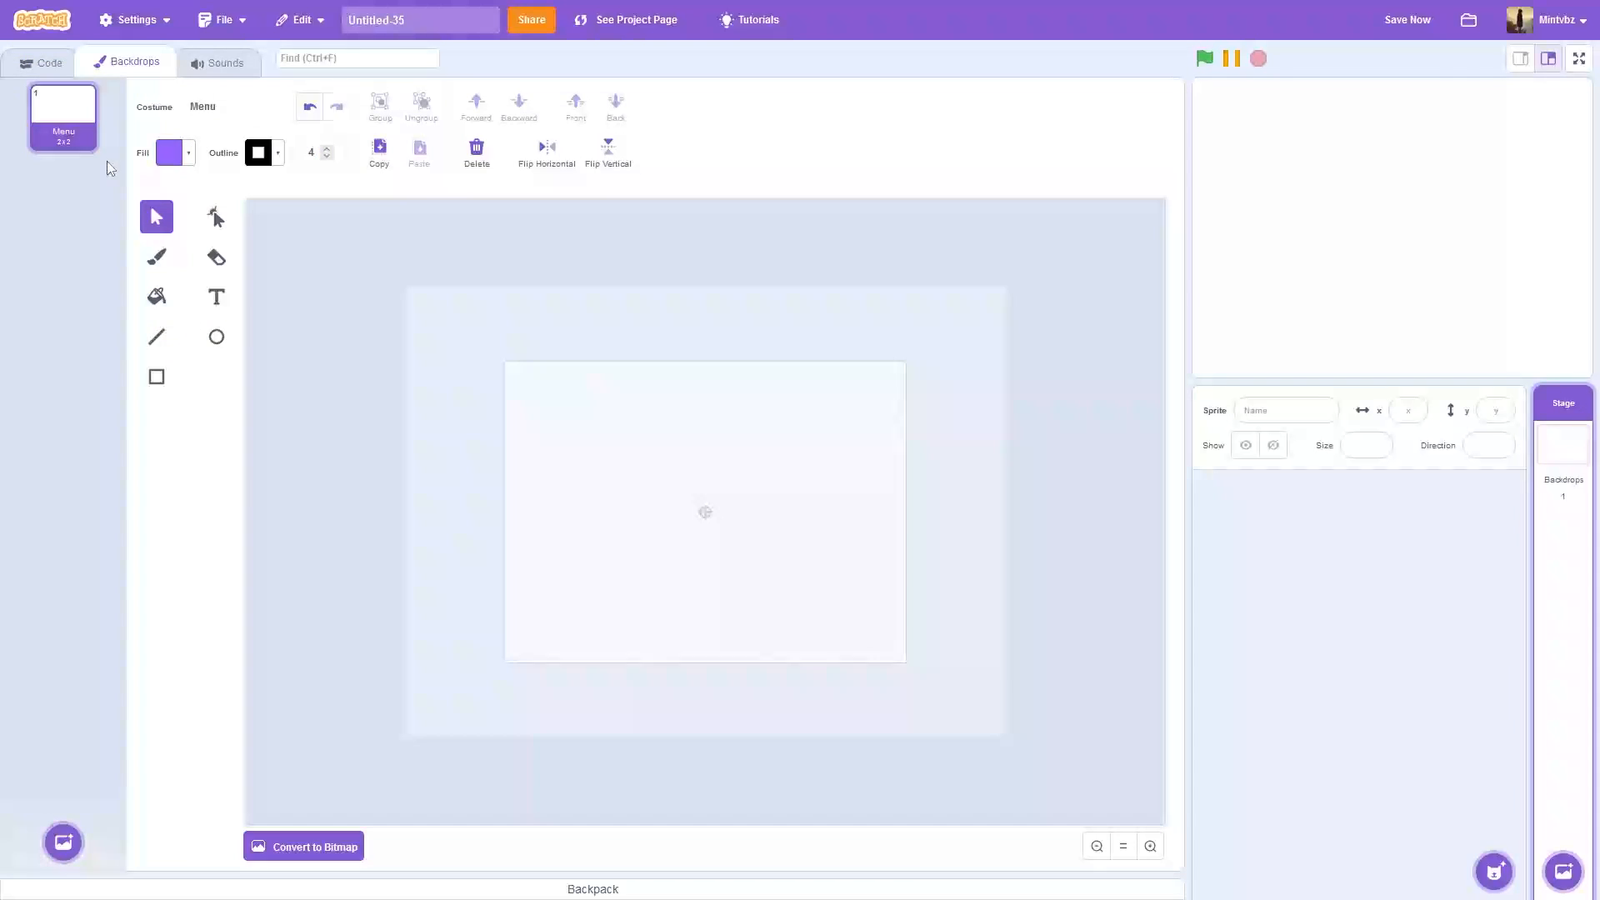
pyautogui.click(156, 377)
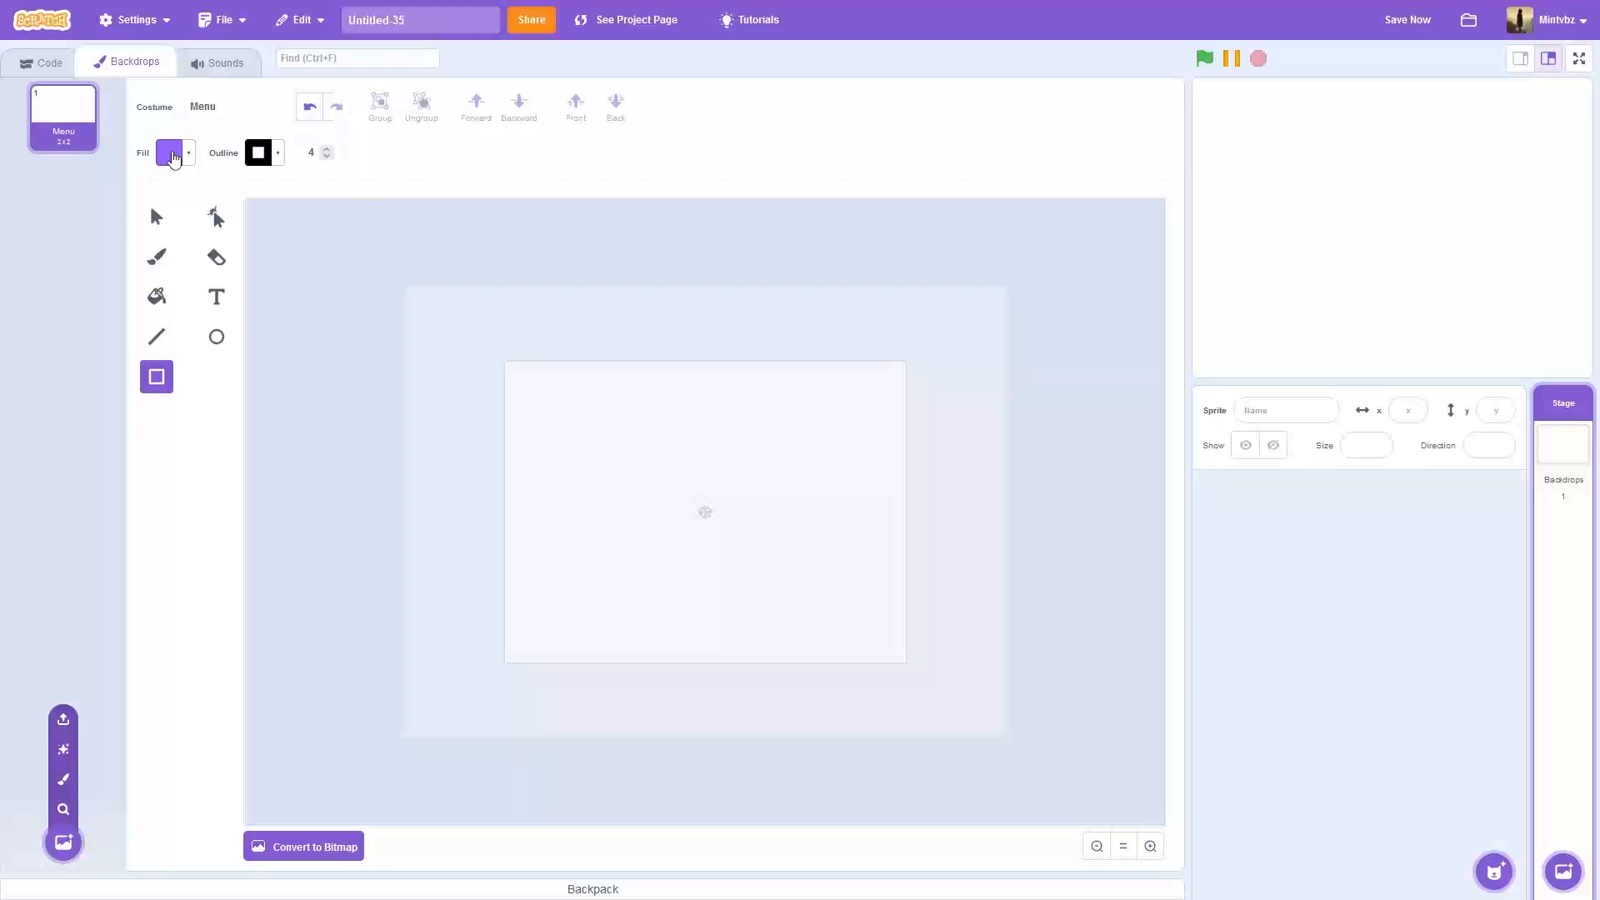
pyautogui.click(170, 154)
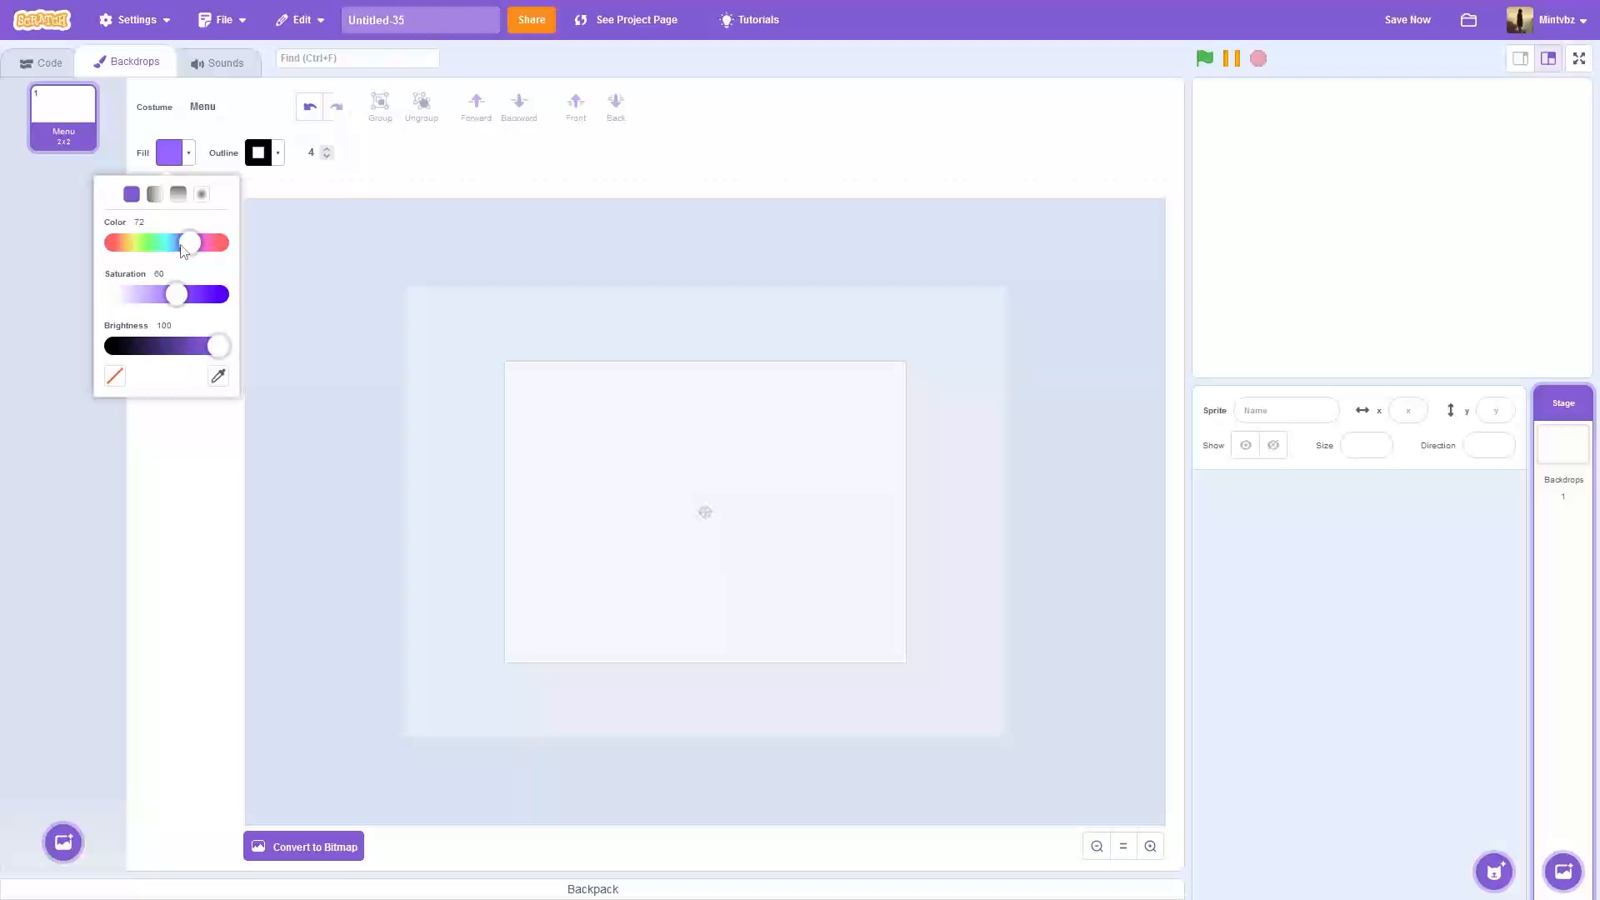
pyautogui.moveTo(219, 345); pyautogui.dragTo(135, 345)
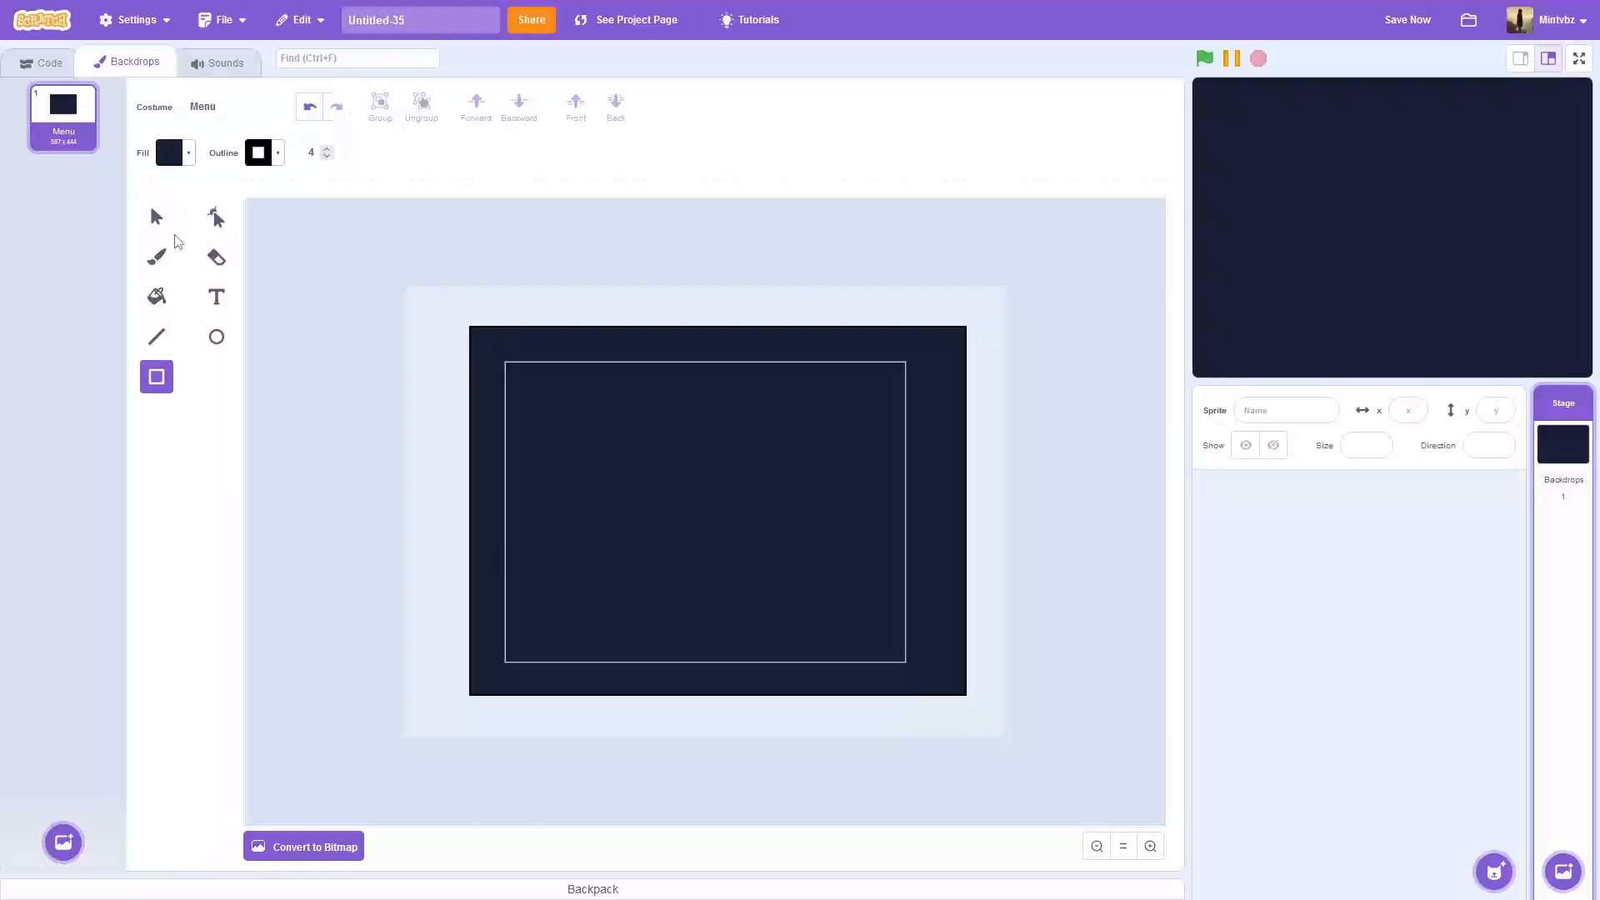
# Step: Write the light-blue title 'My awesome game' near the backdrop's top
pyautogui.click(215, 297)
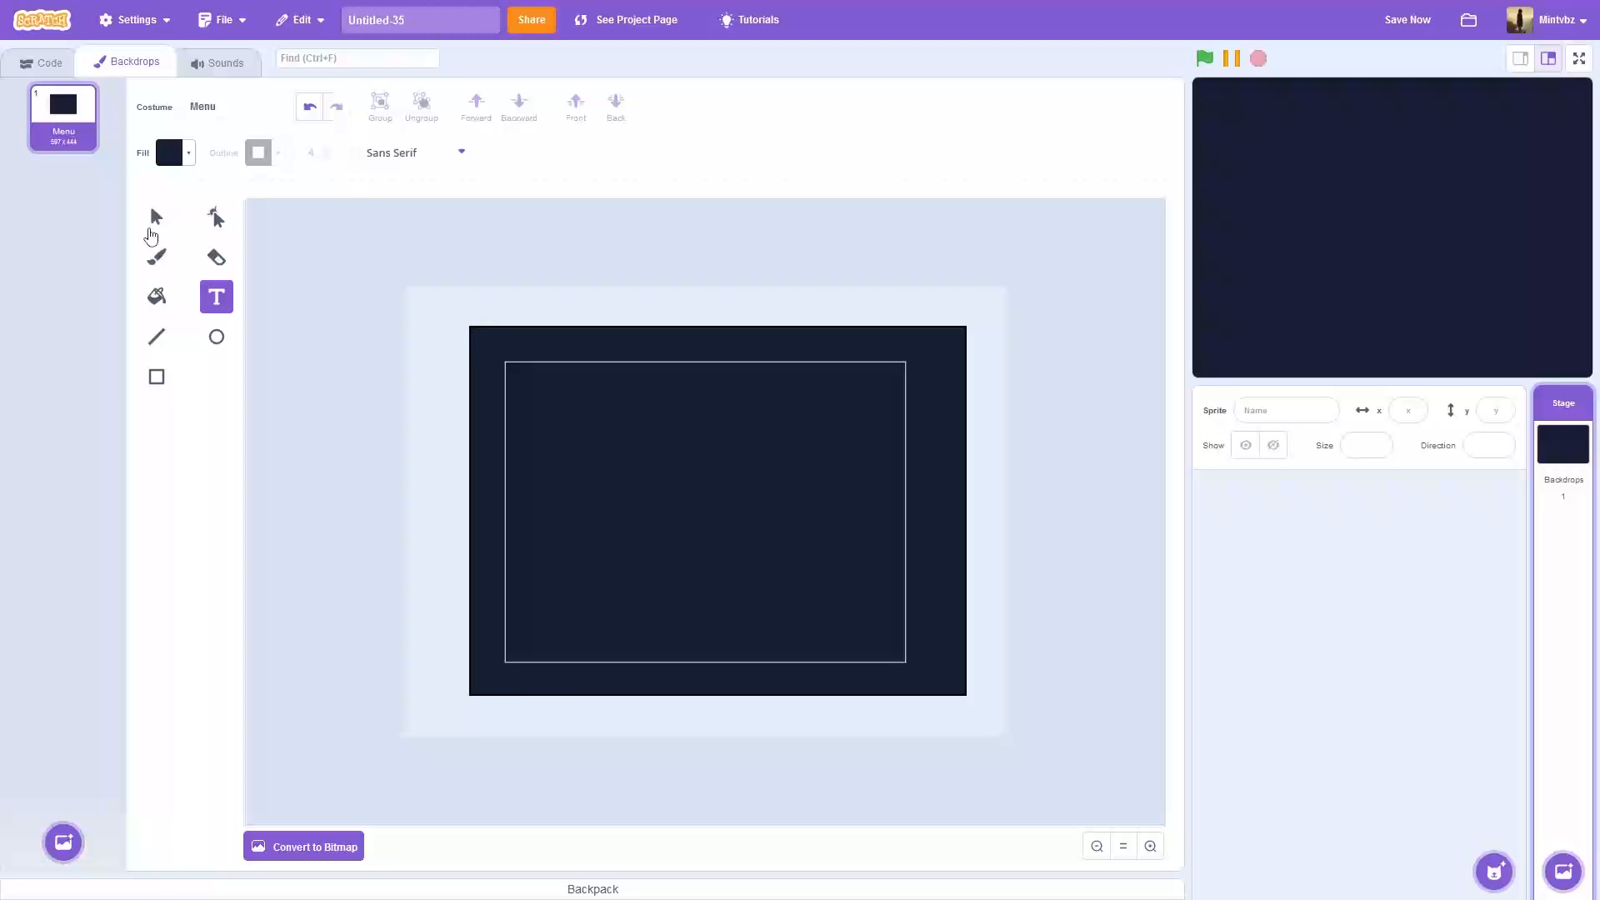
pyautogui.click(170, 153)
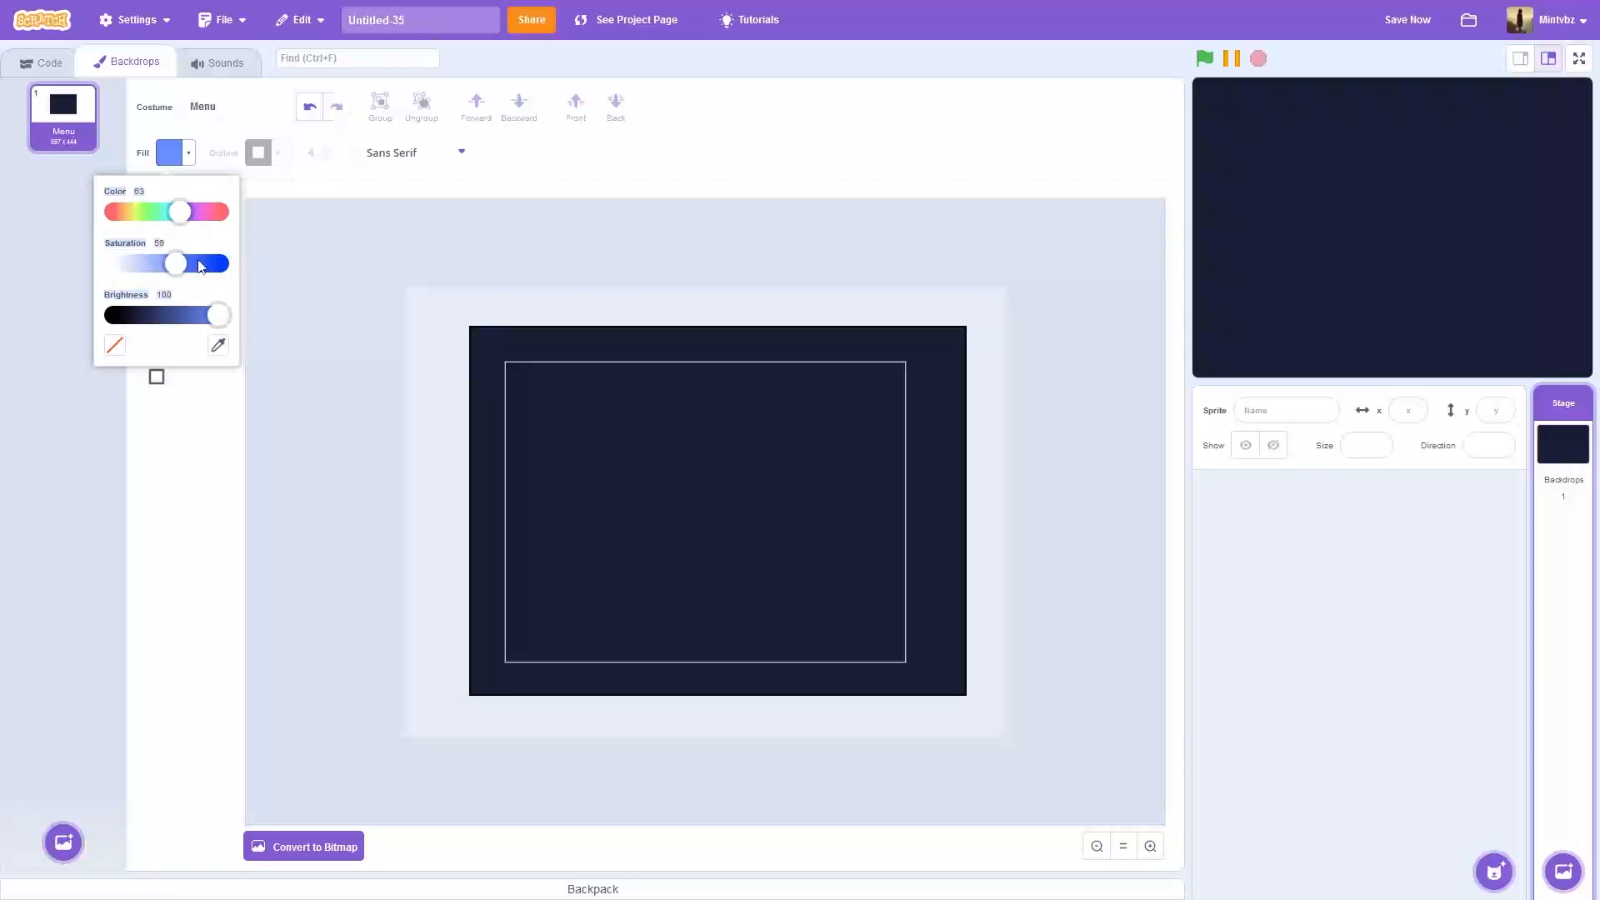
pyautogui.click(622, 403)
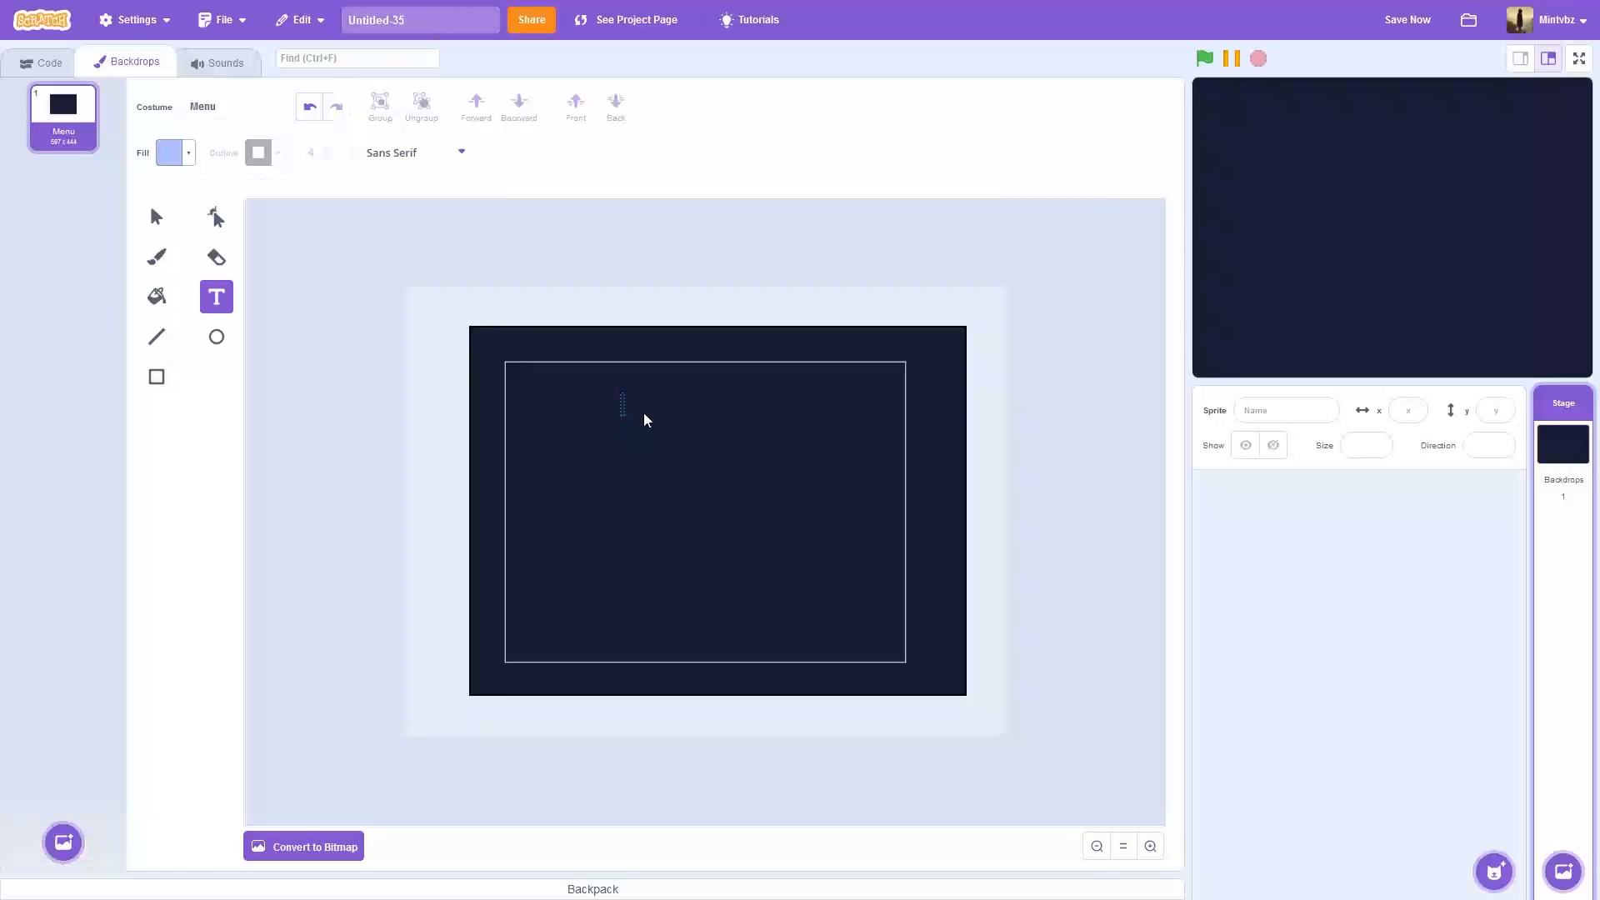
pyautogui.write('My as')
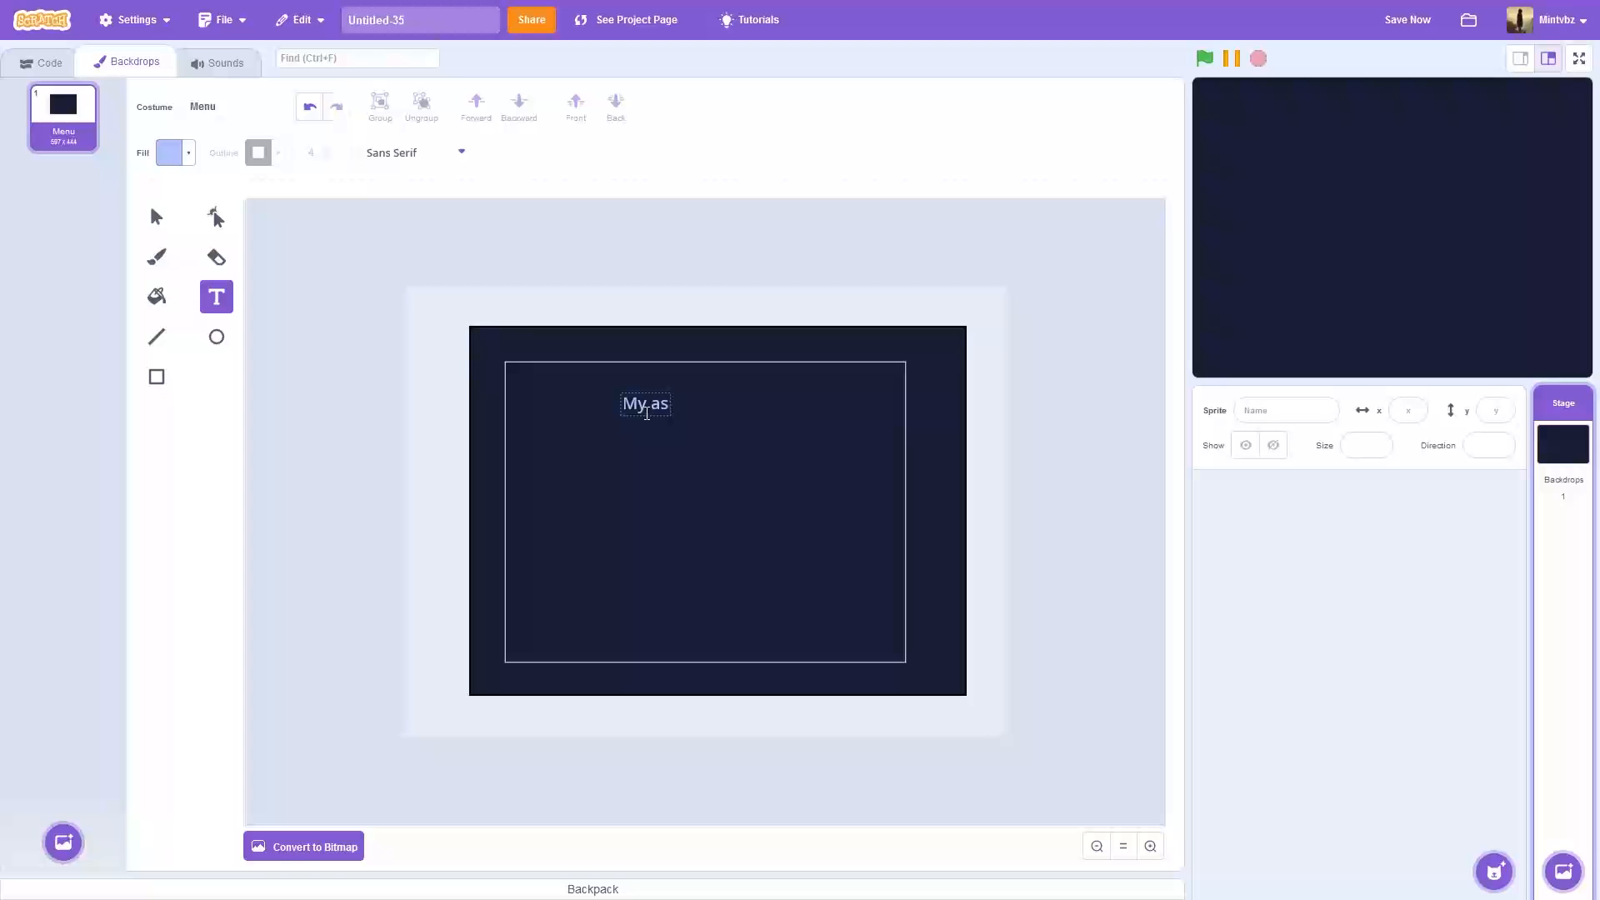
pyautogui.write('awesome game')
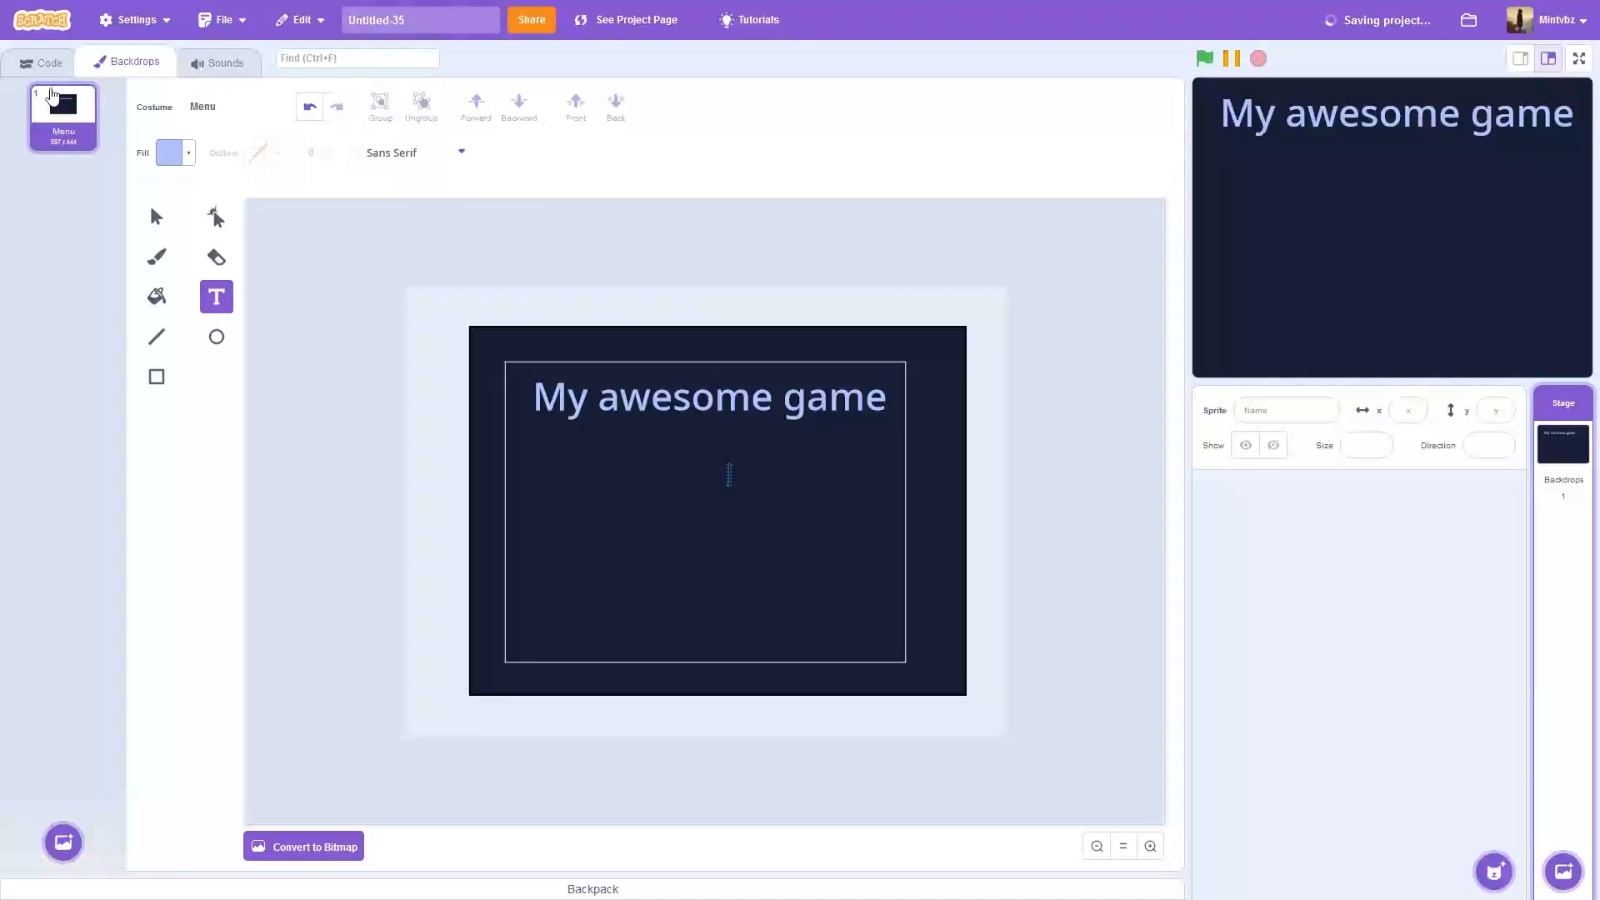
pyautogui.moveTo(120, 133)
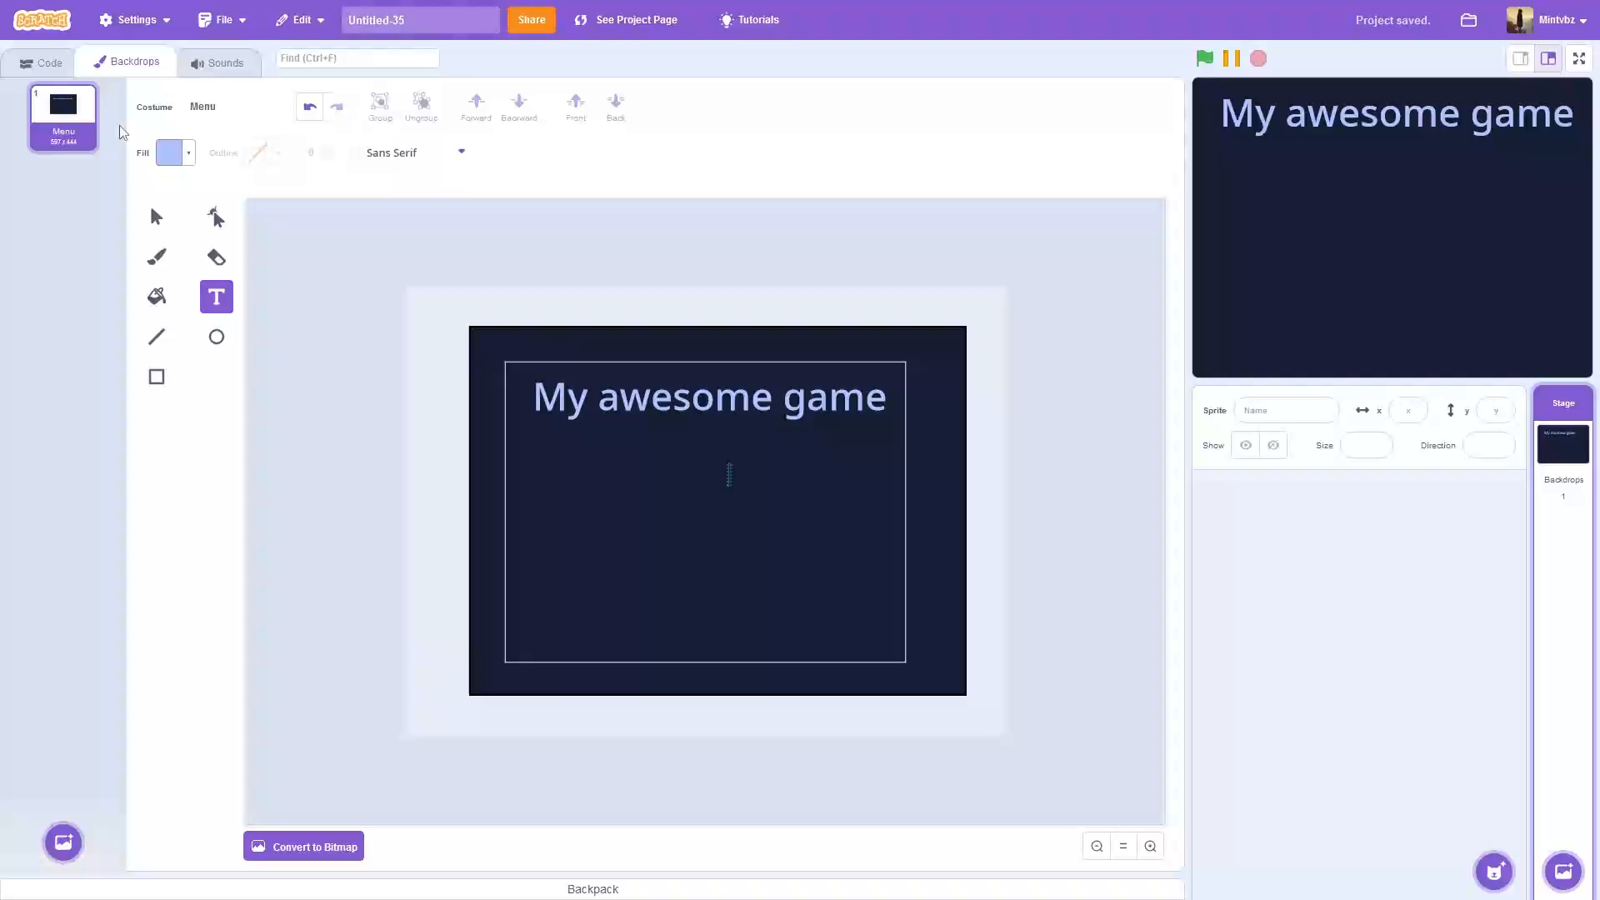
# Step: Paint a new blank sprite for the Play button and dismiss the stray context menu
pyautogui.click(48, 62)
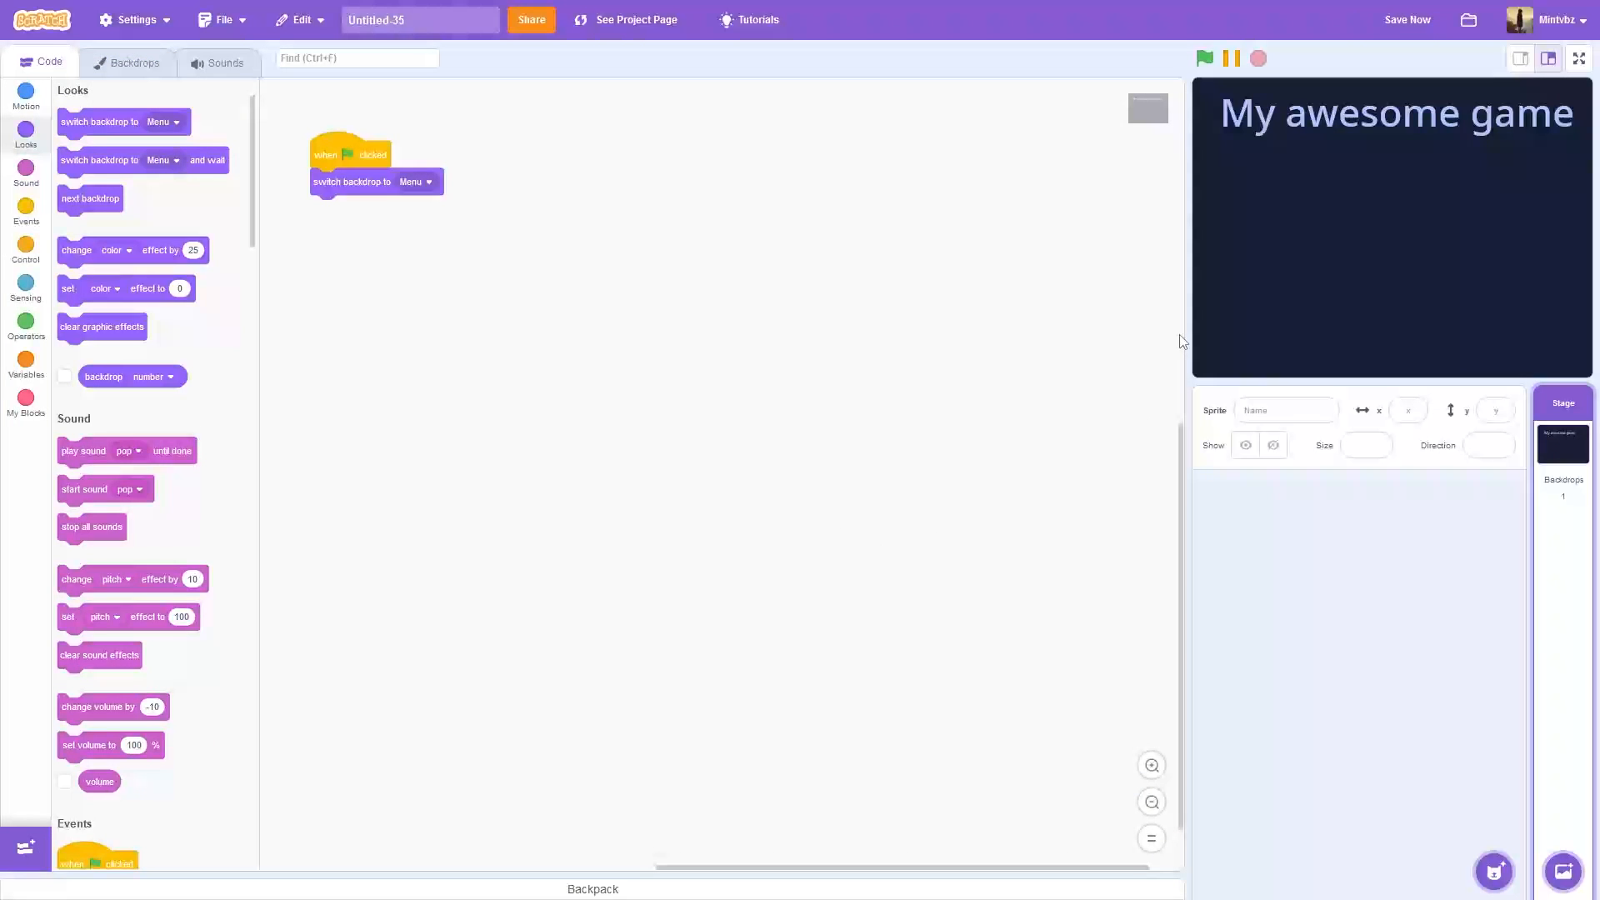
pyautogui.moveTo(1508, 764)
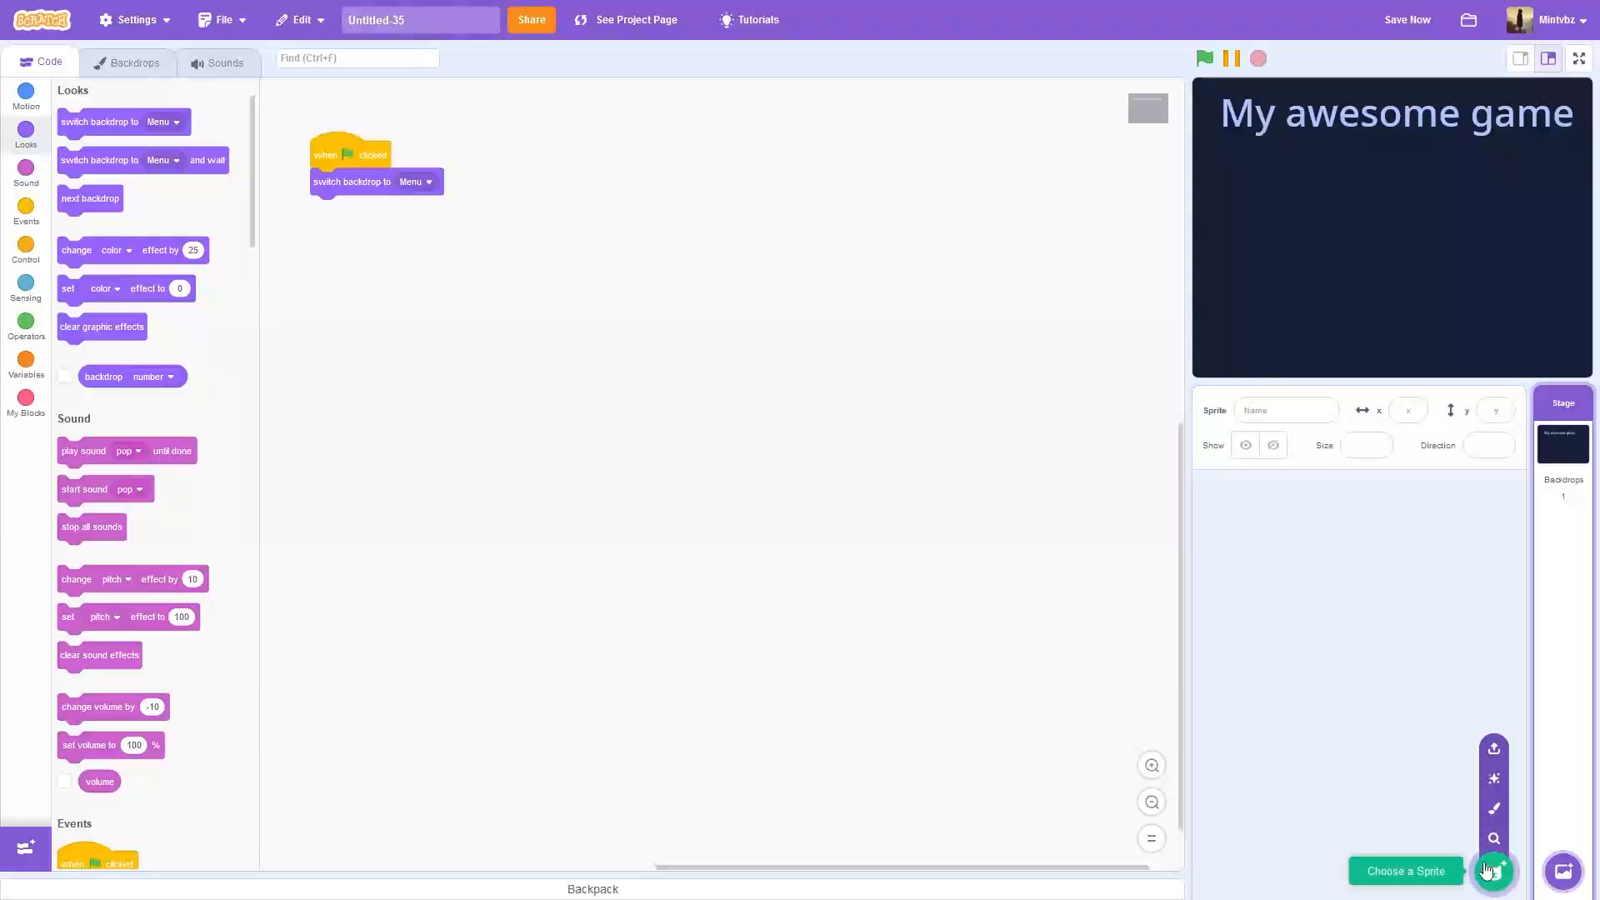
pyautogui.moveTo(1494, 809)
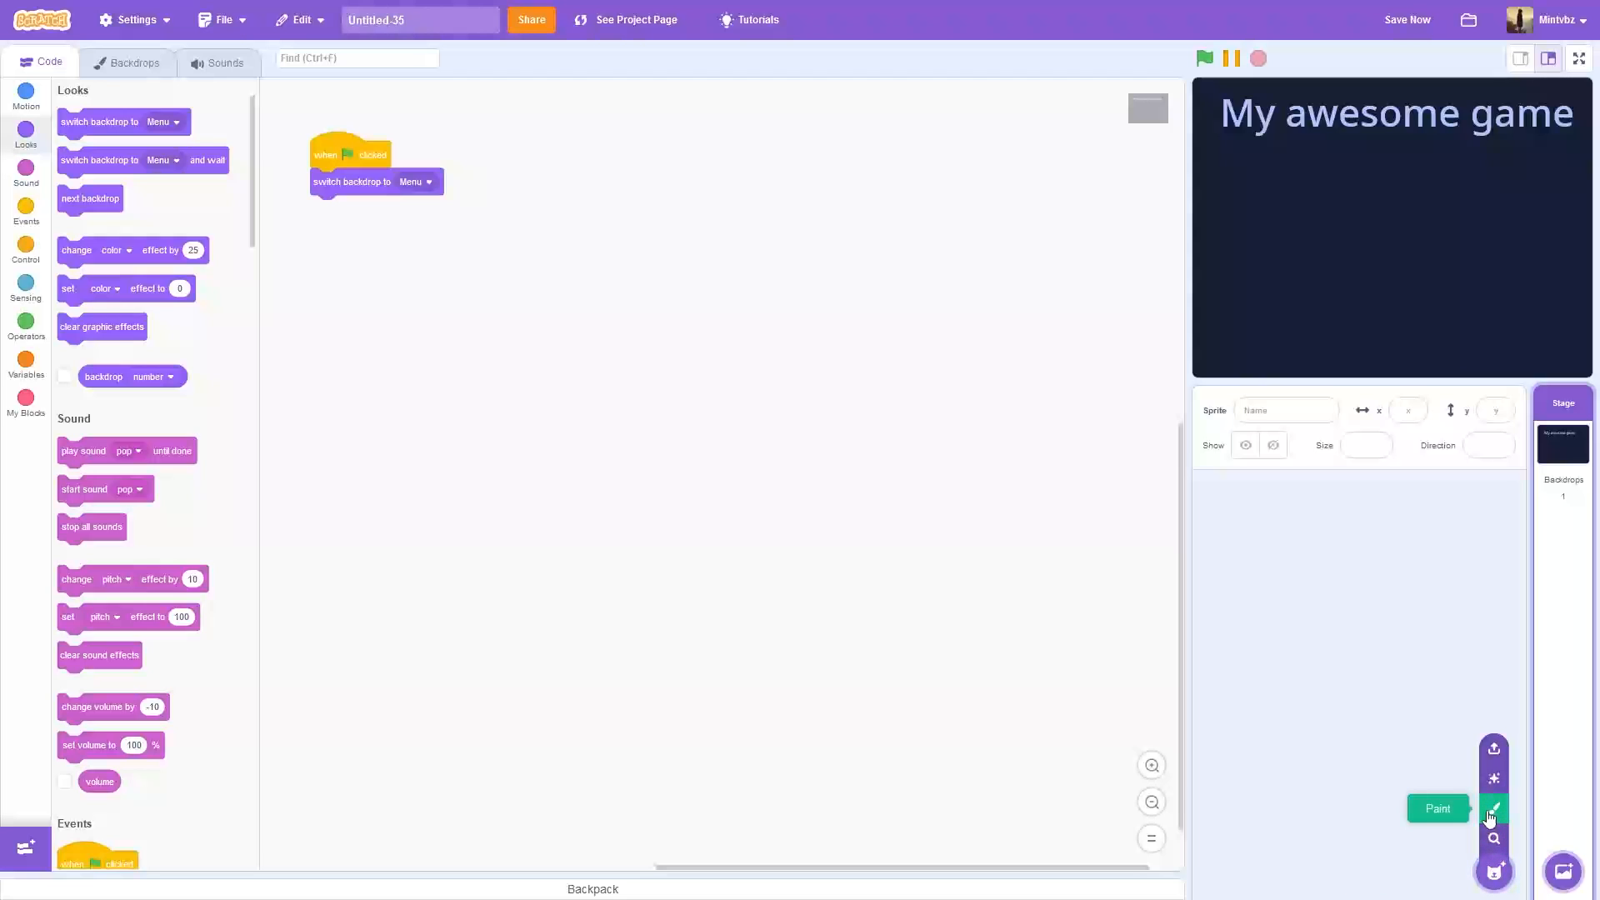
pyautogui.click(1492, 808)
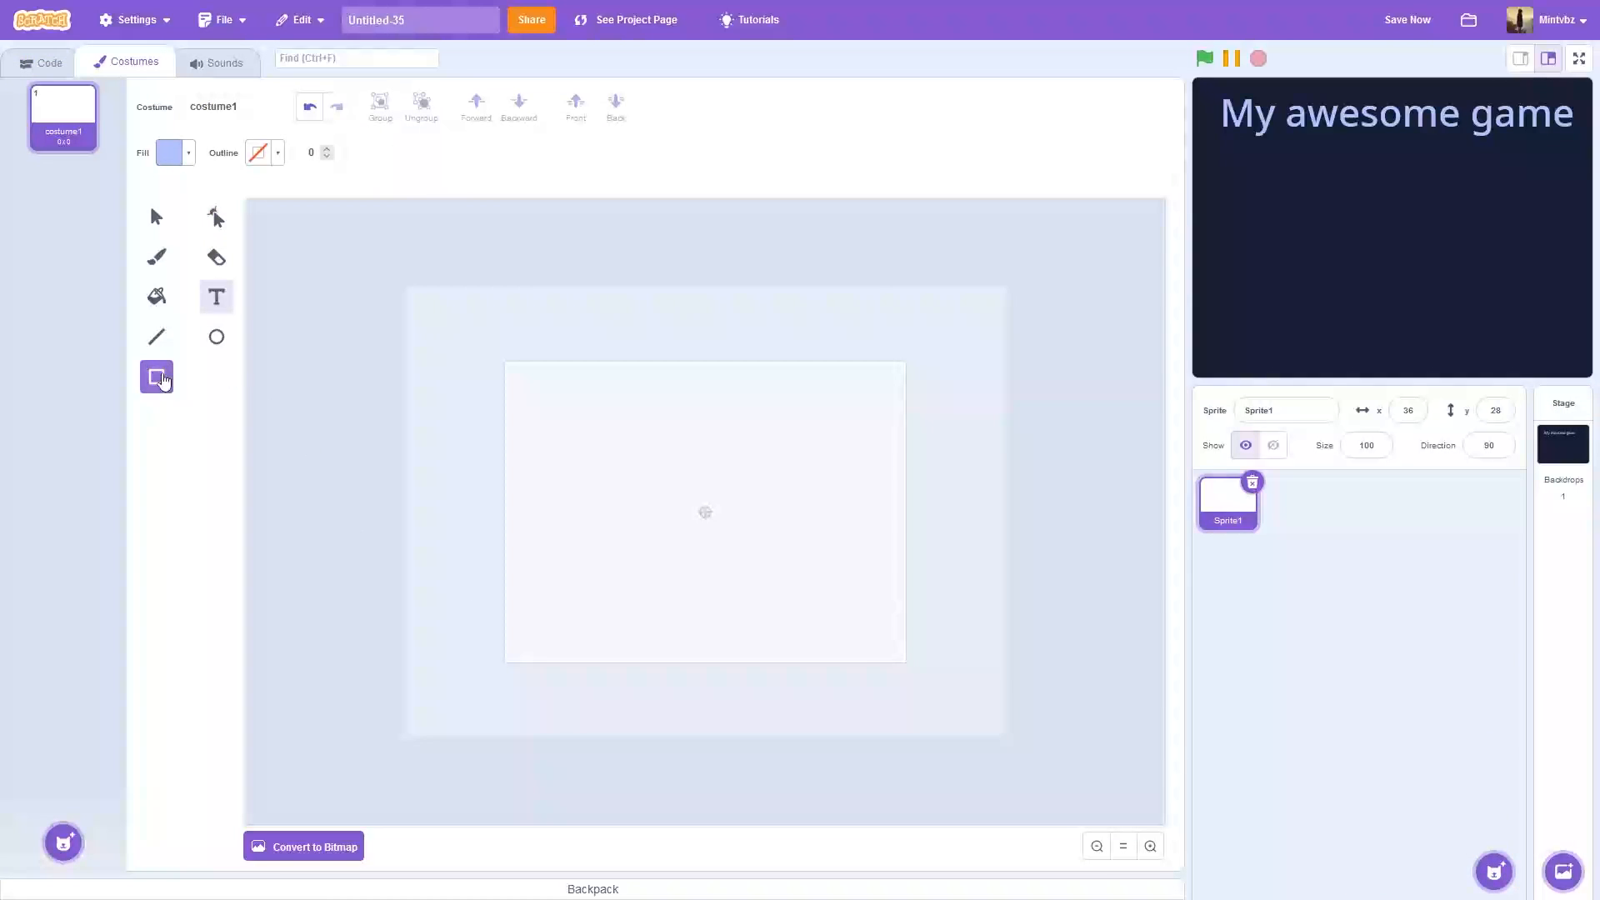
pyautogui.moveTo(156, 376)
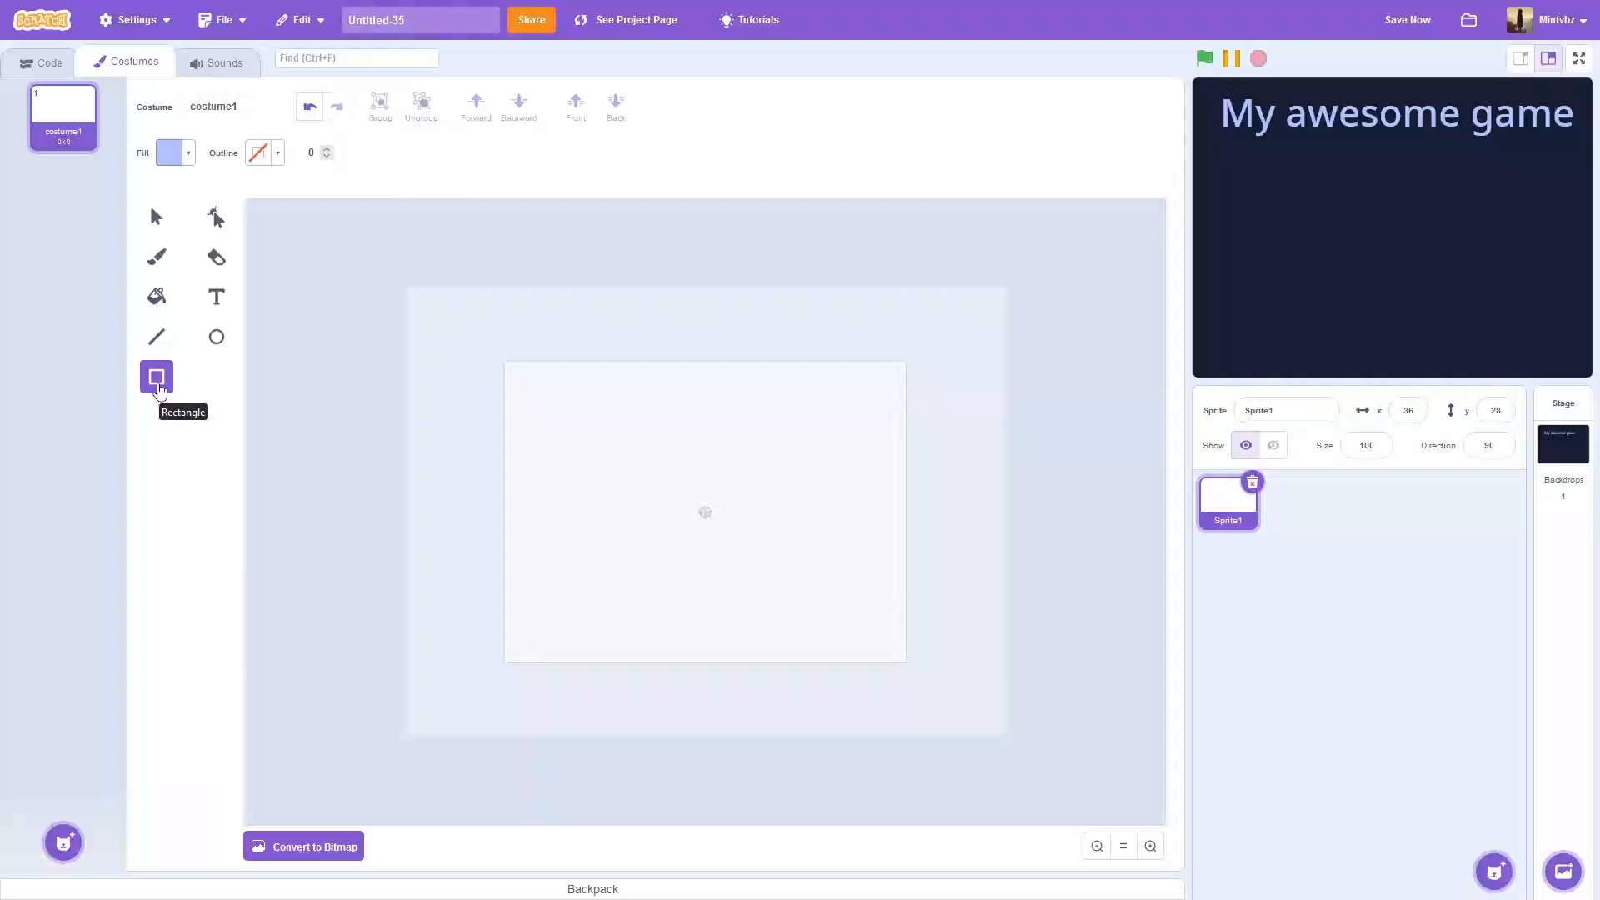
pyautogui.moveTo(253, 238)
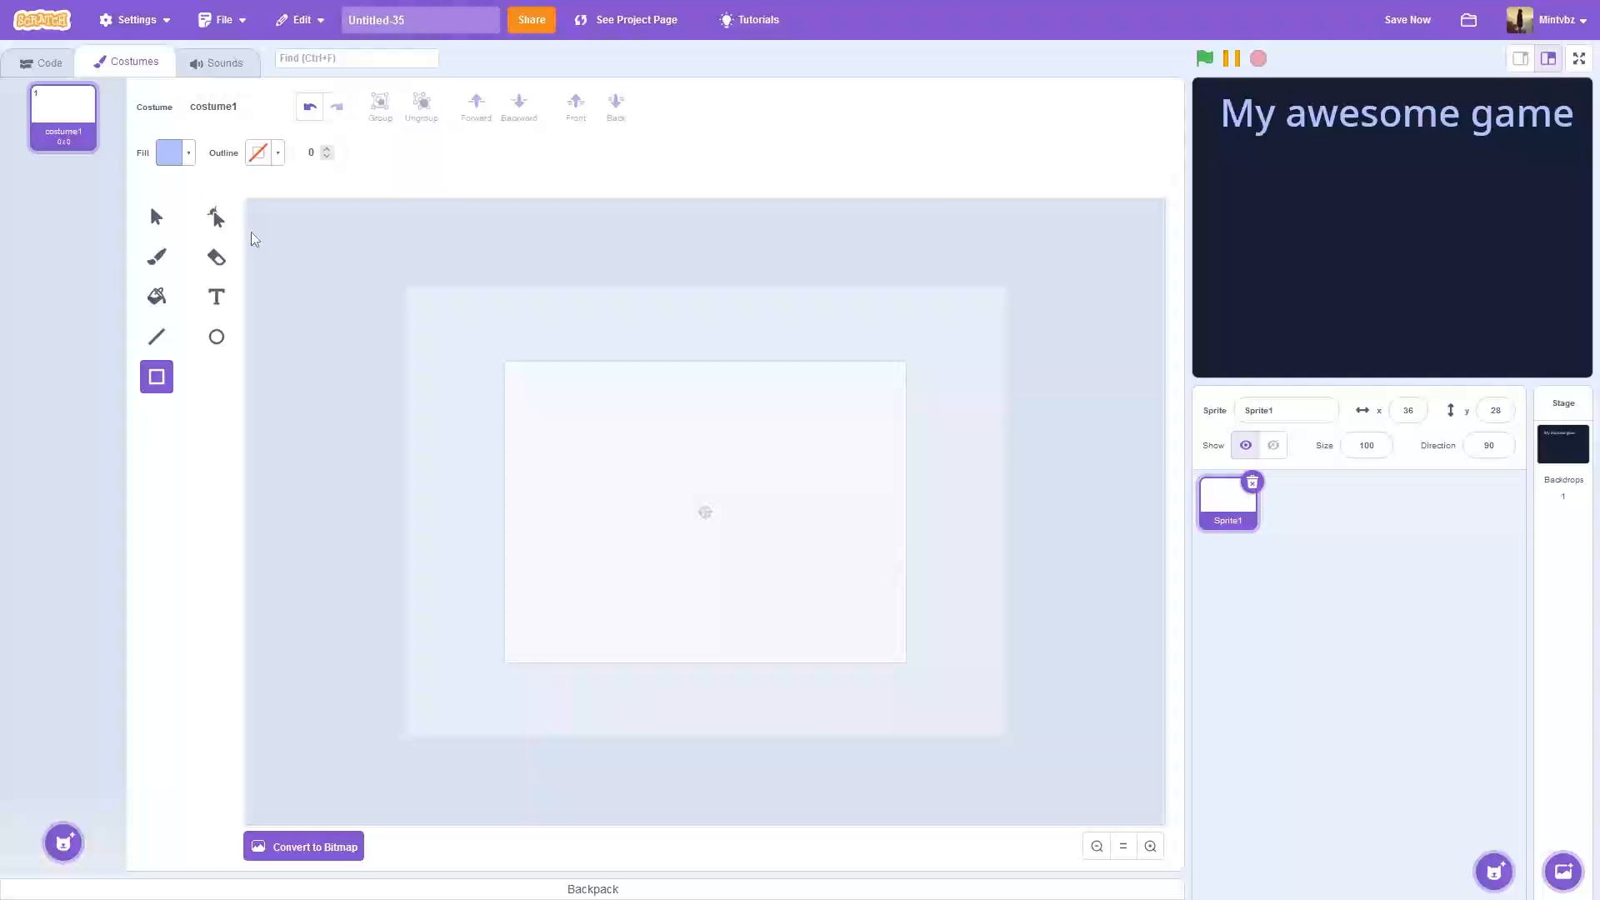
pyautogui.rightClick(668, 479)
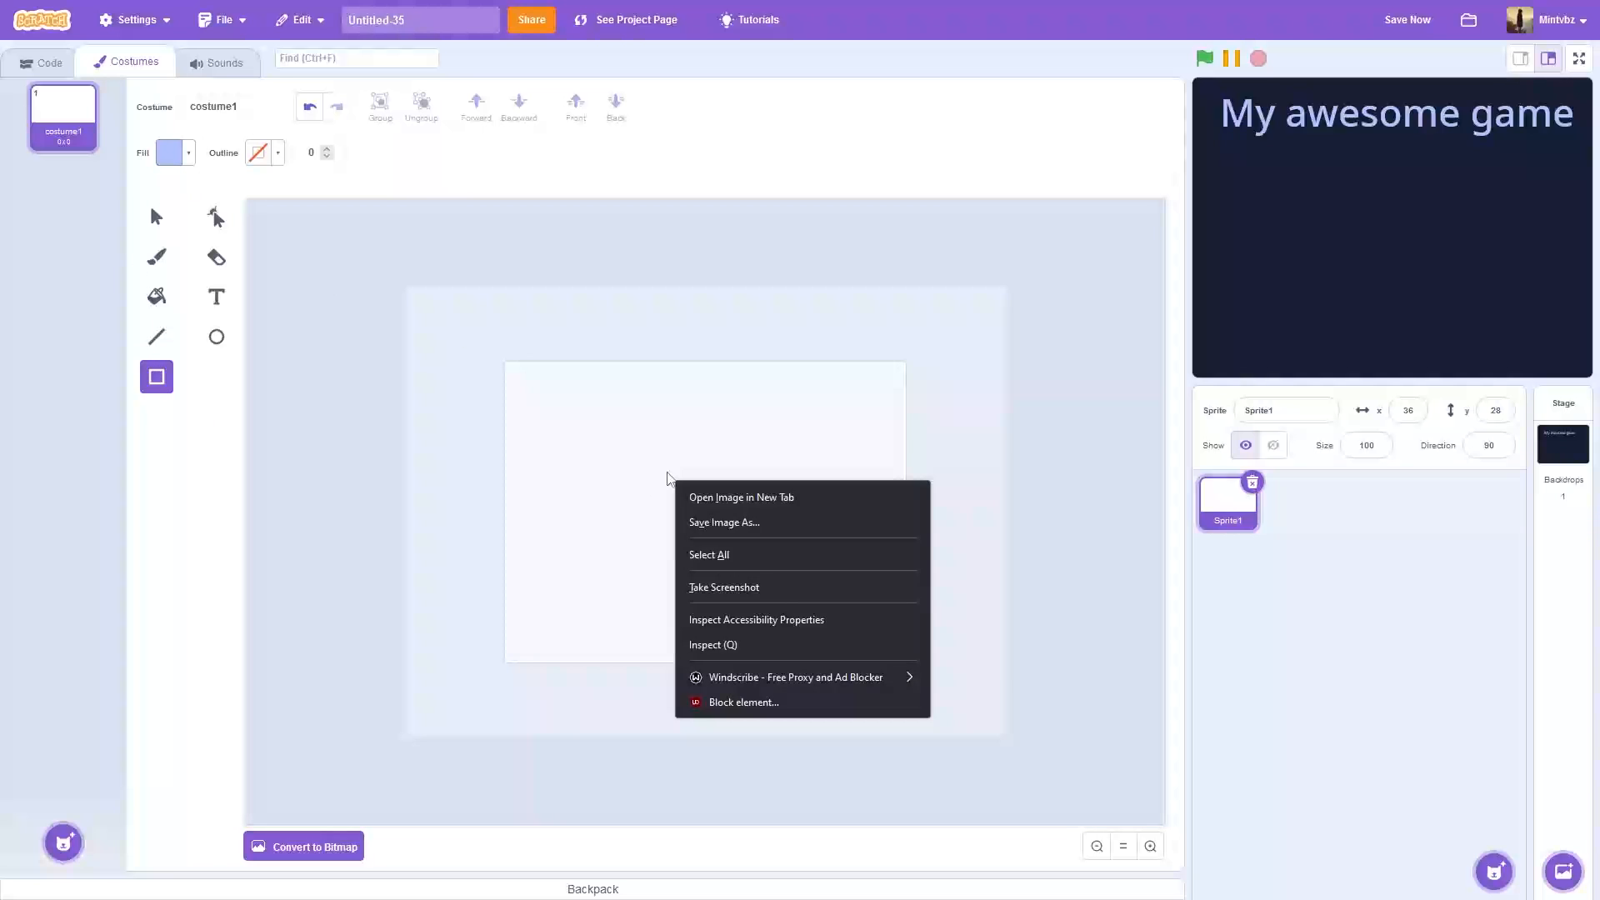
pyautogui.click(690, 477)
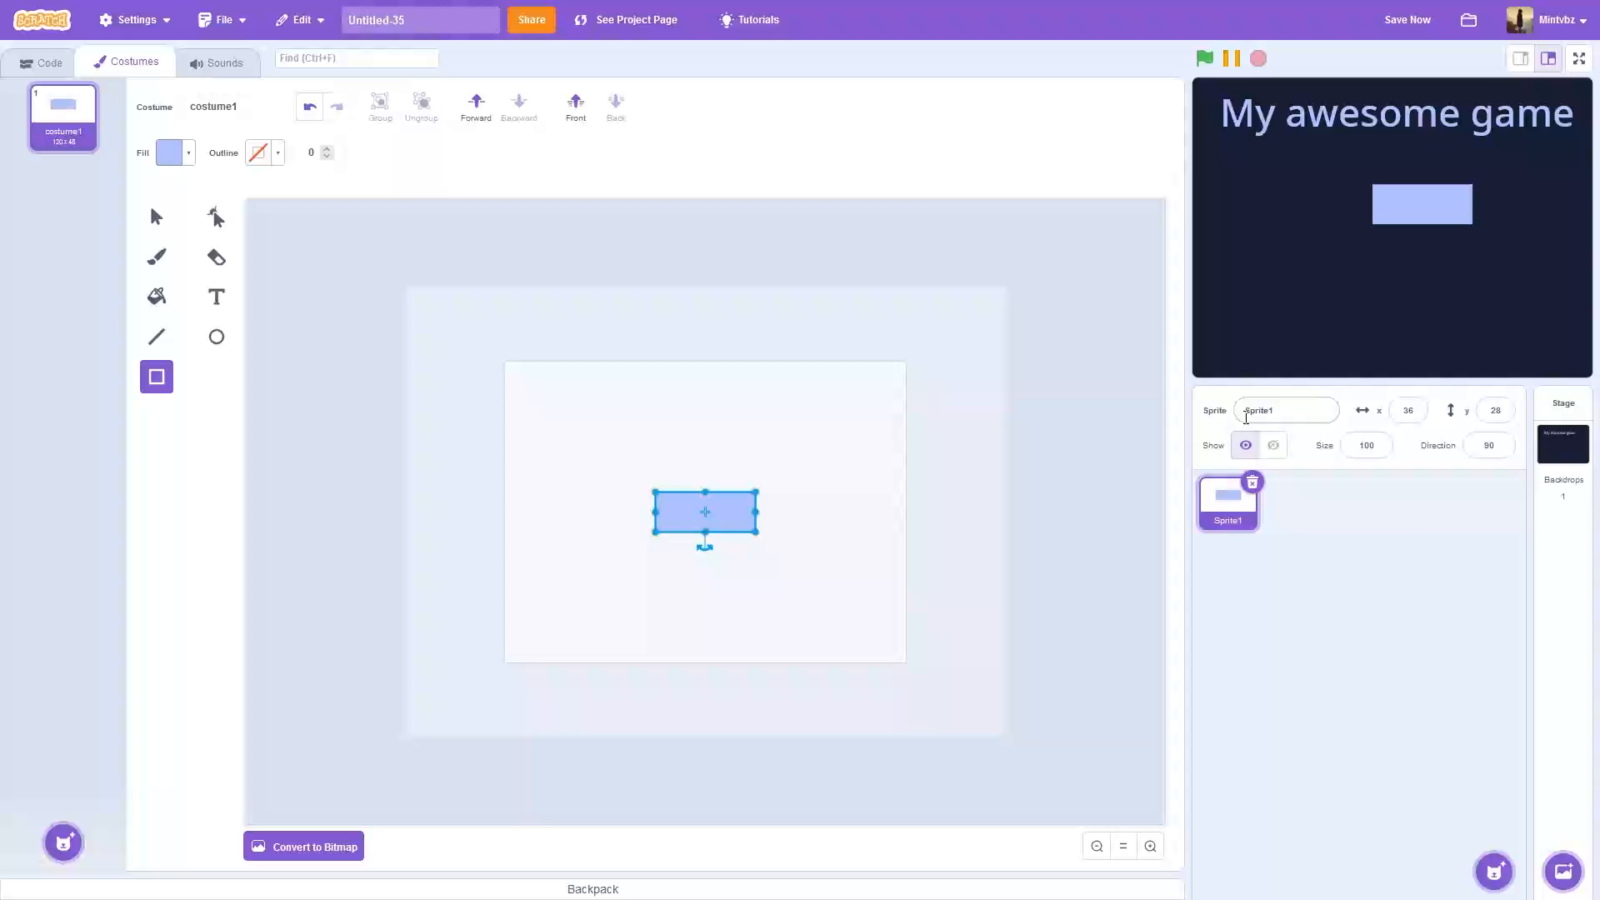
# Step: Label the pale blue rectangle costume 'Play' with the Text tool
pyautogui.write('PlayButton')
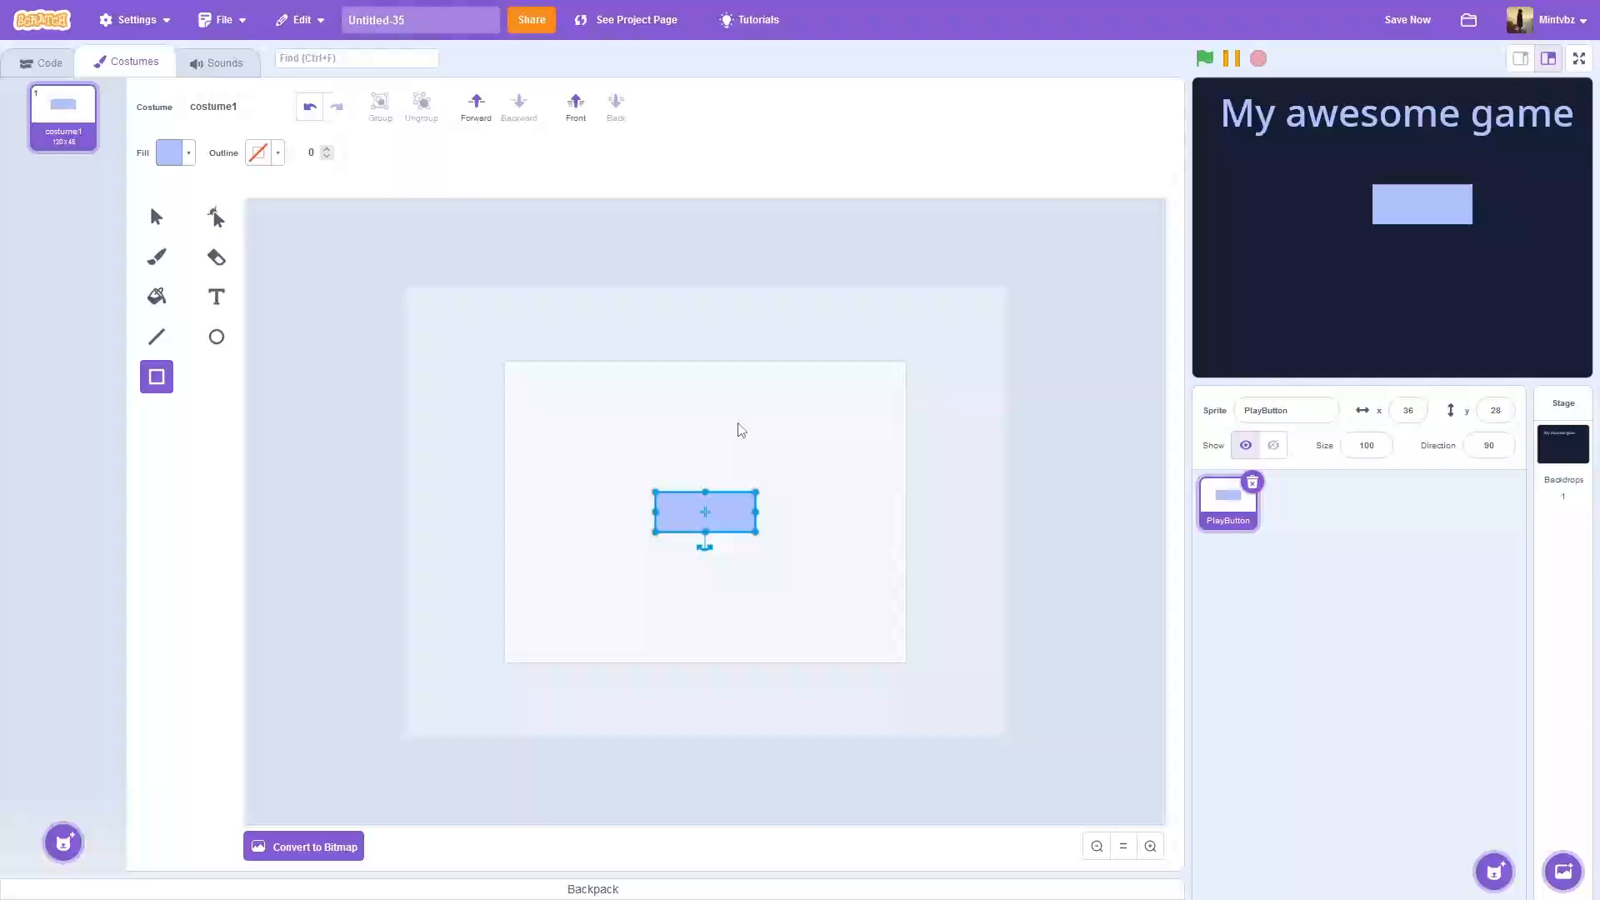
pyautogui.click(215, 297)
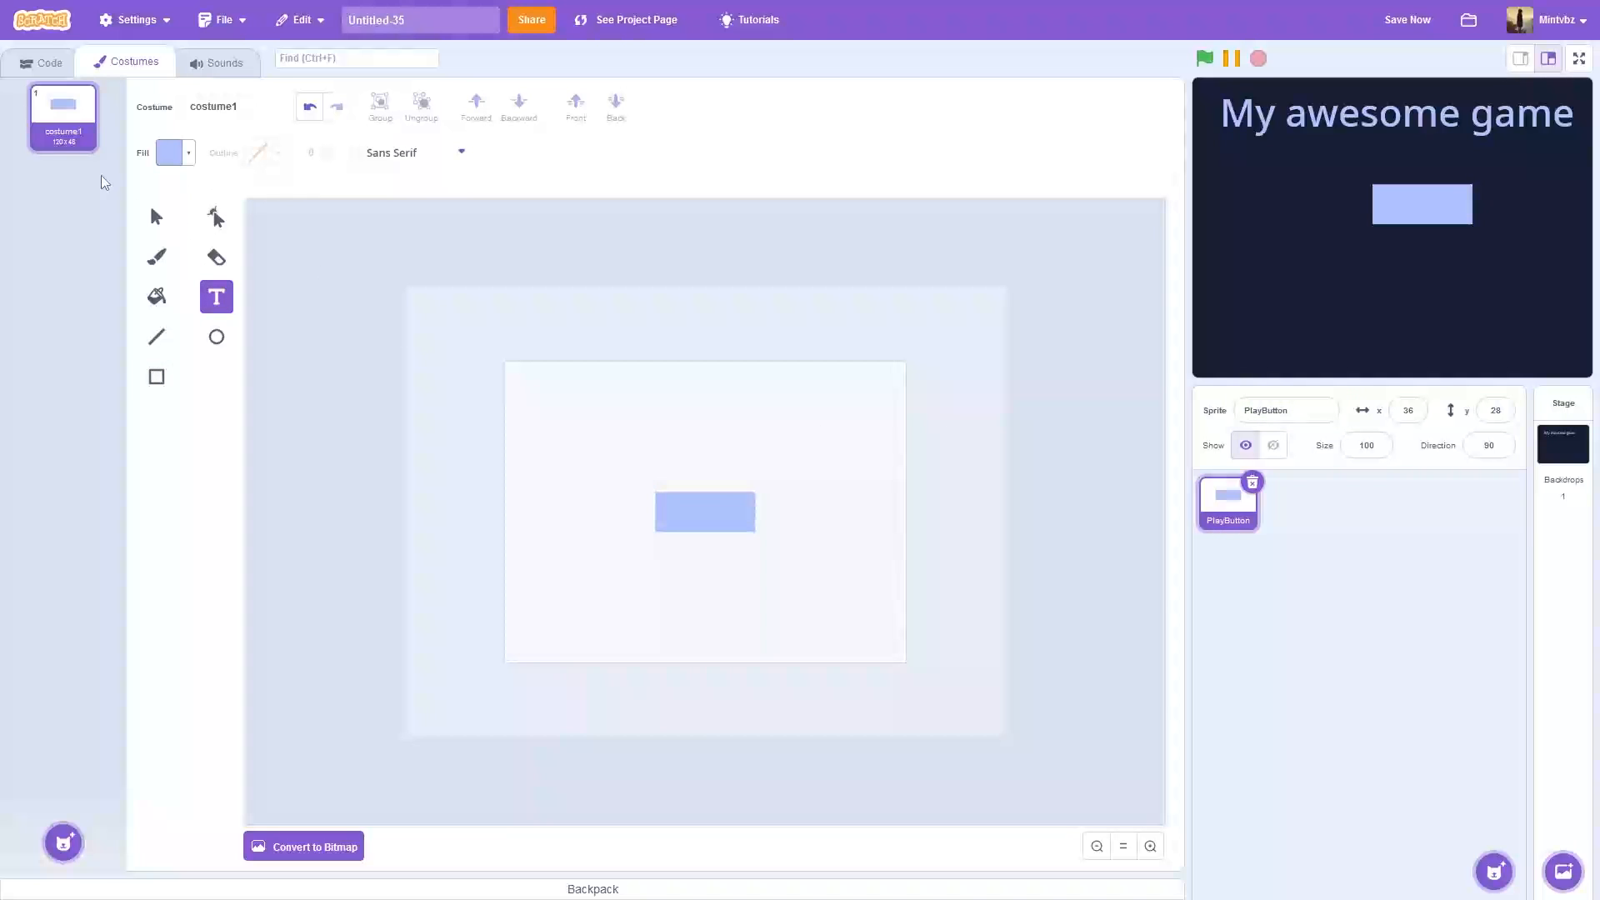
pyautogui.click(170, 152)
pyautogui.write('Play')
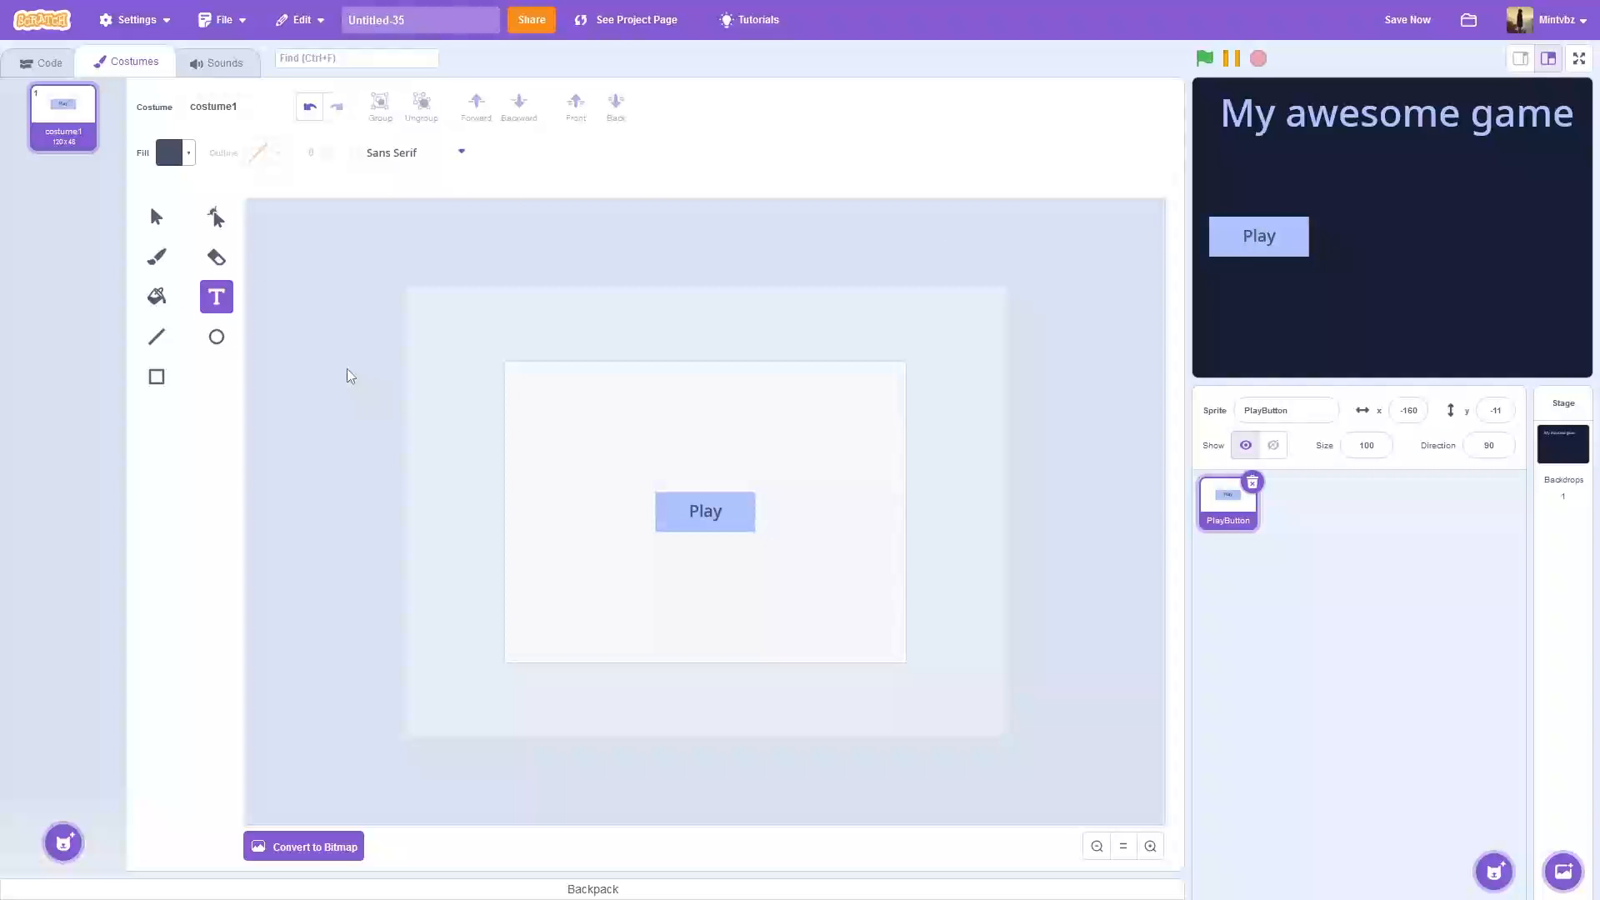
# Step: Build PlayButton's green-flag forever loop with an if testing backdrop number = 1
pyautogui.click(40, 62)
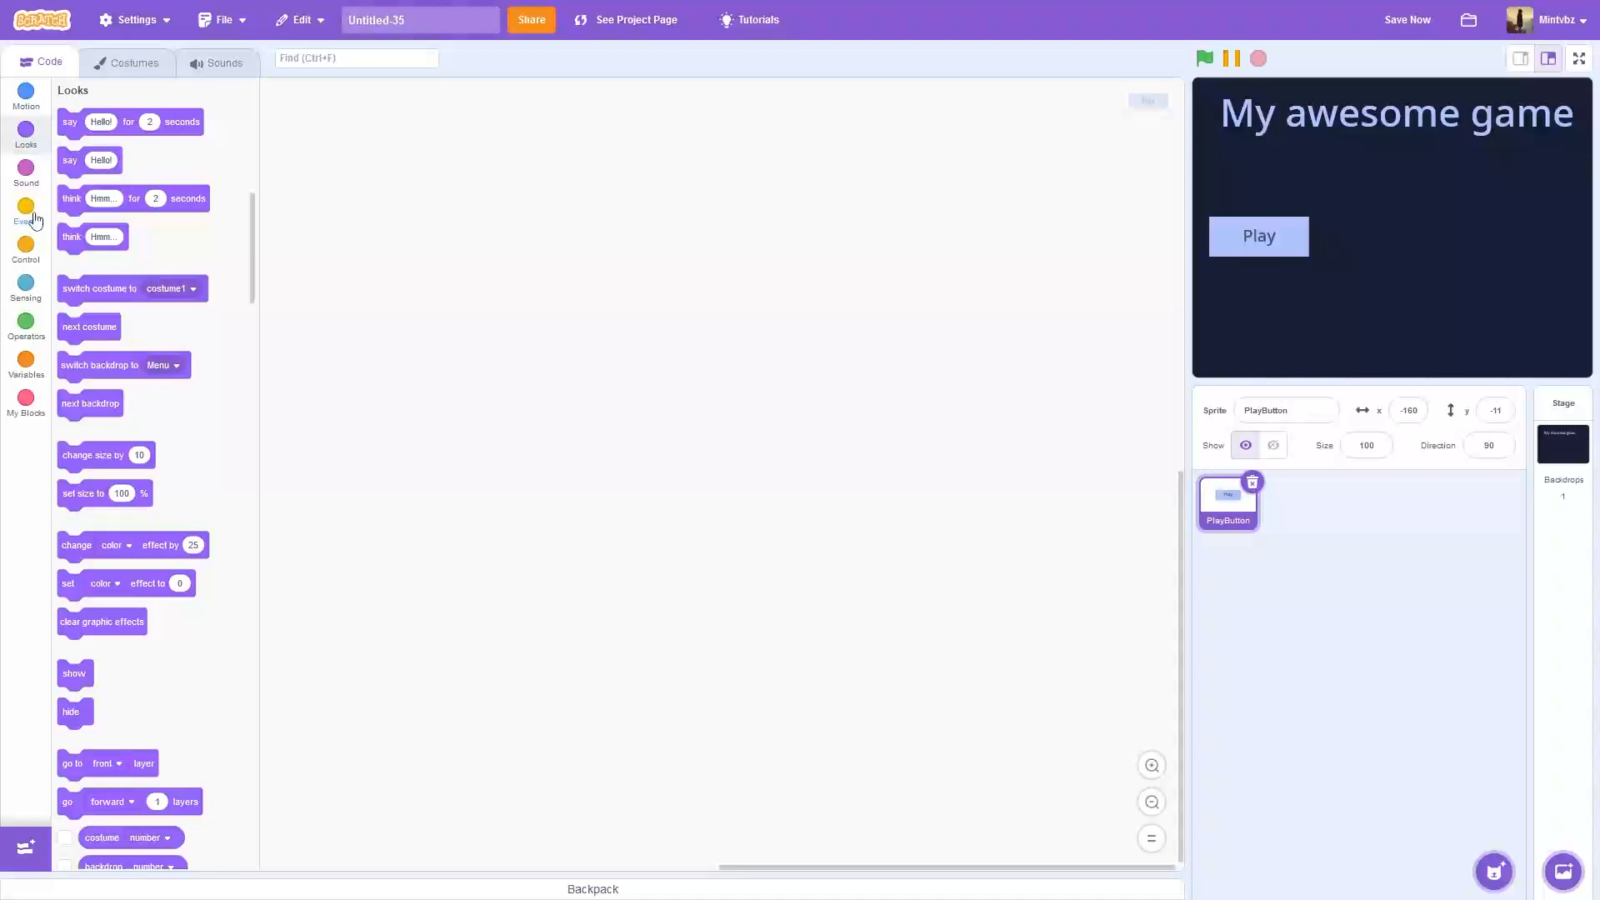
pyautogui.click(25, 211)
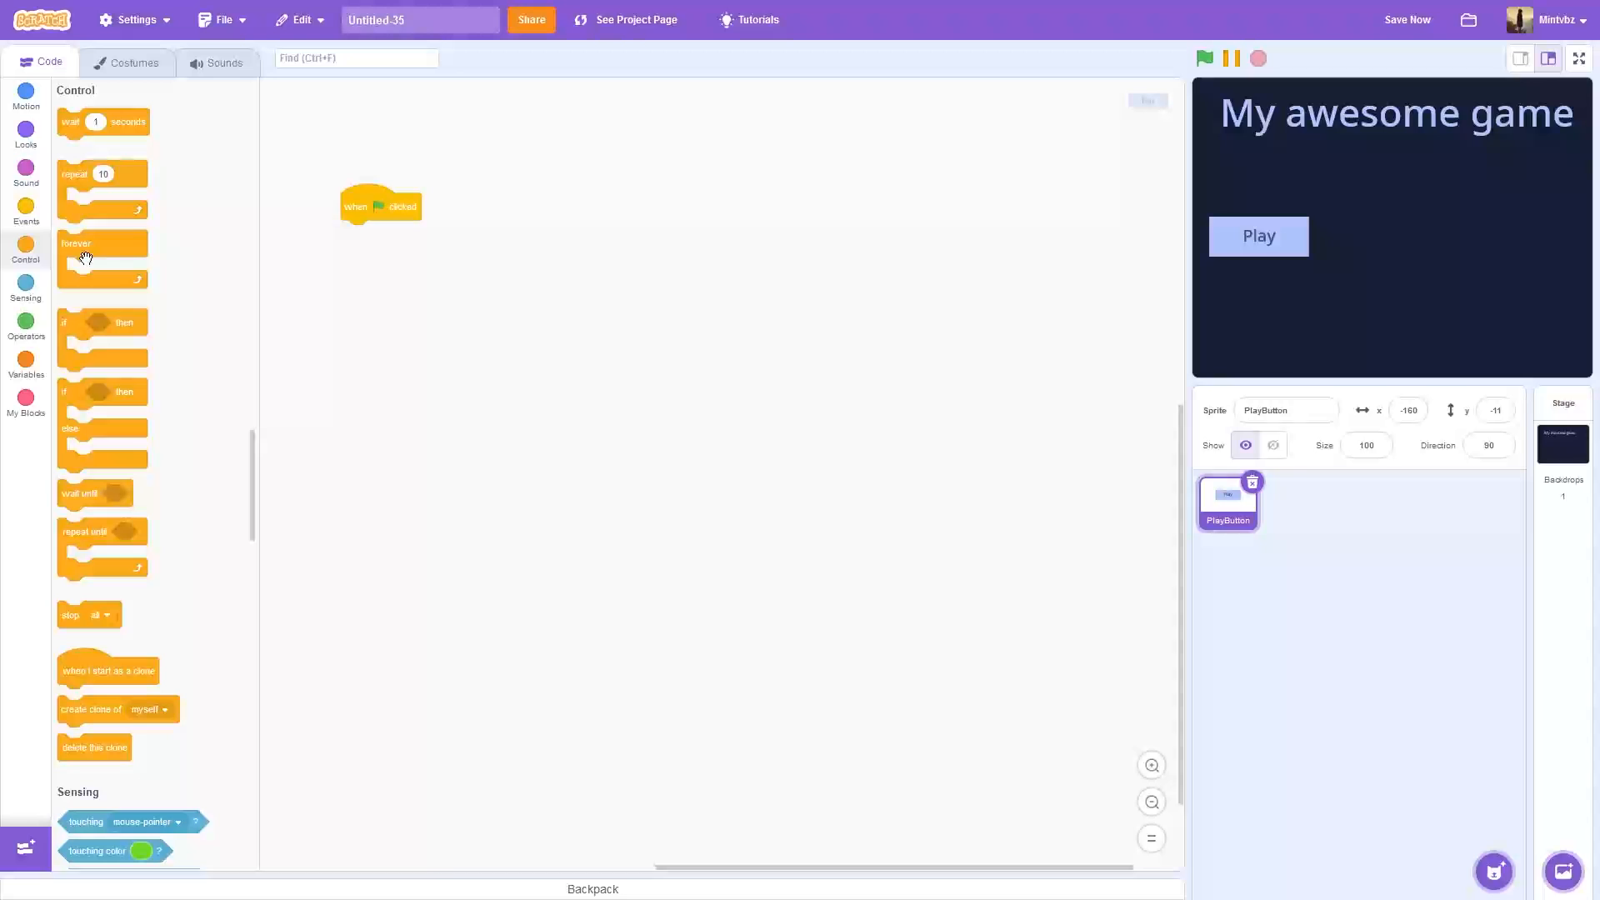
pyautogui.moveTo(86, 255); pyautogui.dragTo(385, 234)
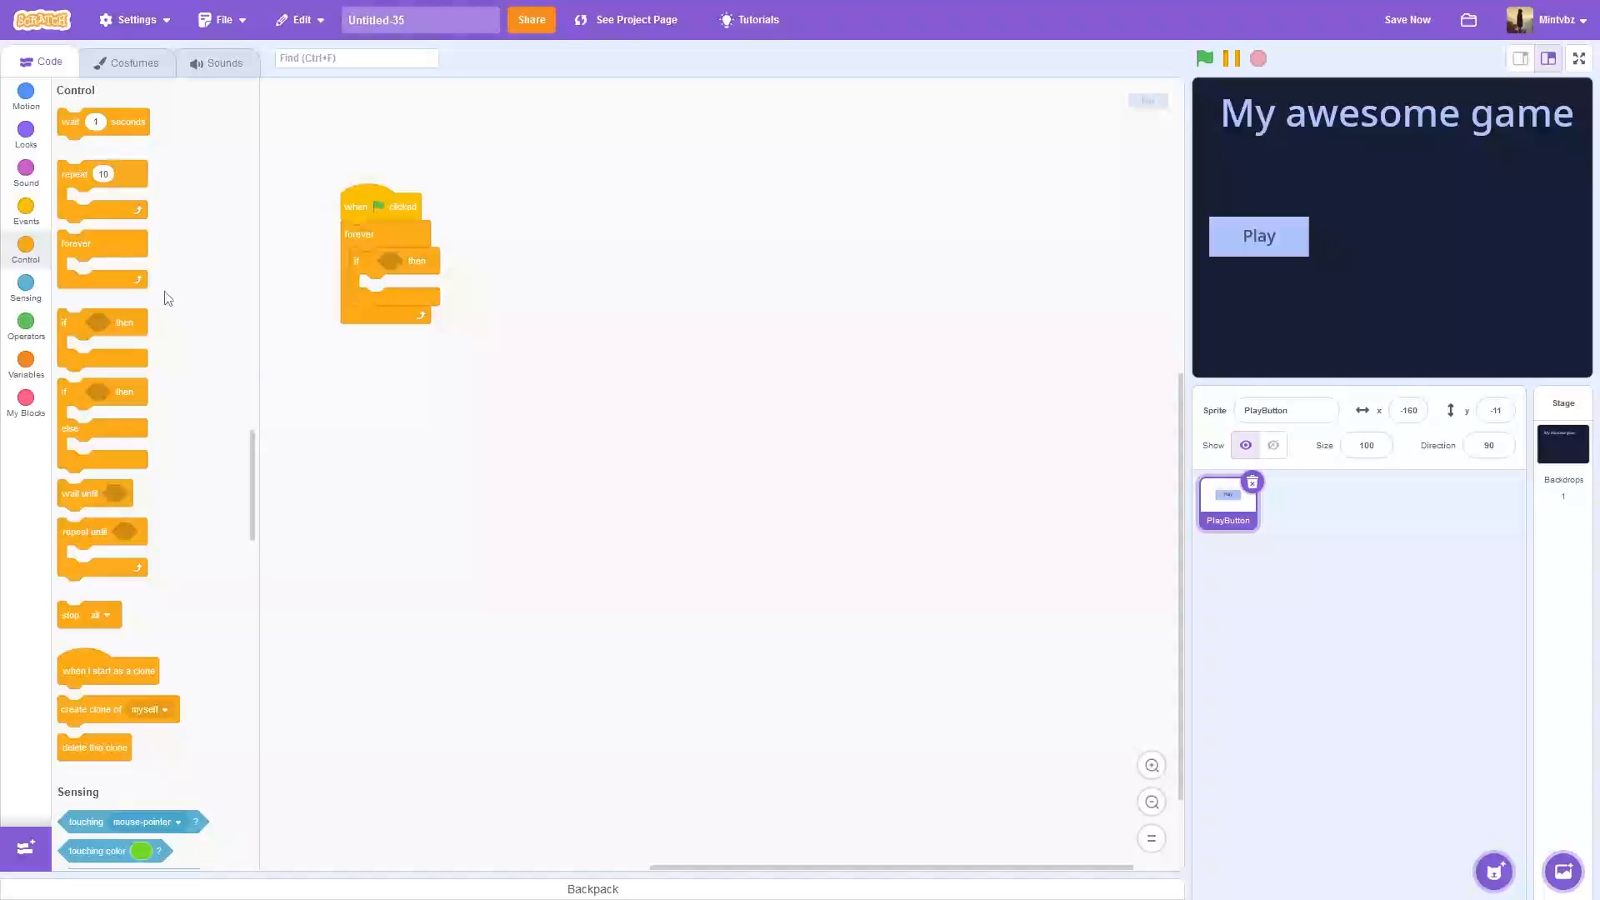
pyautogui.moveTo(197, 283)
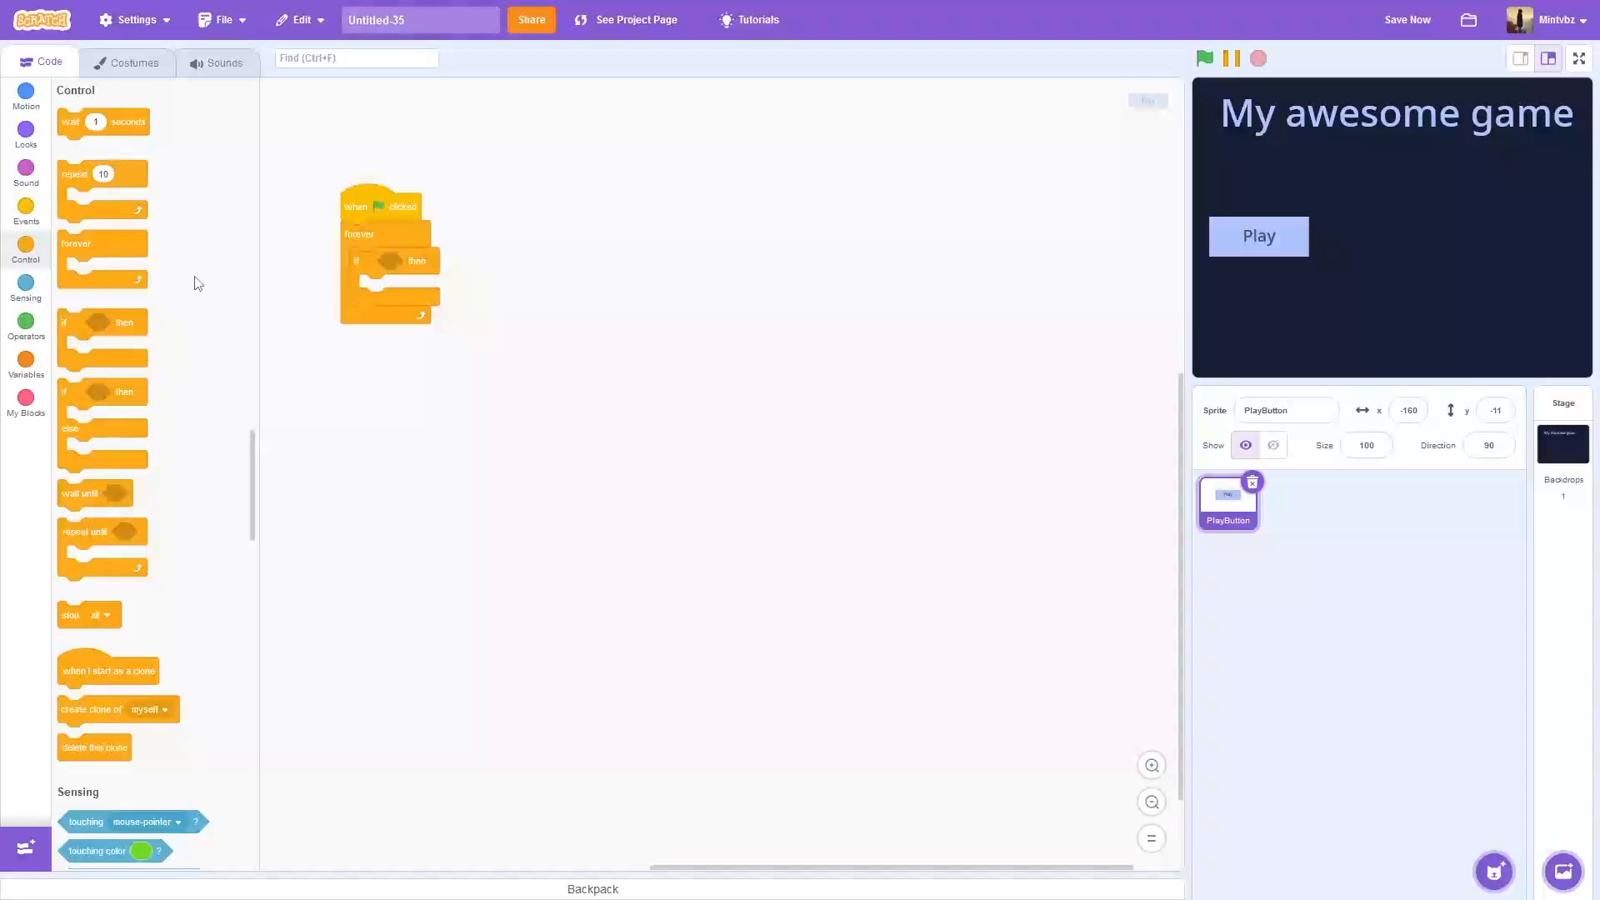
pyautogui.moveTo(25, 329)
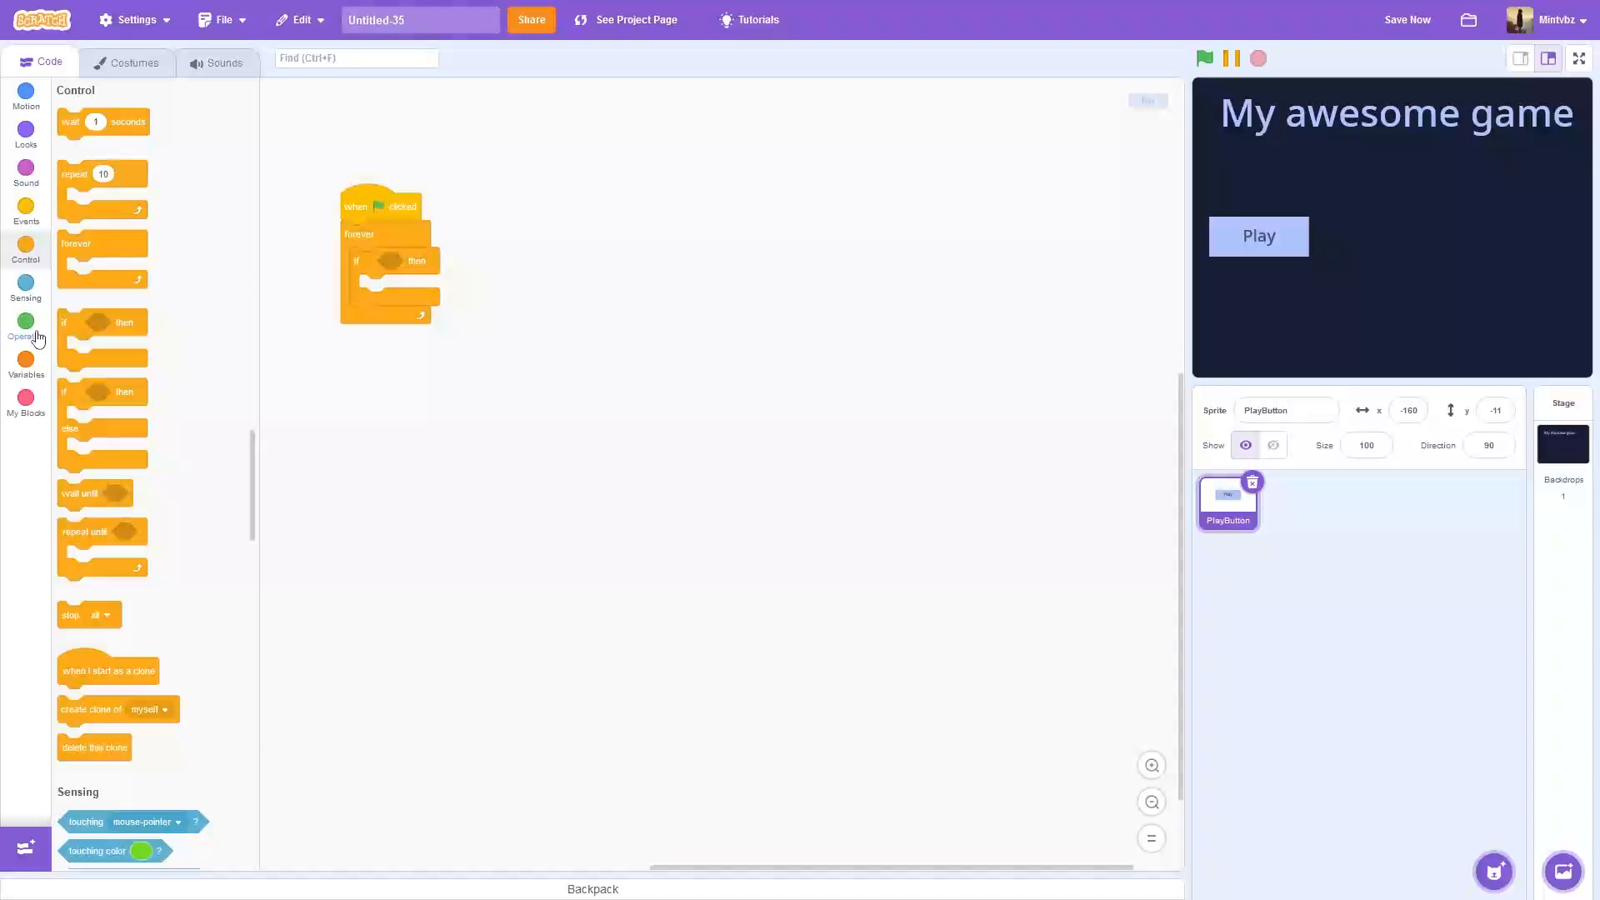
pyautogui.click(25, 325)
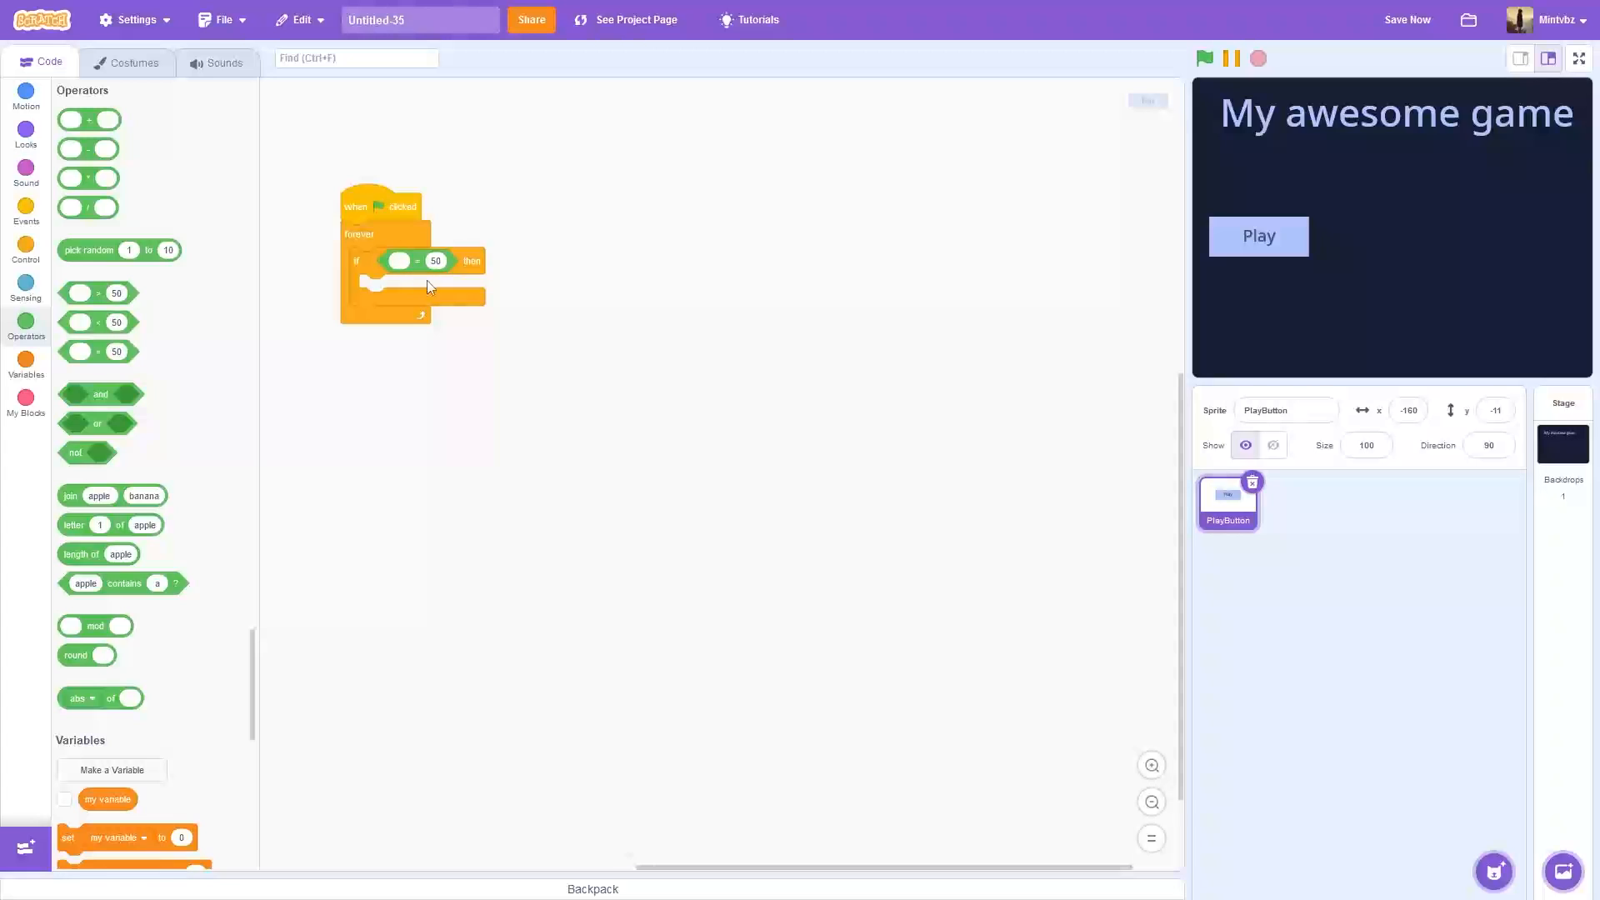
pyautogui.click(25, 133)
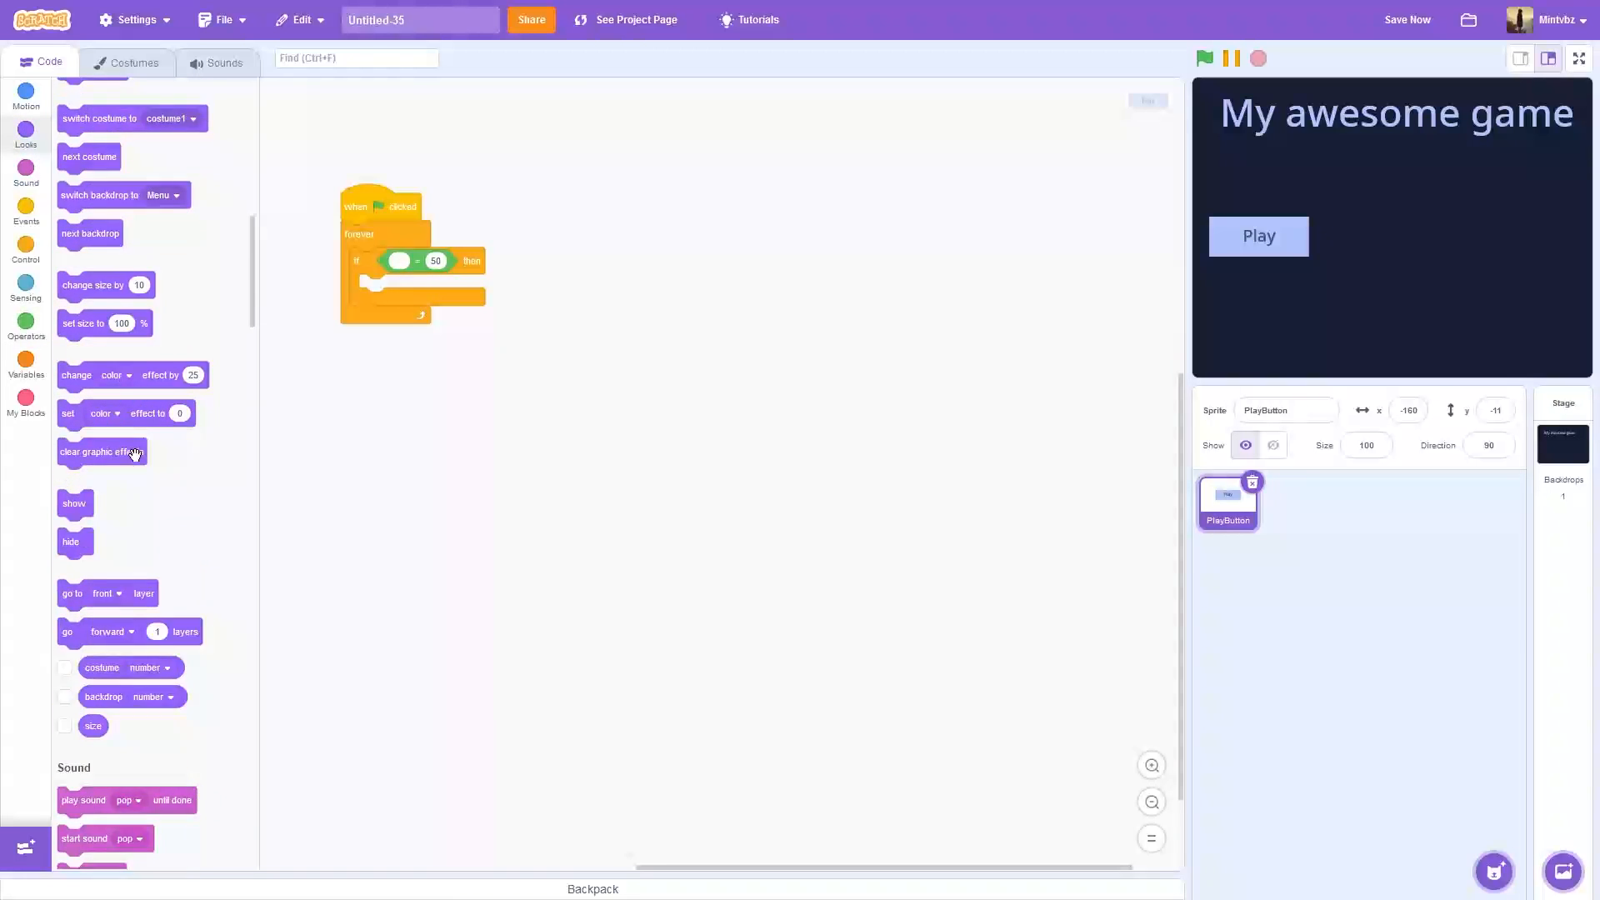
pyautogui.scroll(-3)
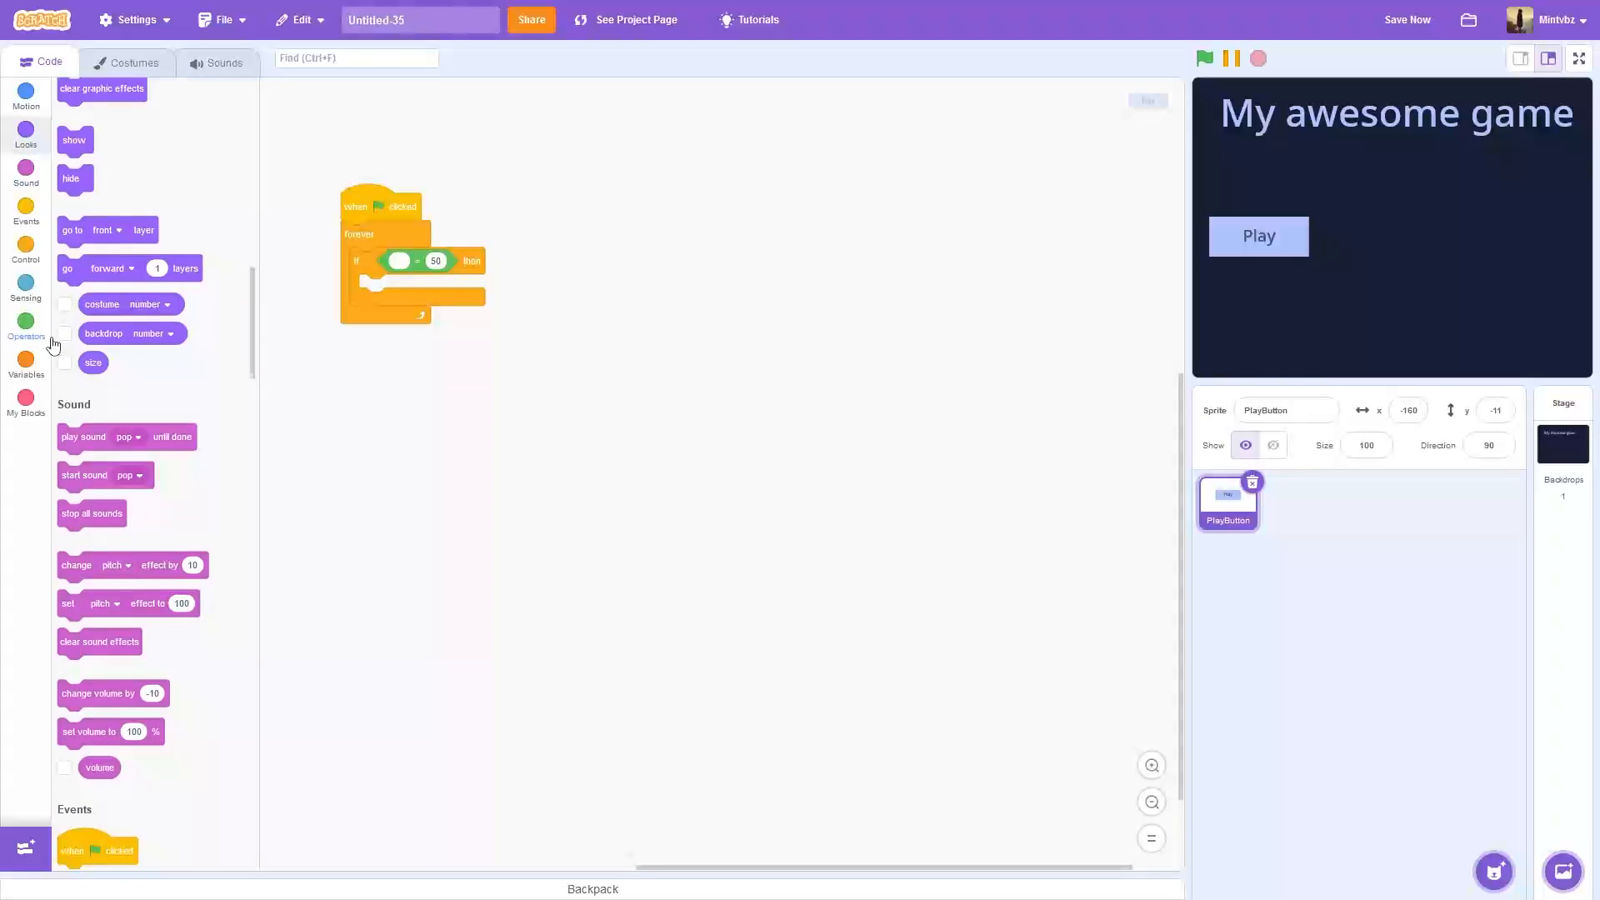
pyautogui.moveTo(107, 304); pyautogui.dragTo(441, 264)
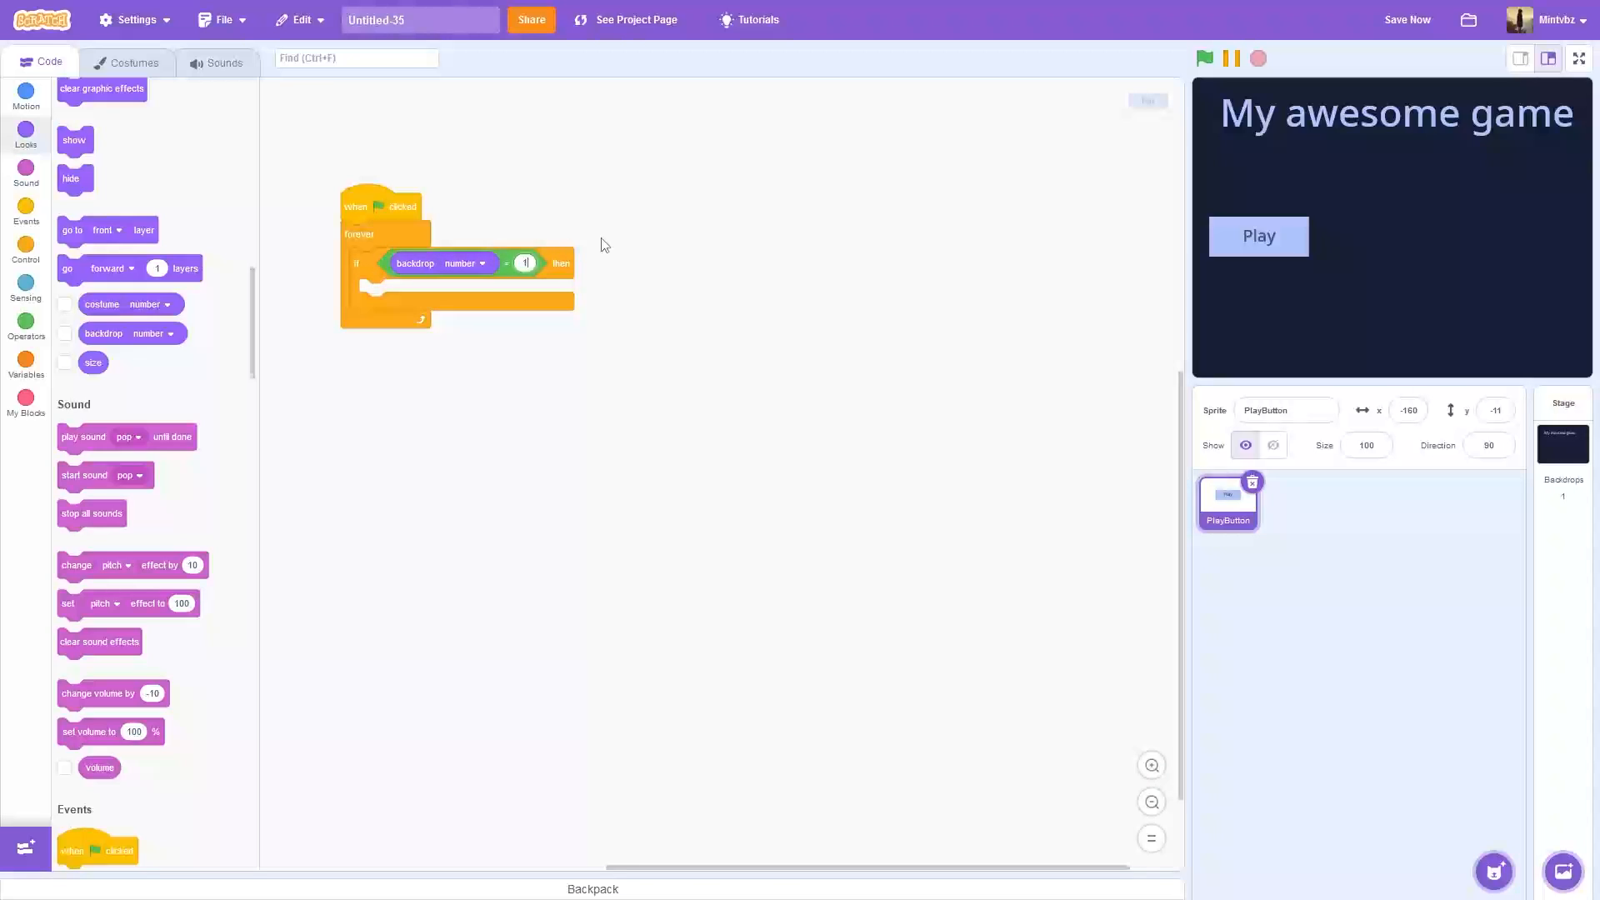
pyautogui.click(25, 249)
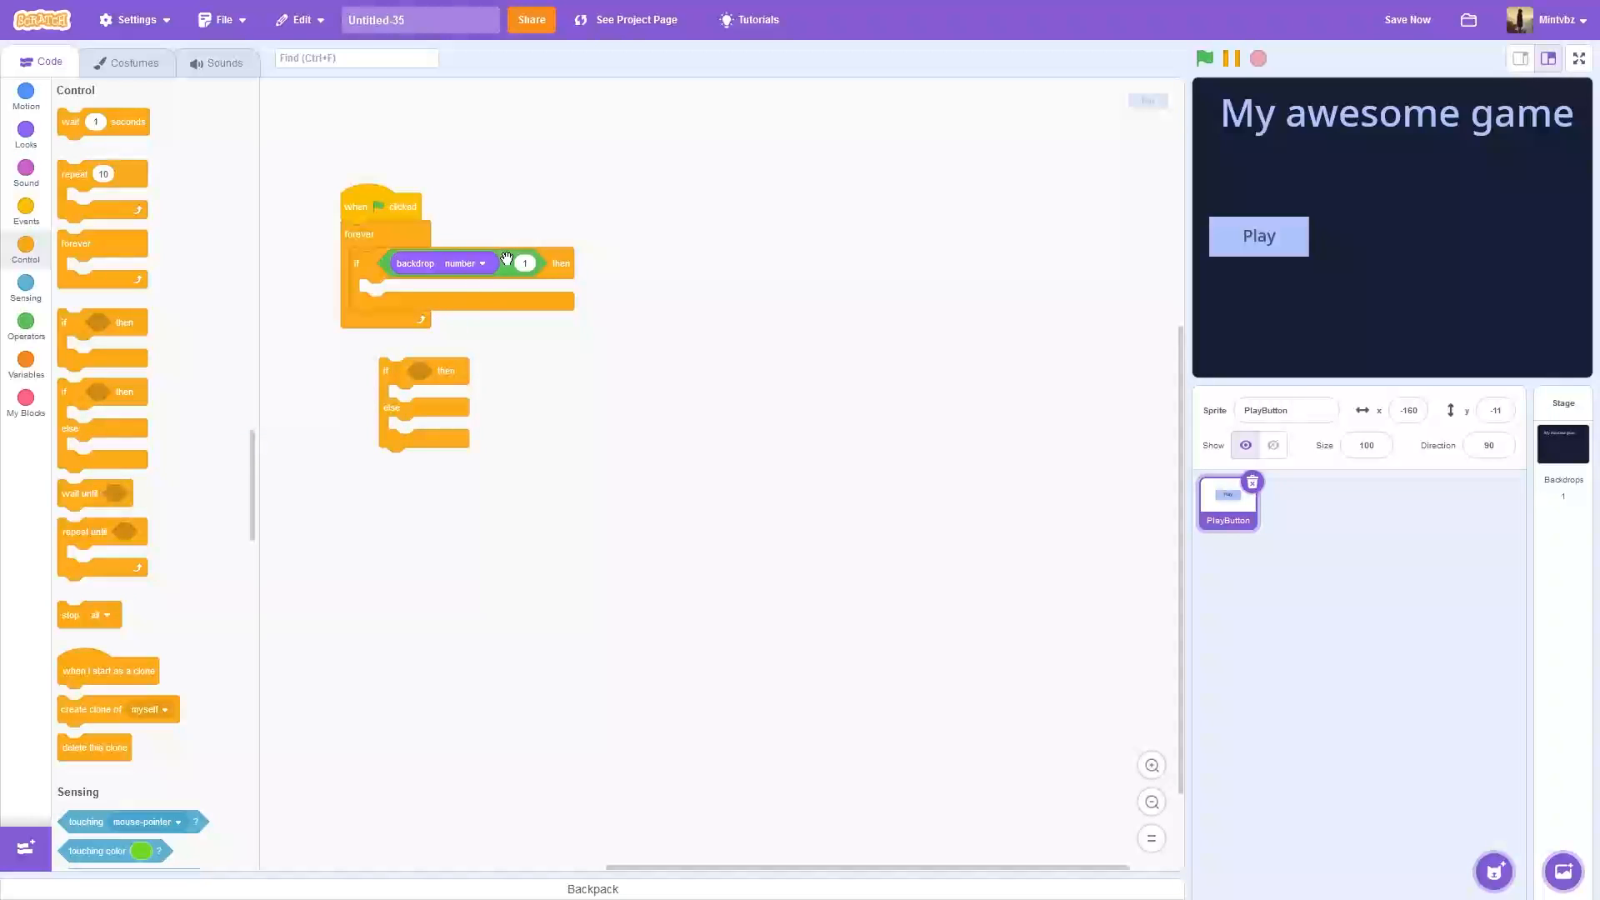
# Step: Swap in an if-else so the button shows on backdrop 1 and hides otherwise
pyautogui.moveTo(470, 262); pyautogui.dragTo(470, 371)
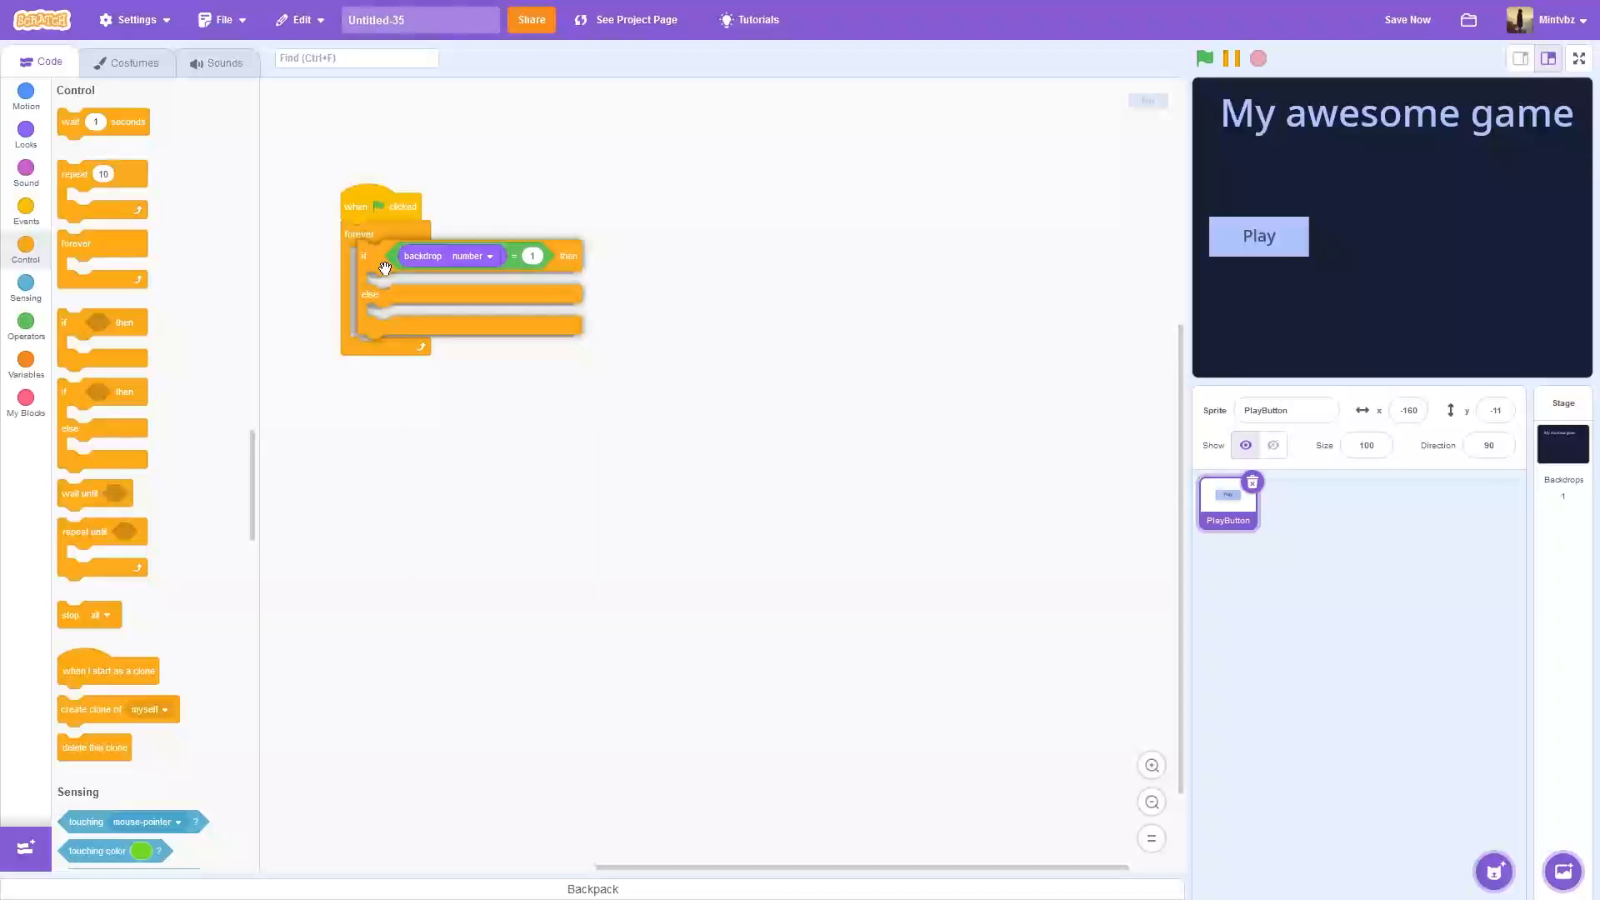
pyautogui.click(25, 130)
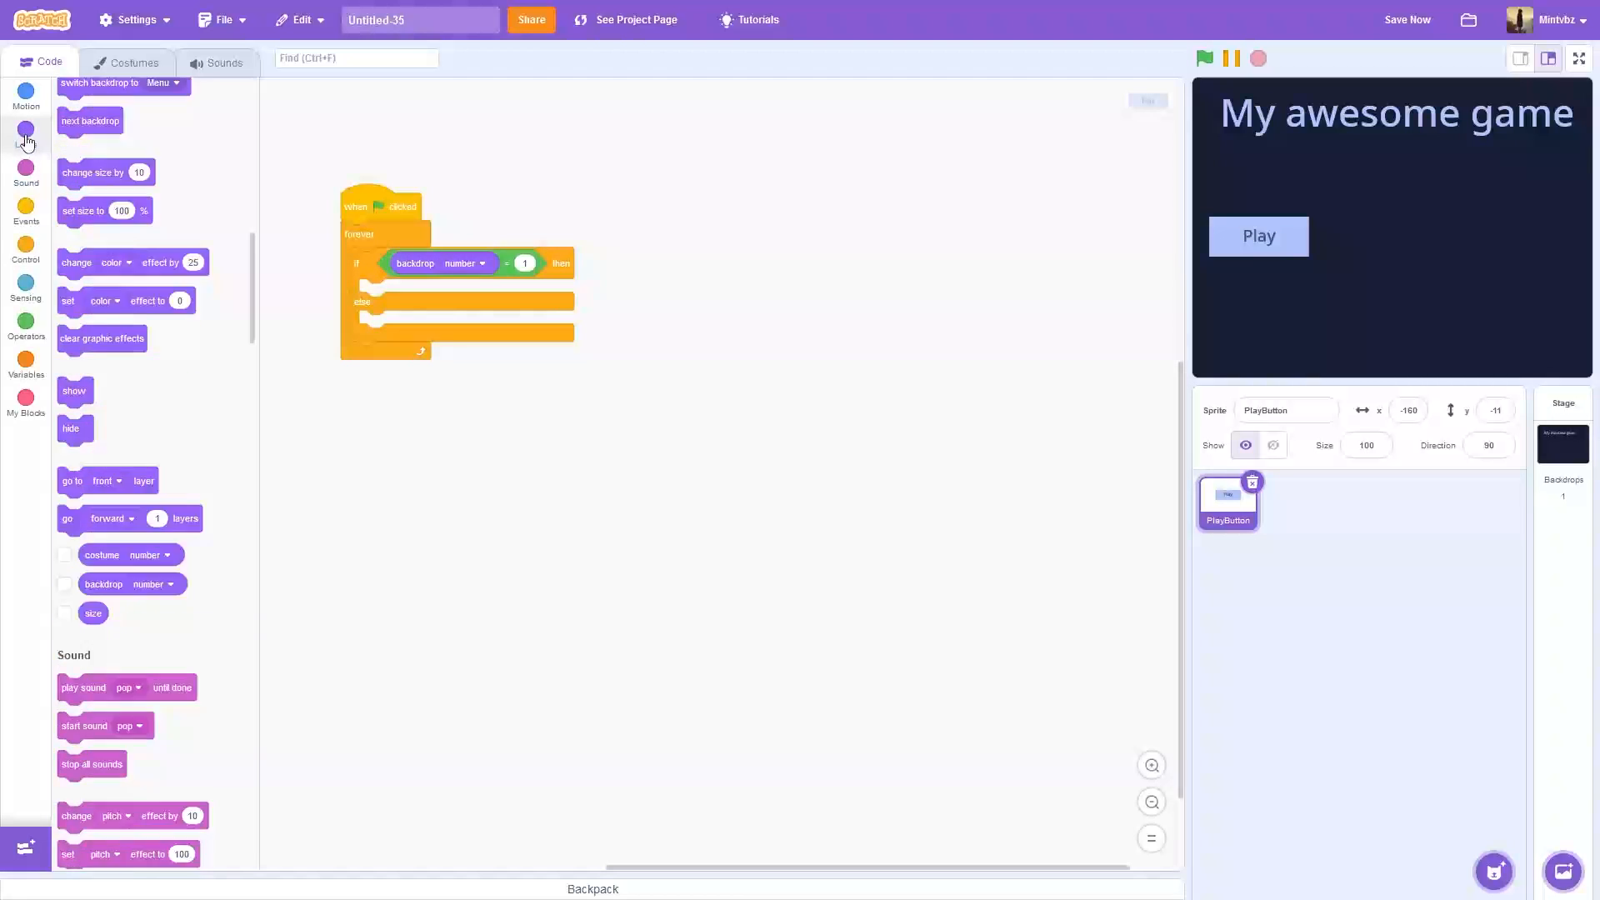
pyautogui.scroll(3)
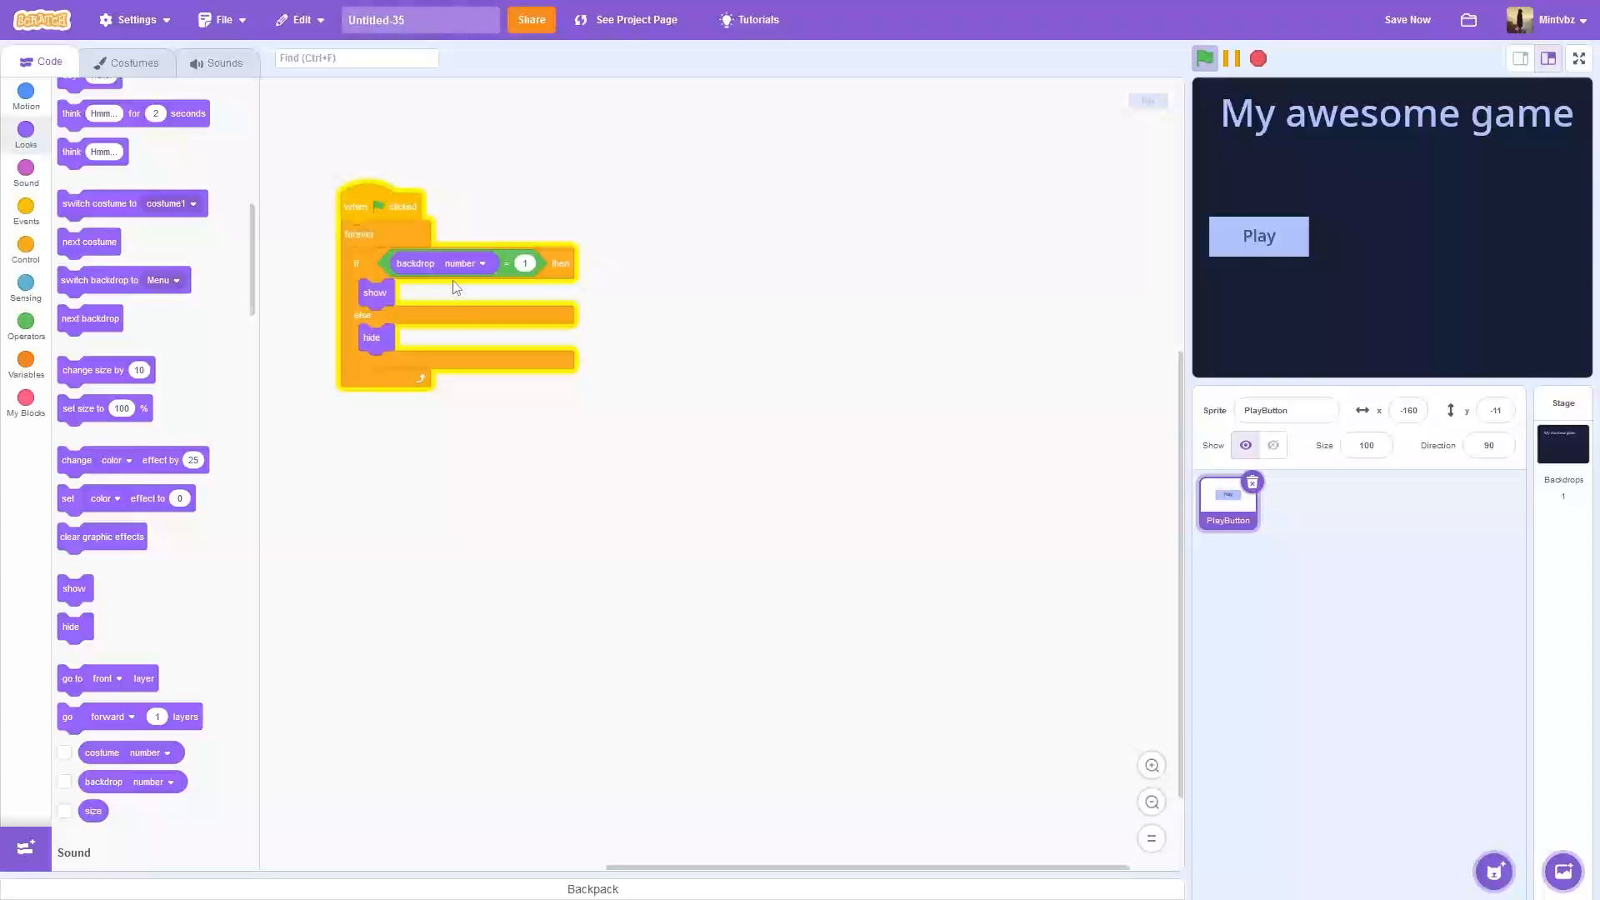
pyautogui.click(1562, 439)
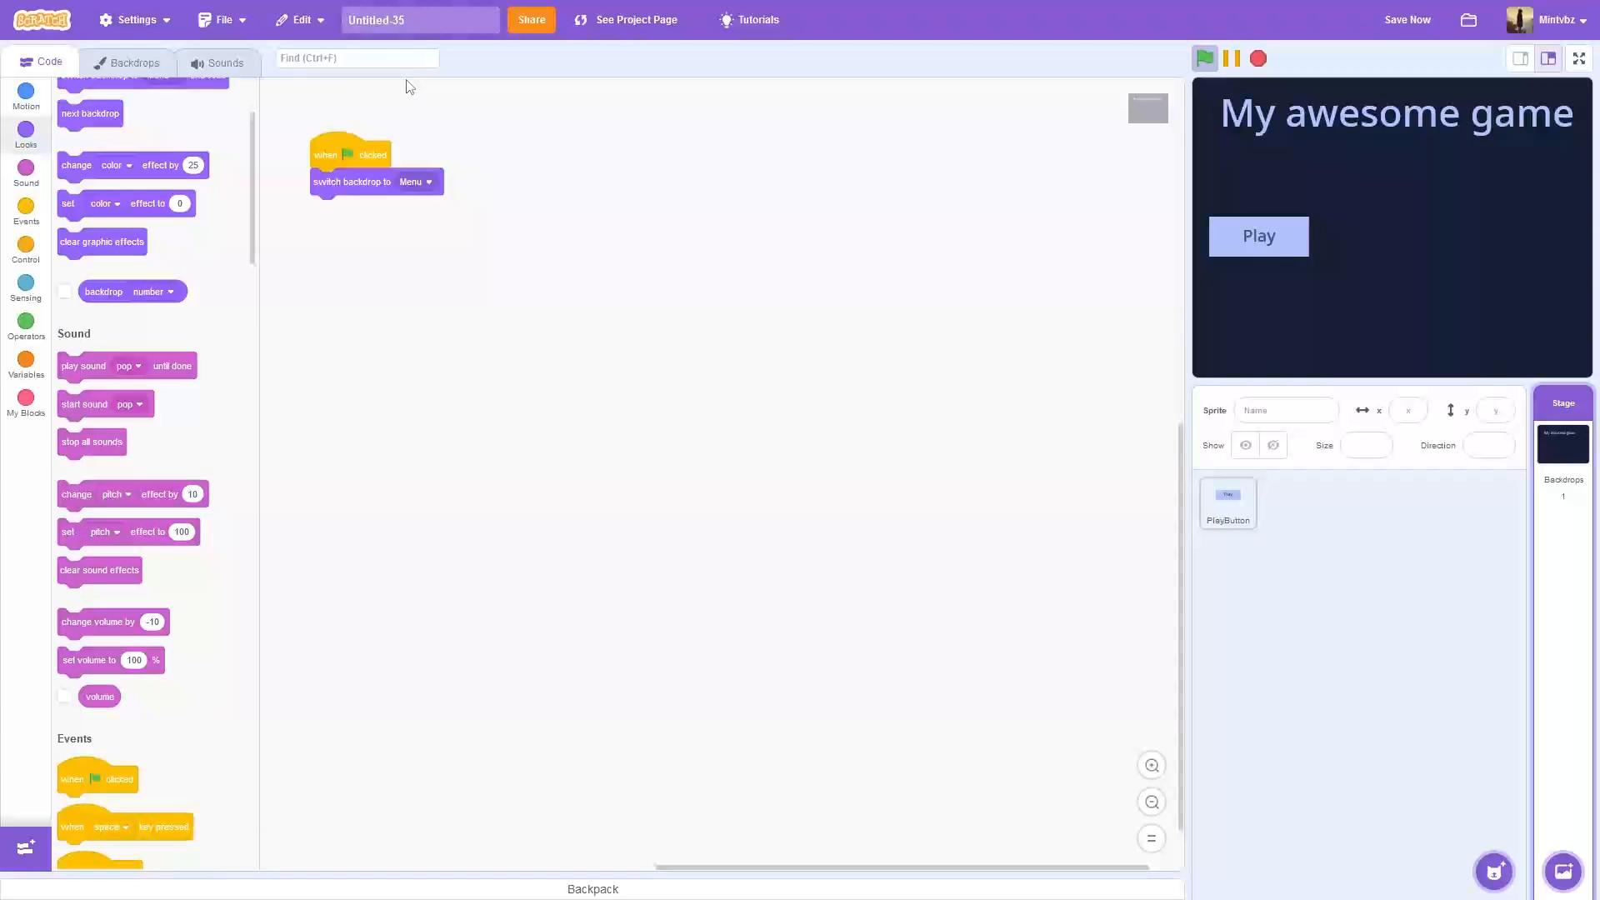
pyautogui.click(133, 62)
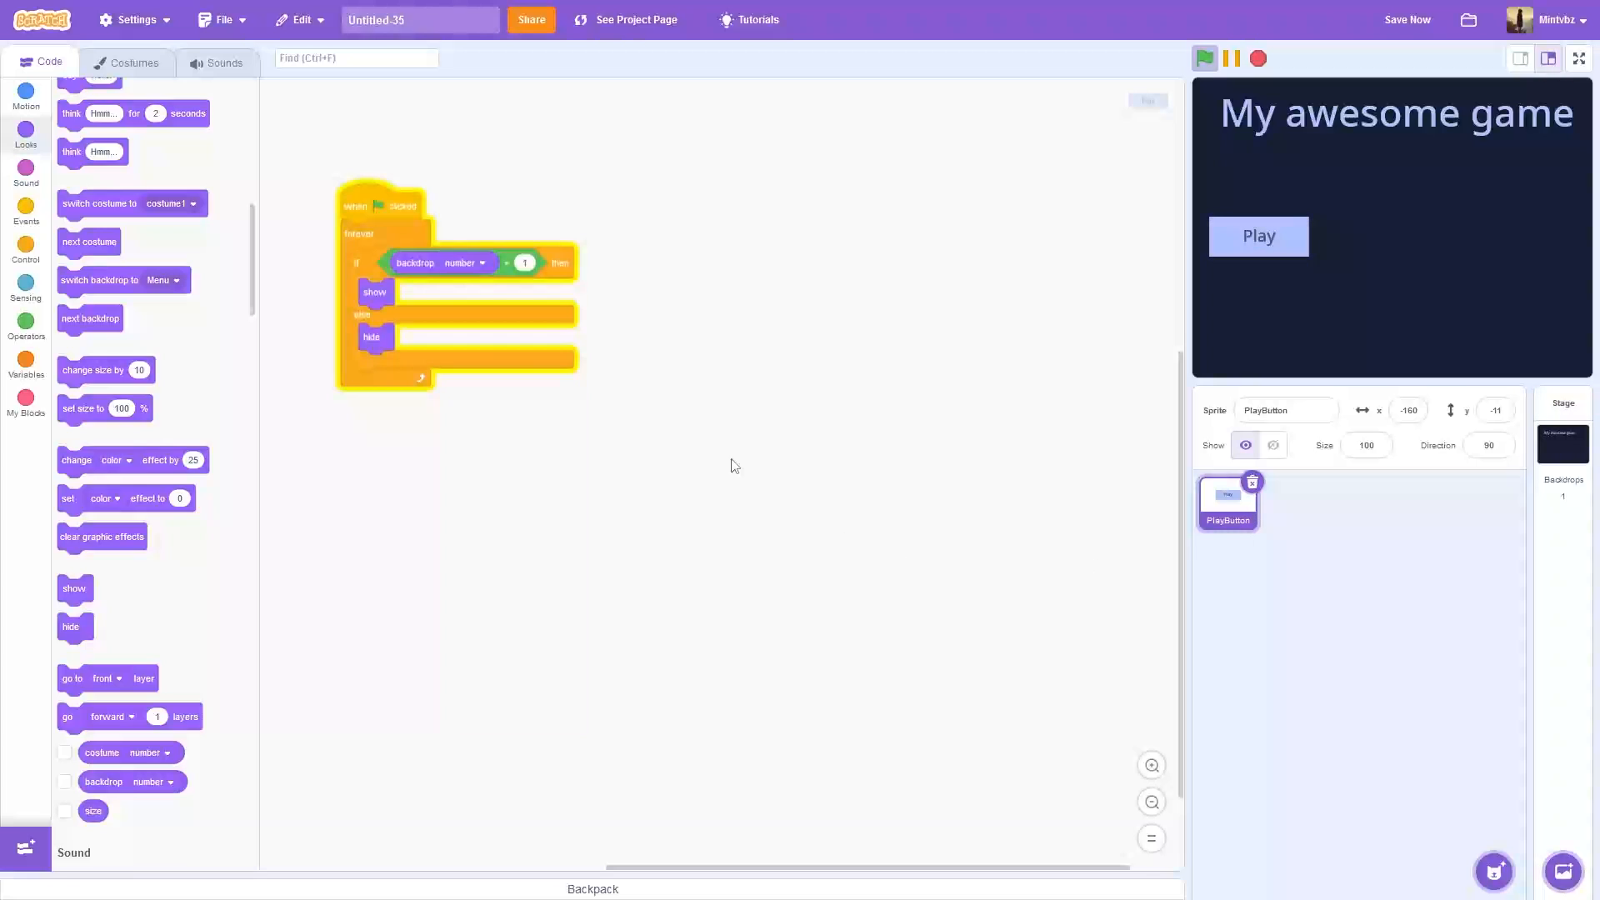
pyautogui.moveTo(451, 277)
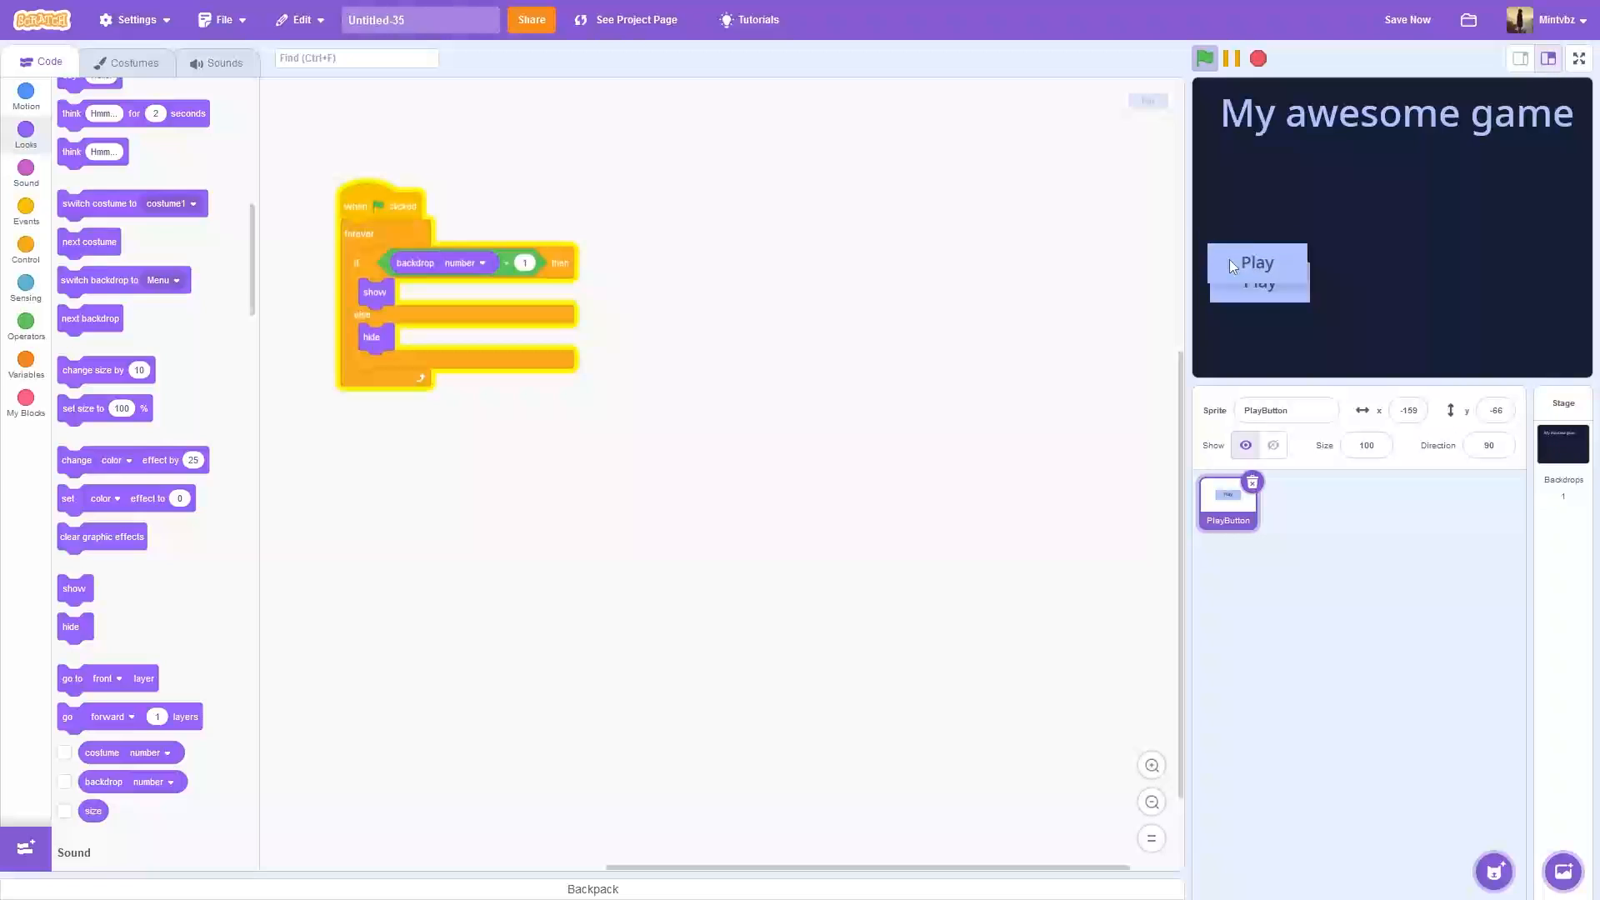
# Step: Paint a second stage backdrop named 'game' with several dark ellipses
pyautogui.click(1562, 439)
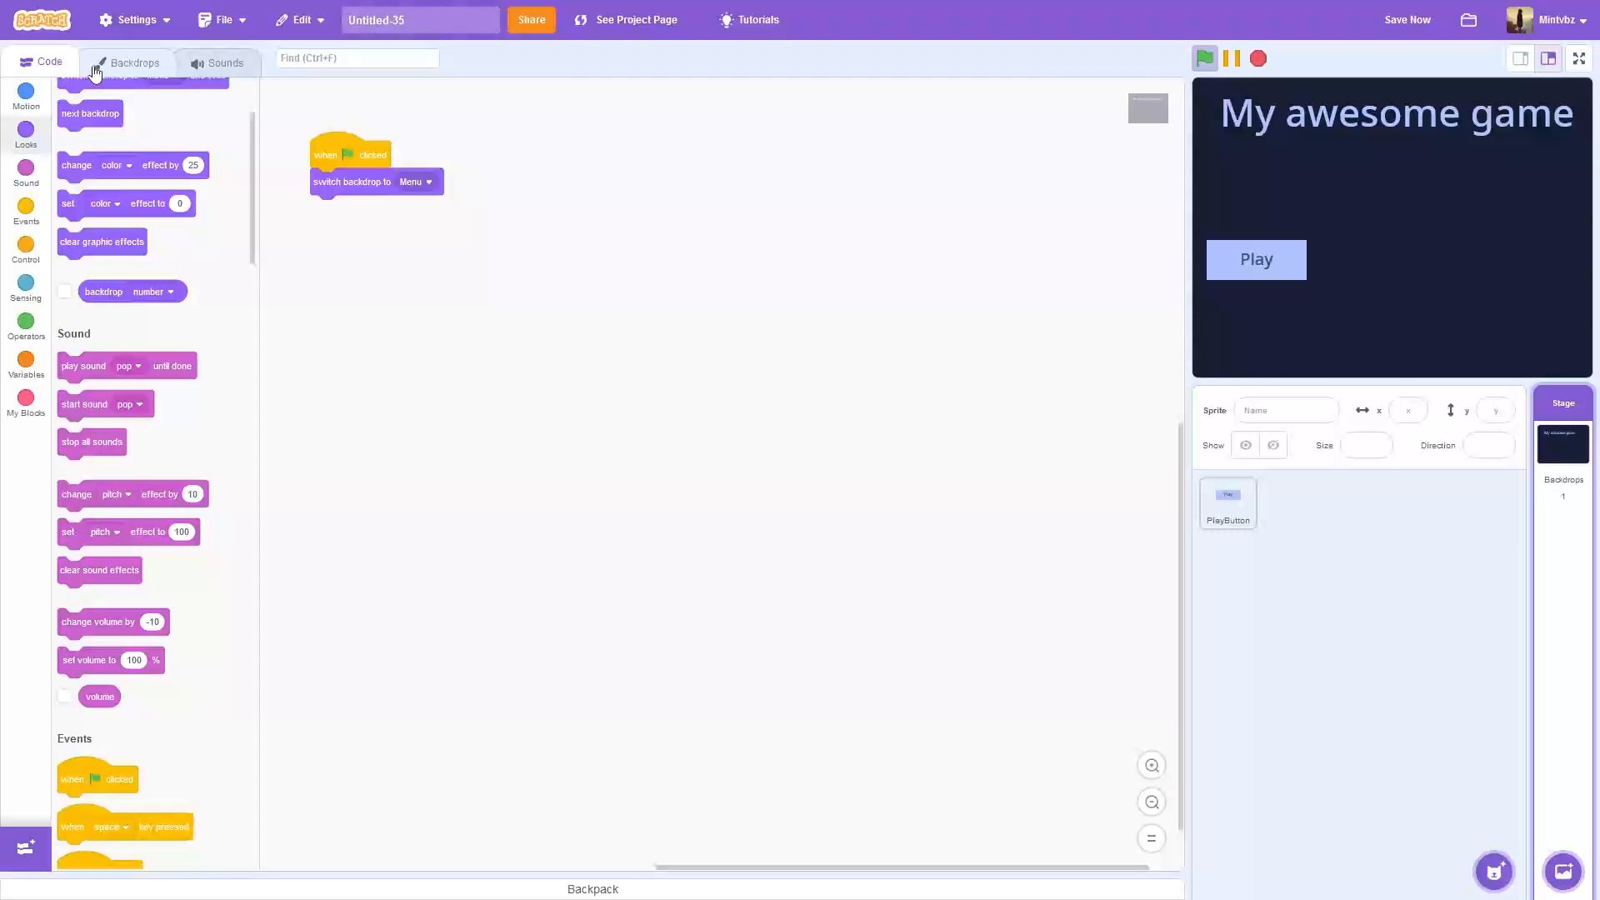
pyautogui.click(133, 62)
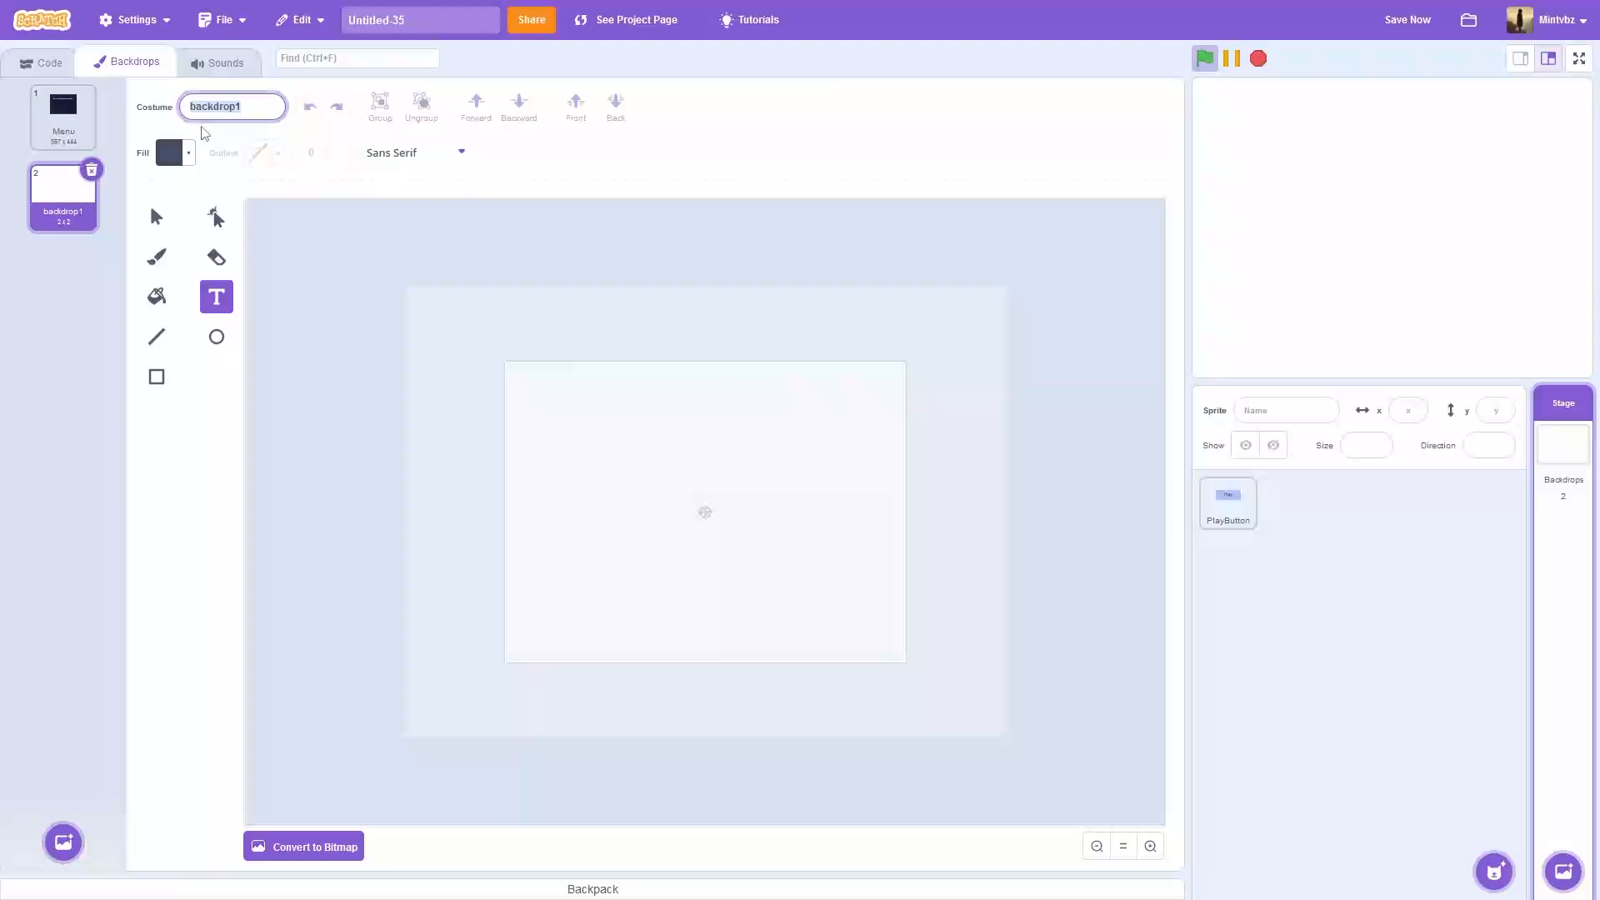
pyautogui.write('game')
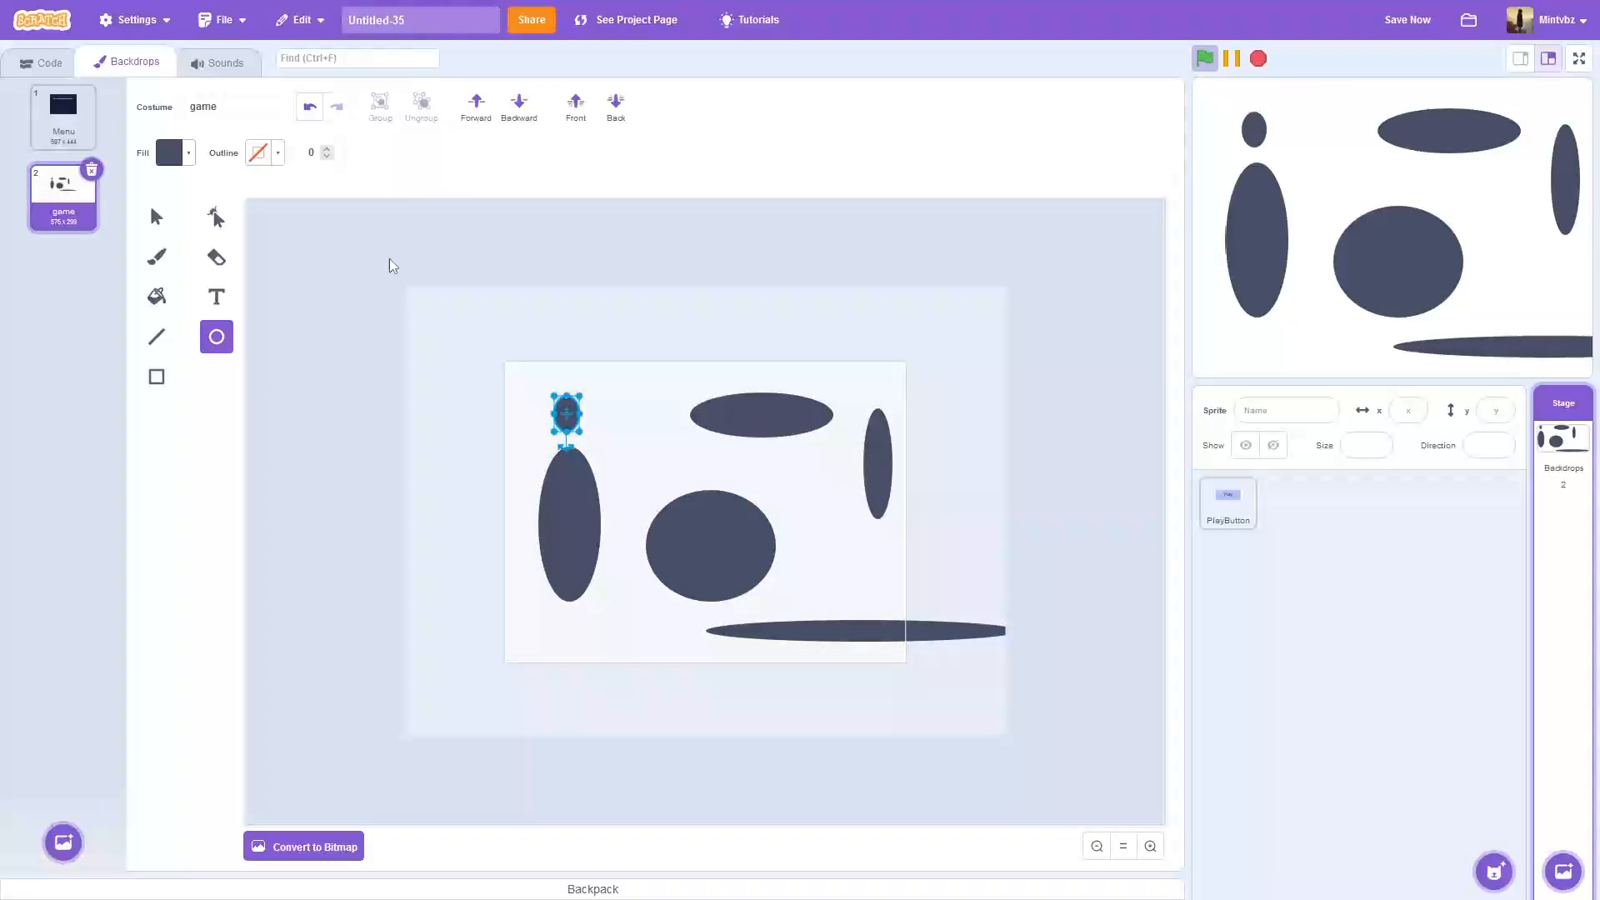
pyautogui.click(47, 62)
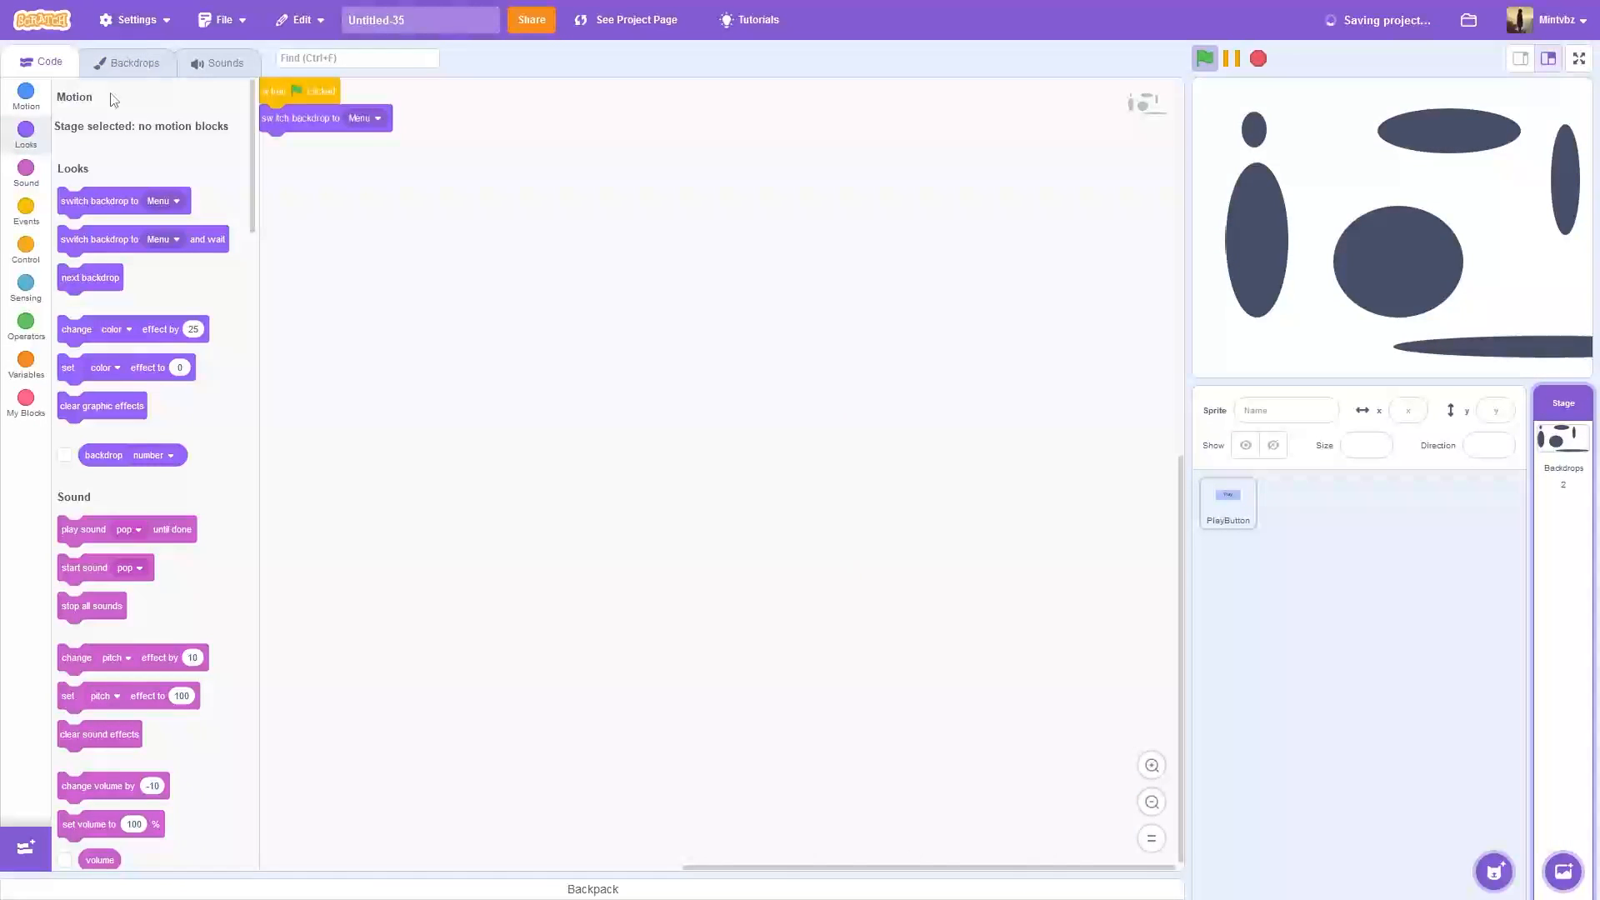
# Step: Give PlayButton a click script switching to 'game' and run the project to test it
pyautogui.click(1228, 502)
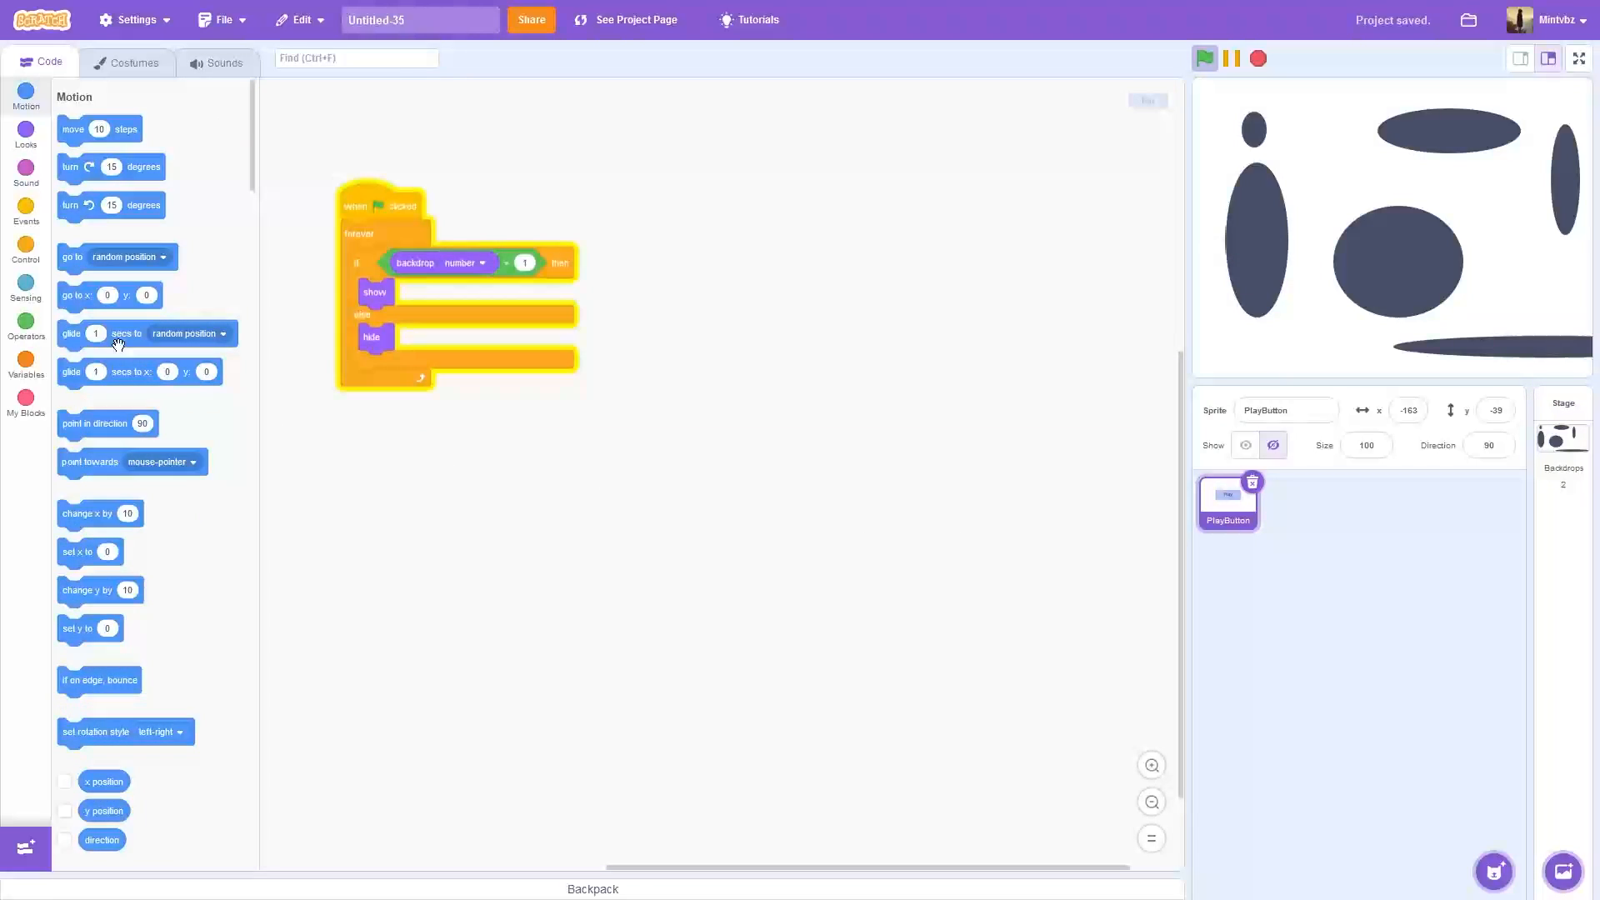
pyautogui.click(25, 212)
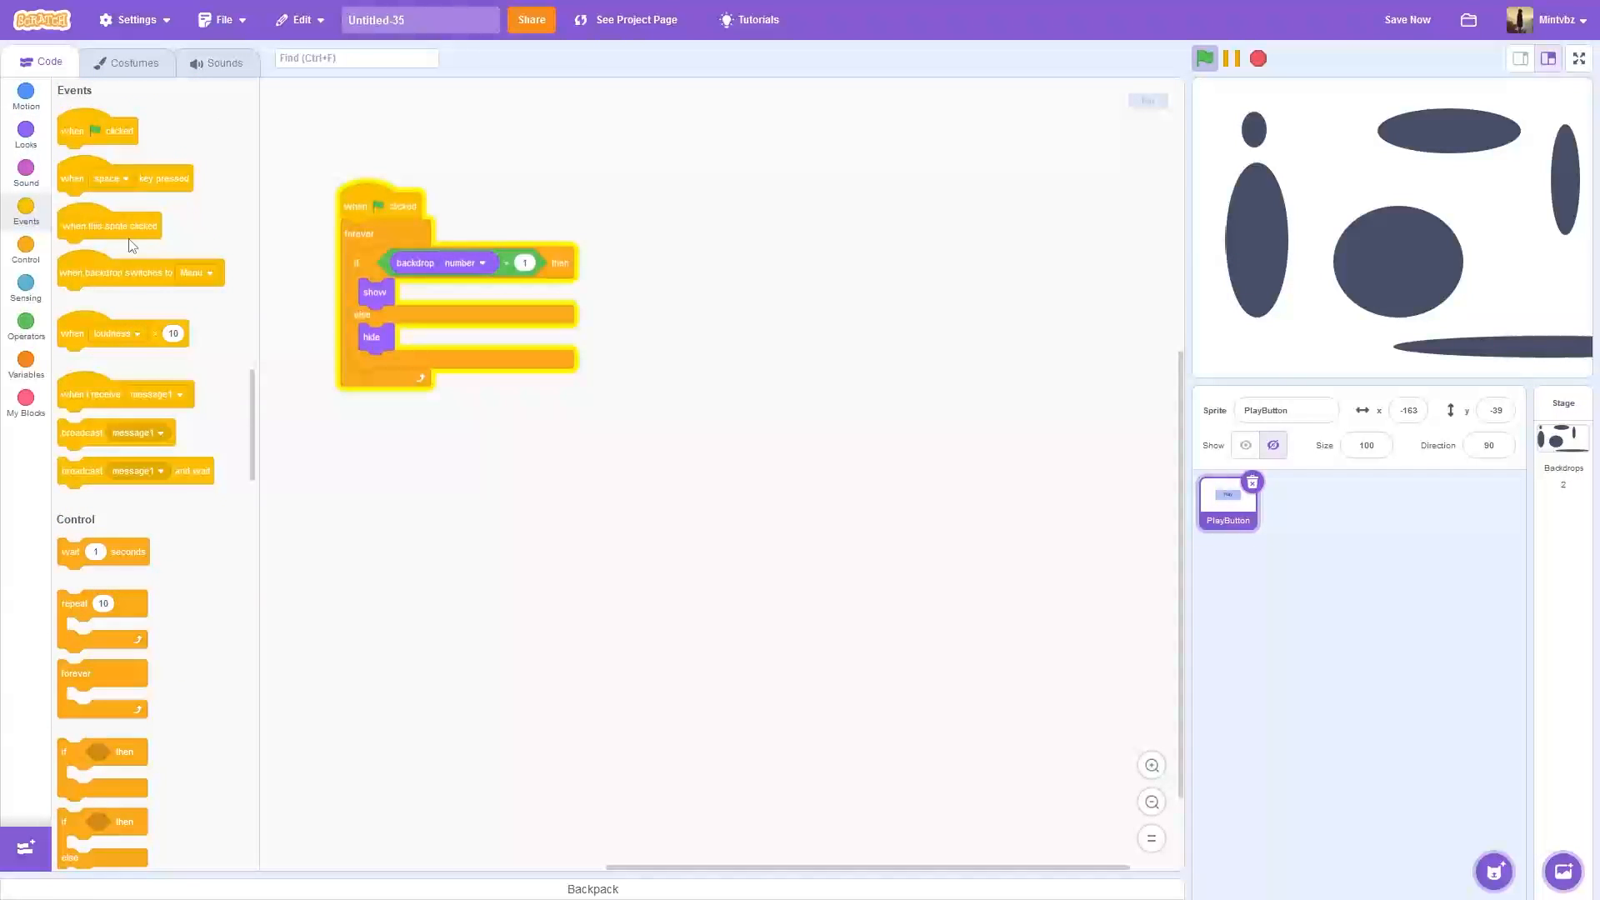
pyautogui.click(25, 130)
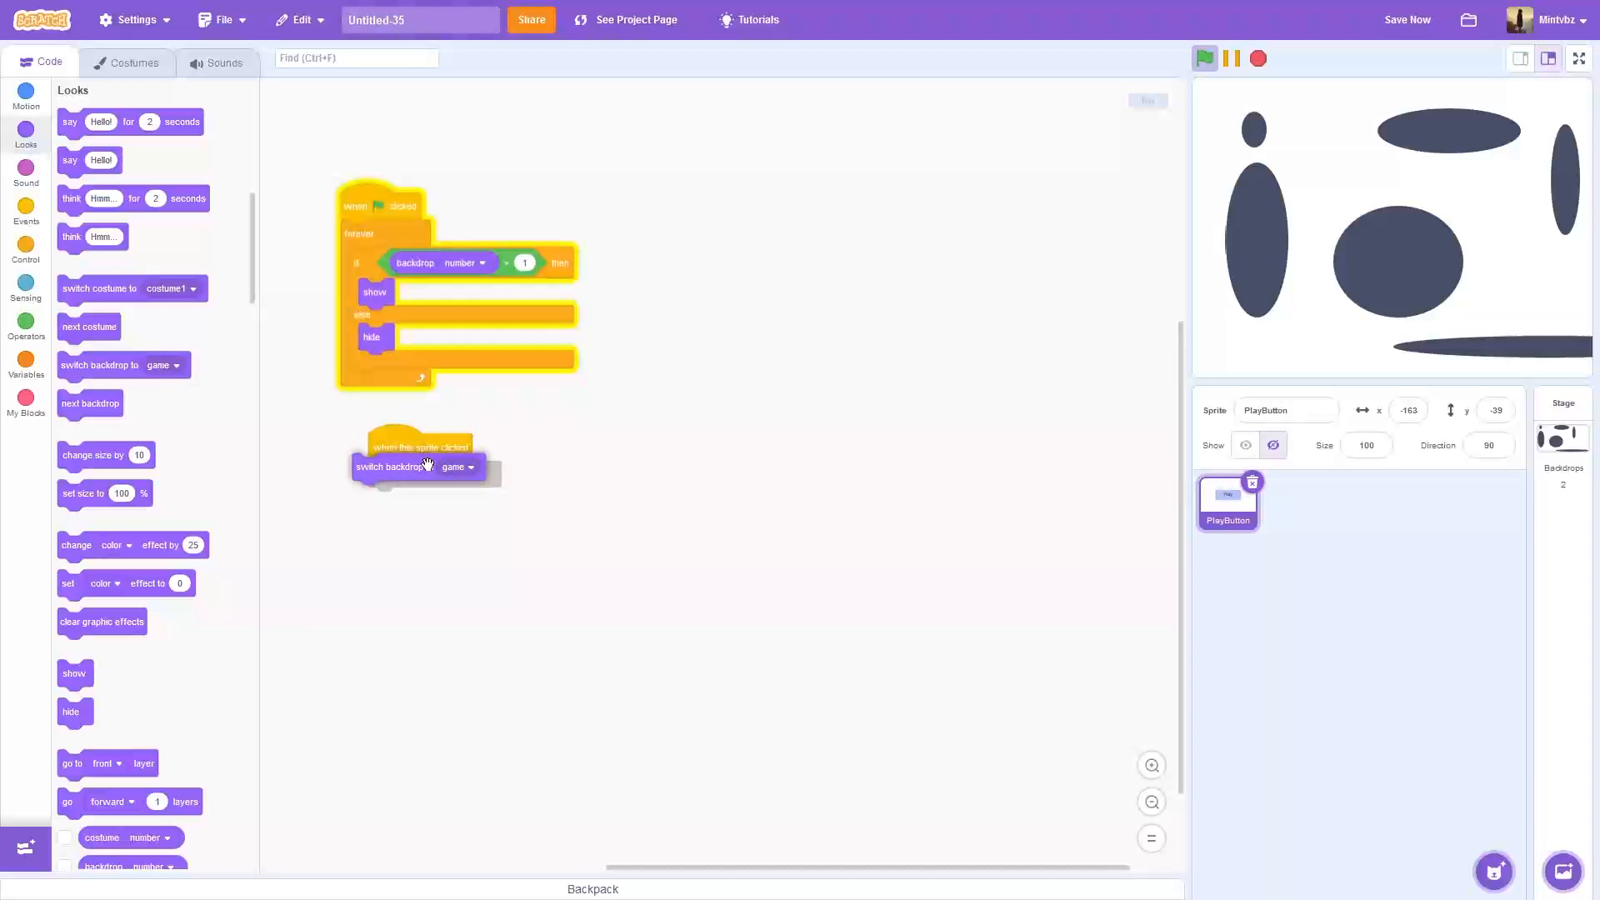
pyautogui.click(1204, 58)
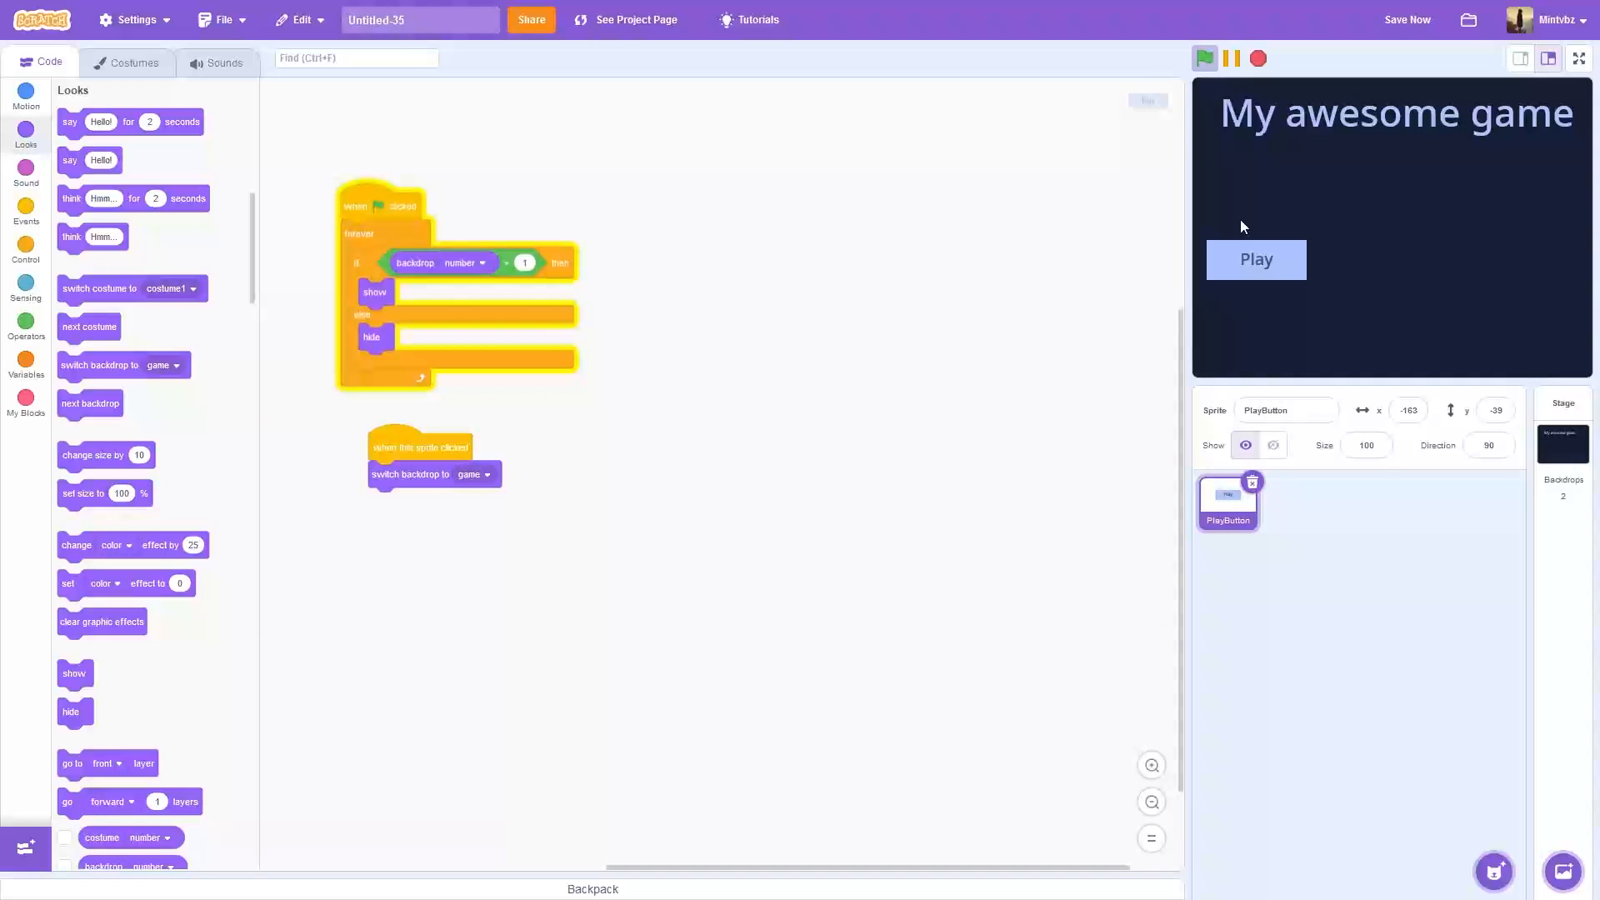
pyautogui.click(1271, 445)
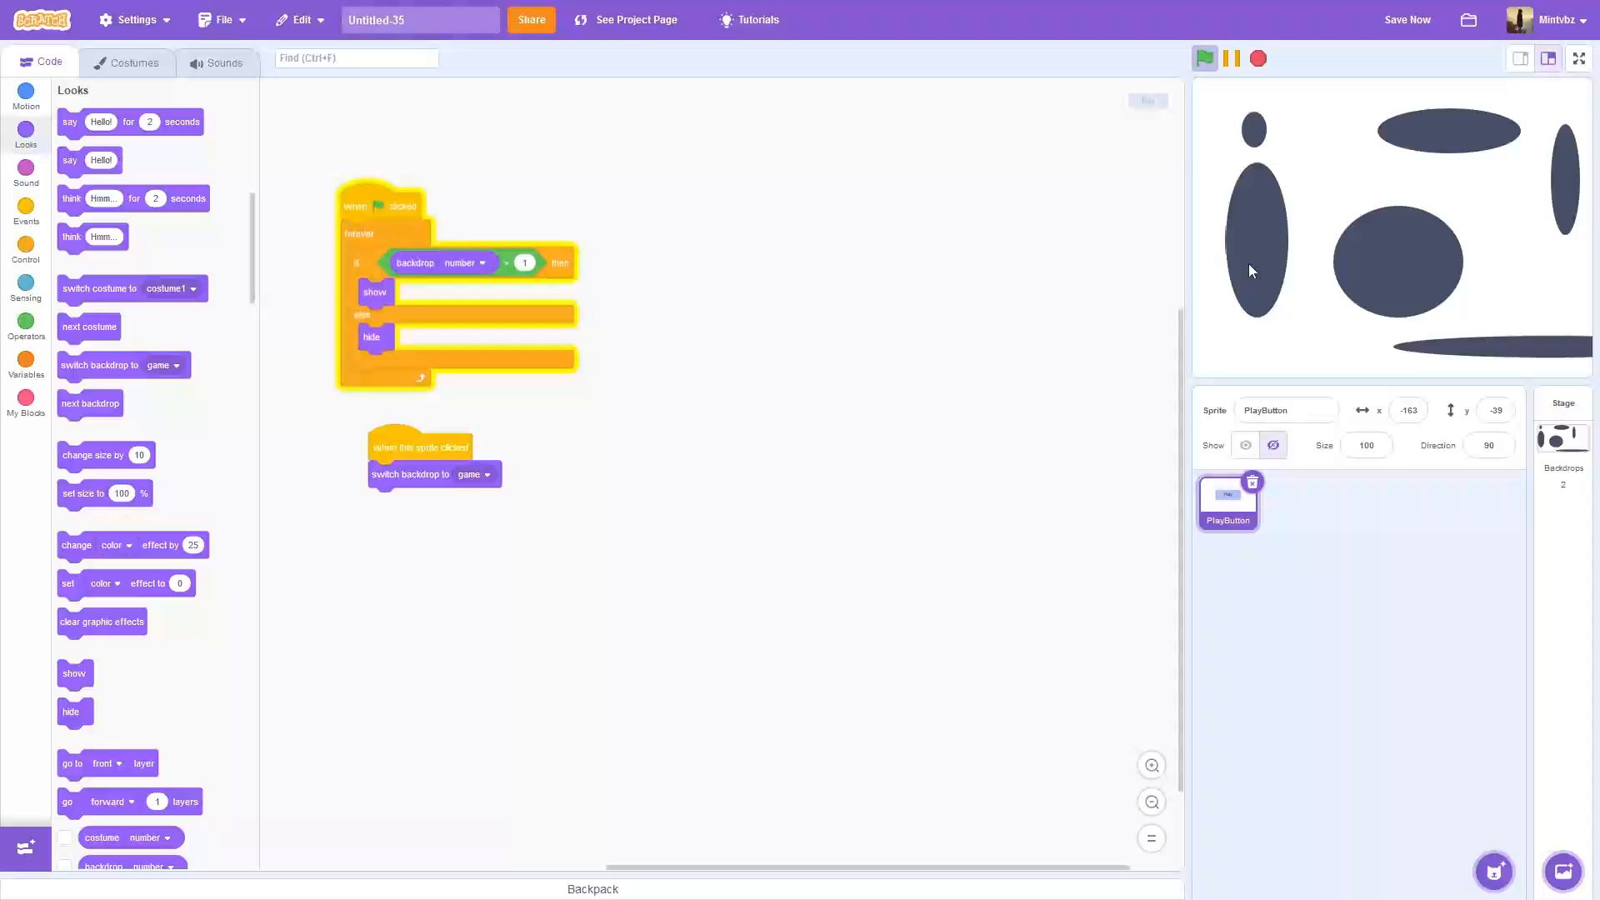
pyautogui.moveTo(1303, 230)
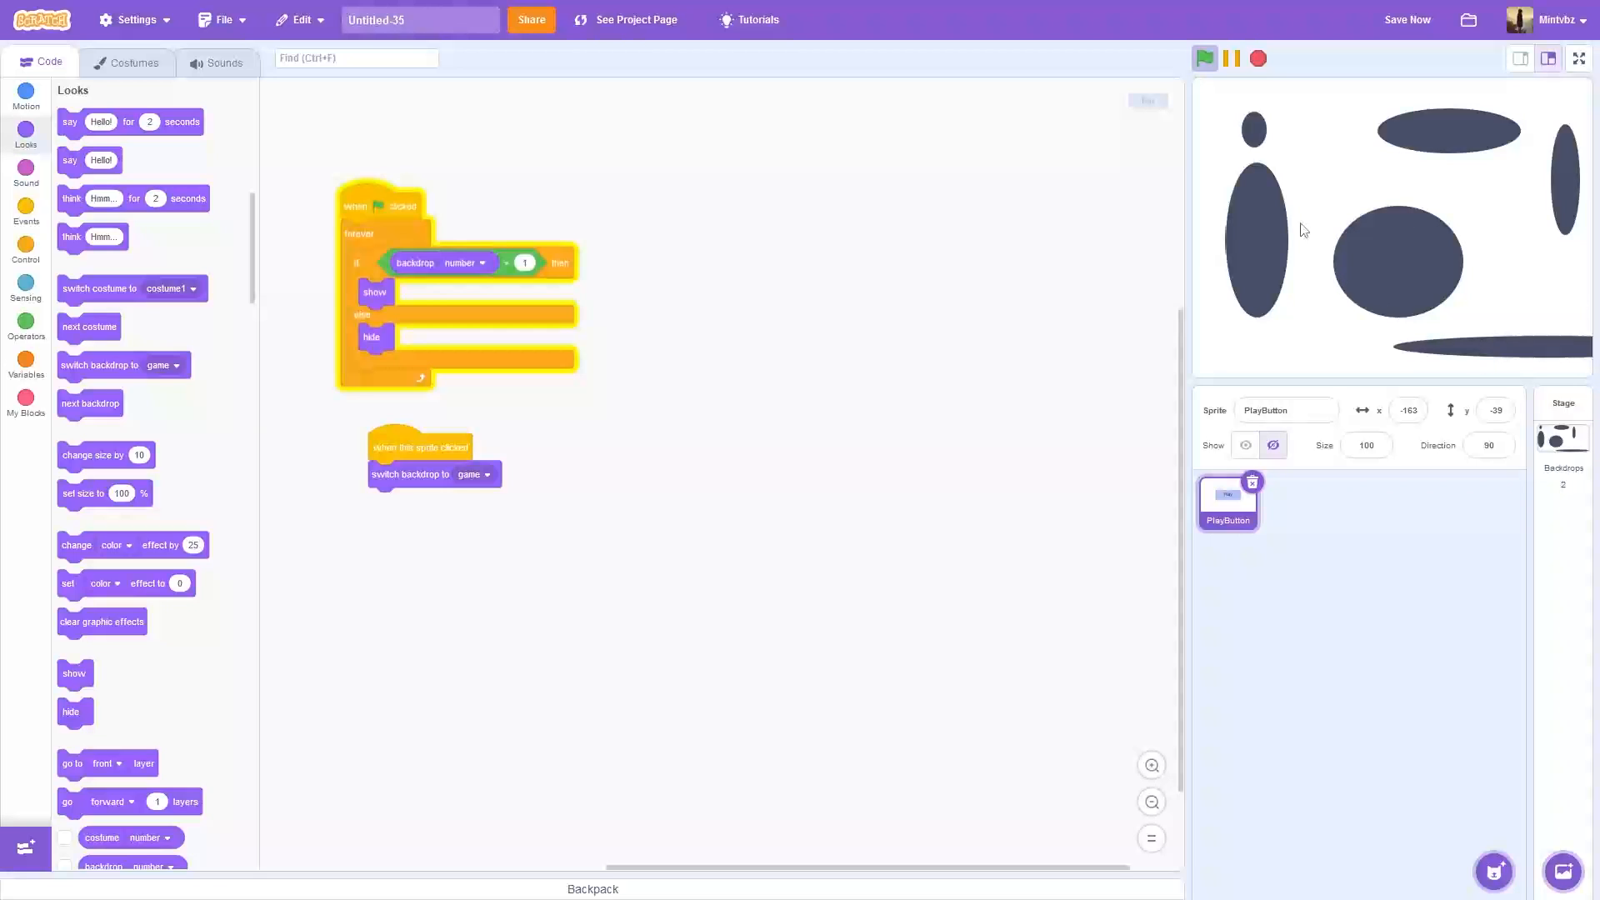
pyautogui.moveTo(1350, 256)
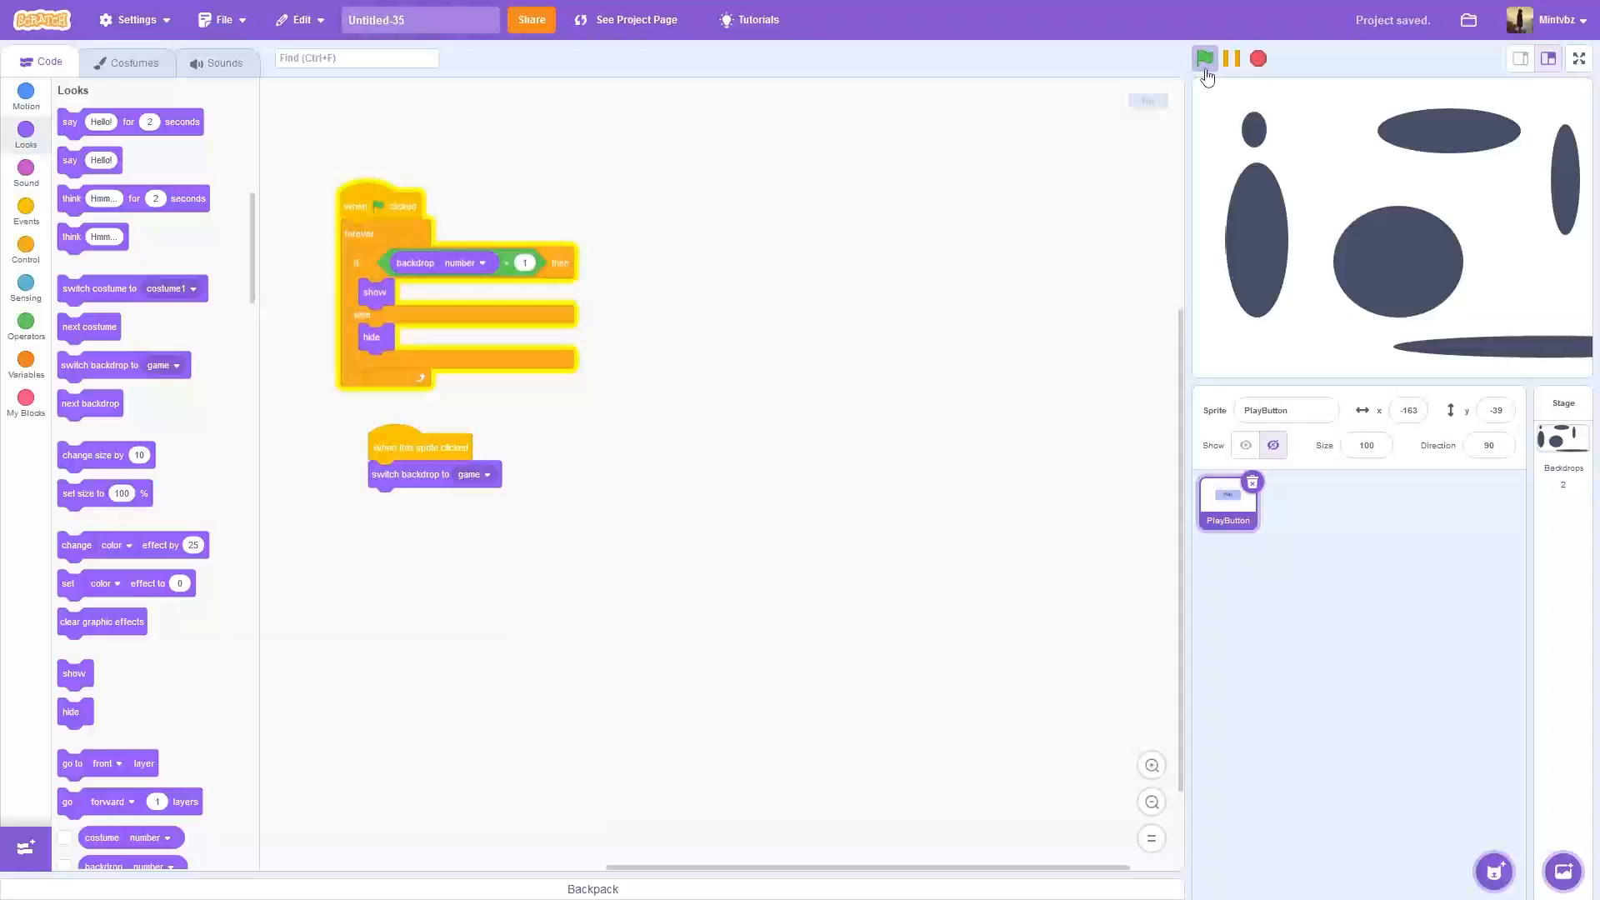
# Step: Duplicate the Menu backdrop and rename the copy 'About'
pyautogui.click(1205, 59)
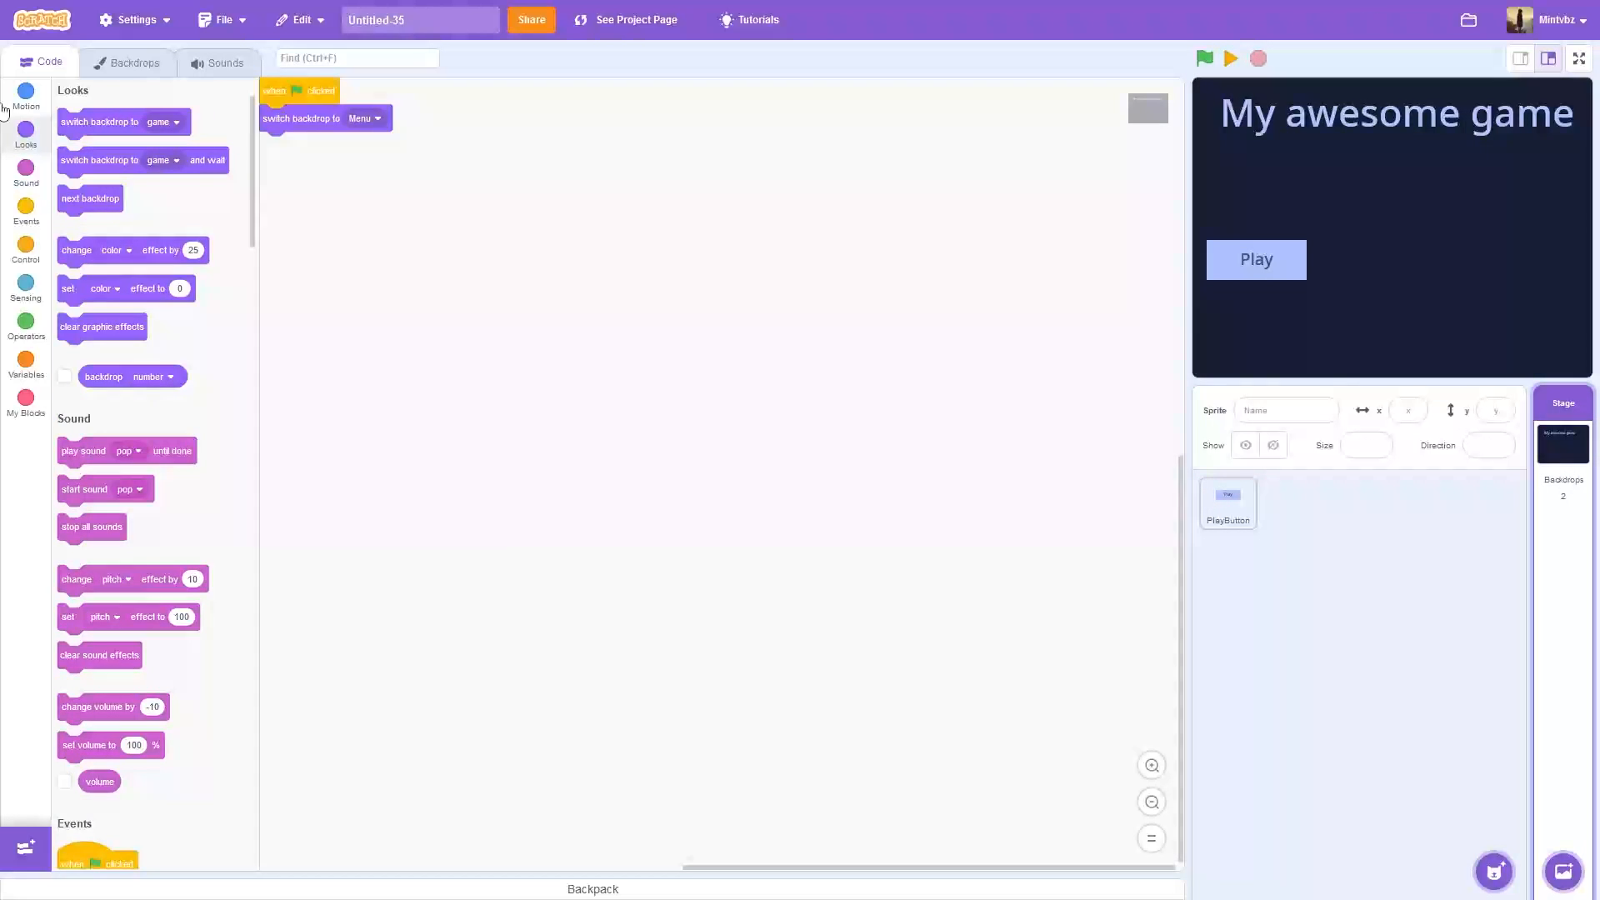
pyautogui.click(134, 62)
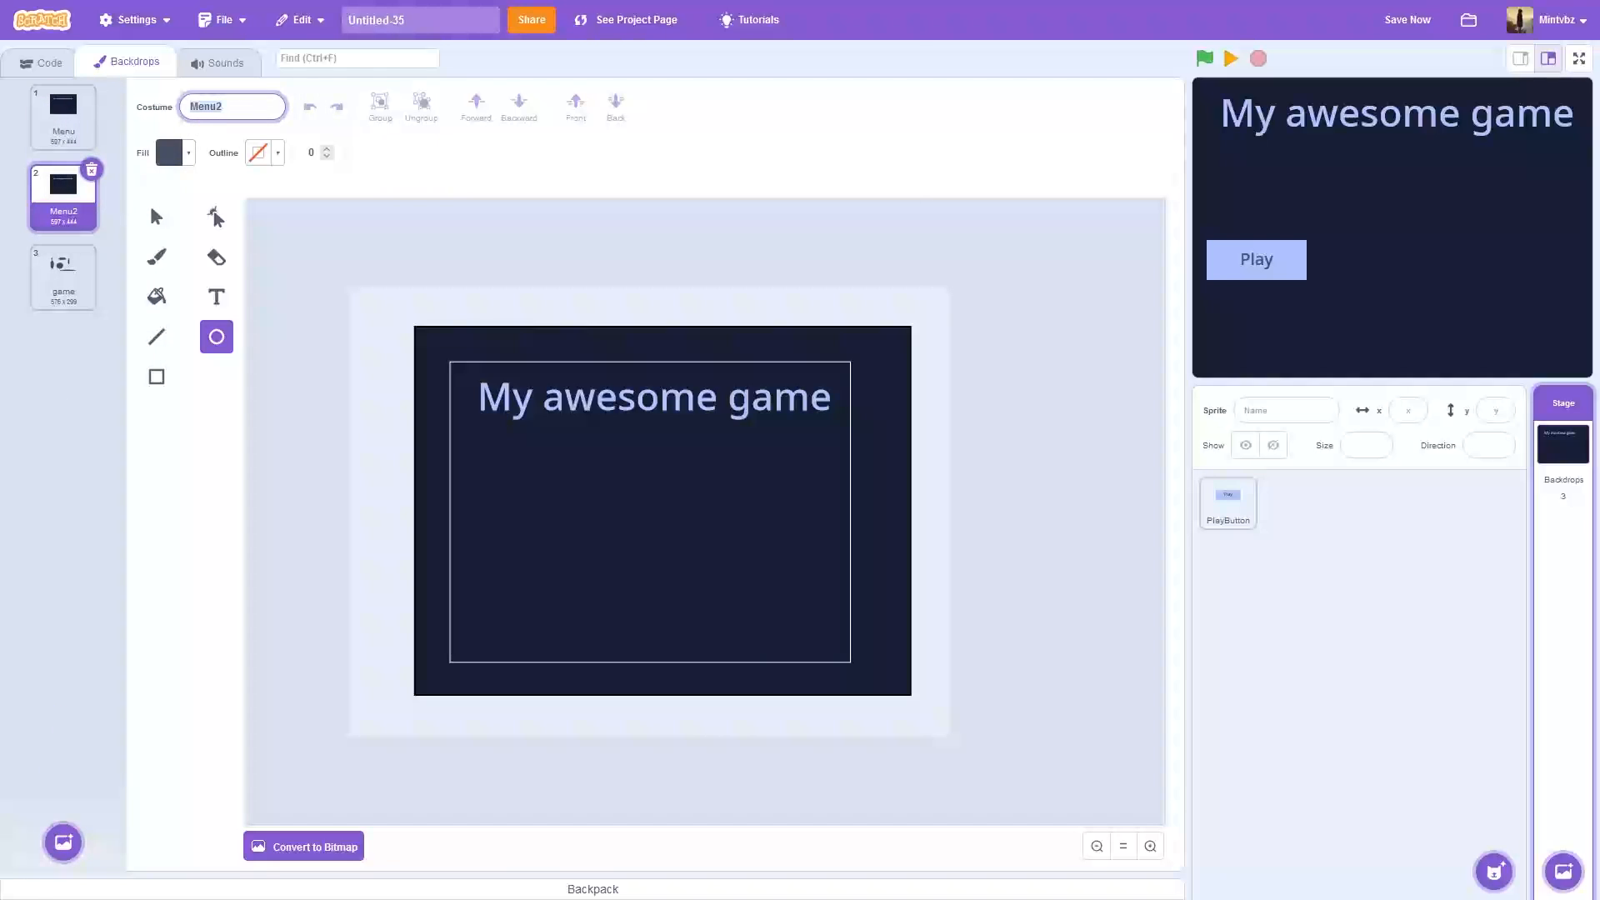
pyautogui.write('About')
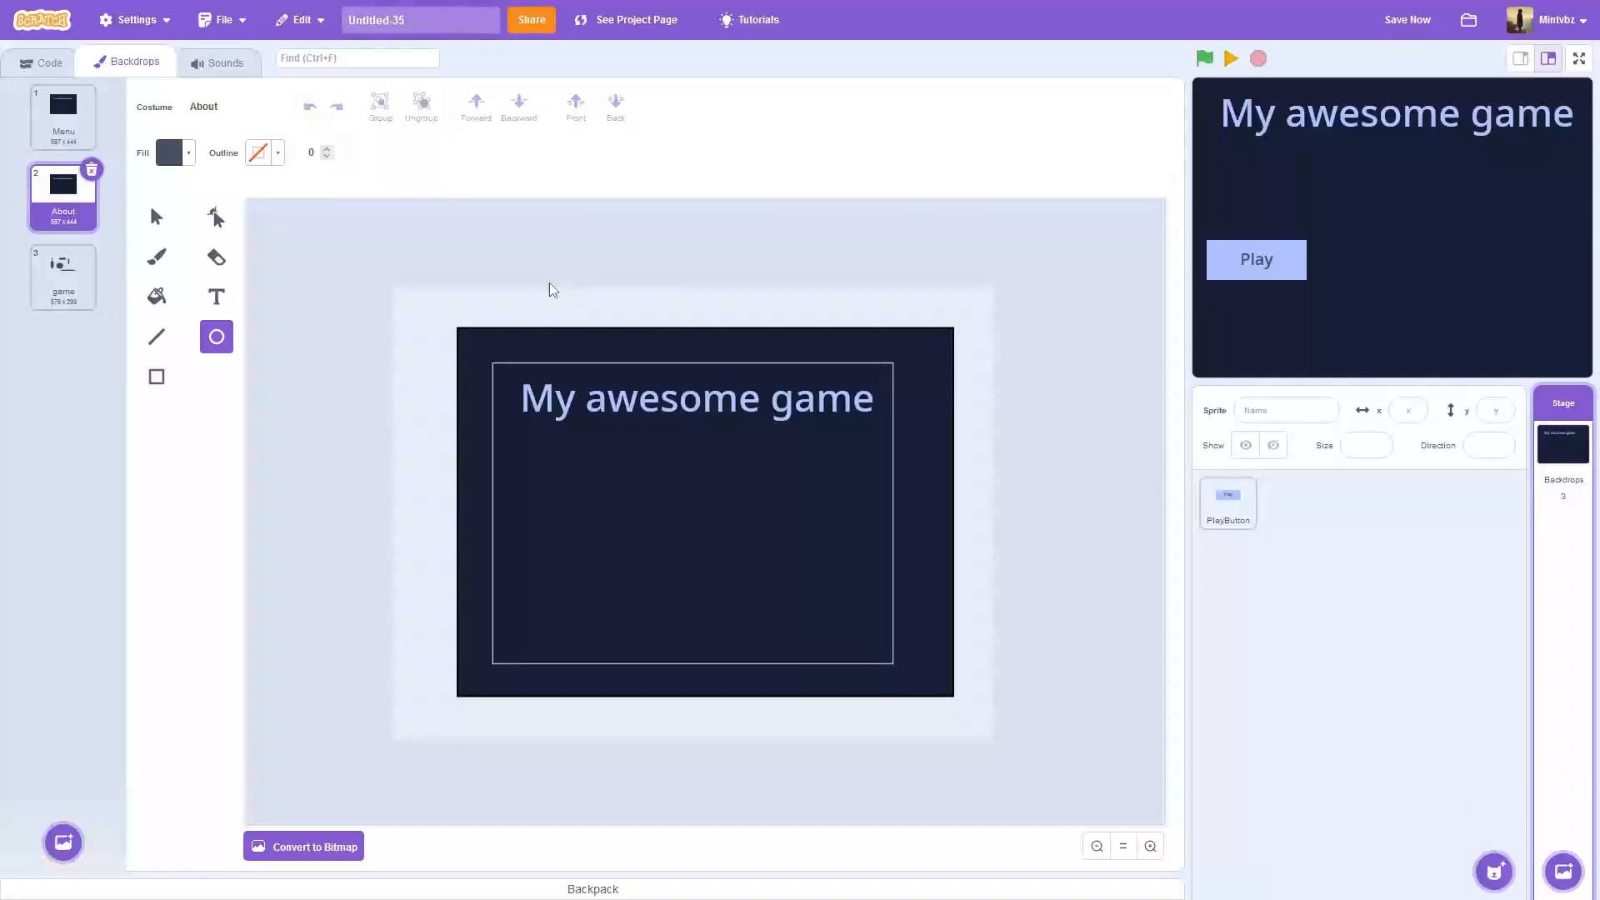
# Step: Edit the About backdrop's title to read 'About my awesome game'
pyautogui.click(215, 297)
pyautogui.write('An')
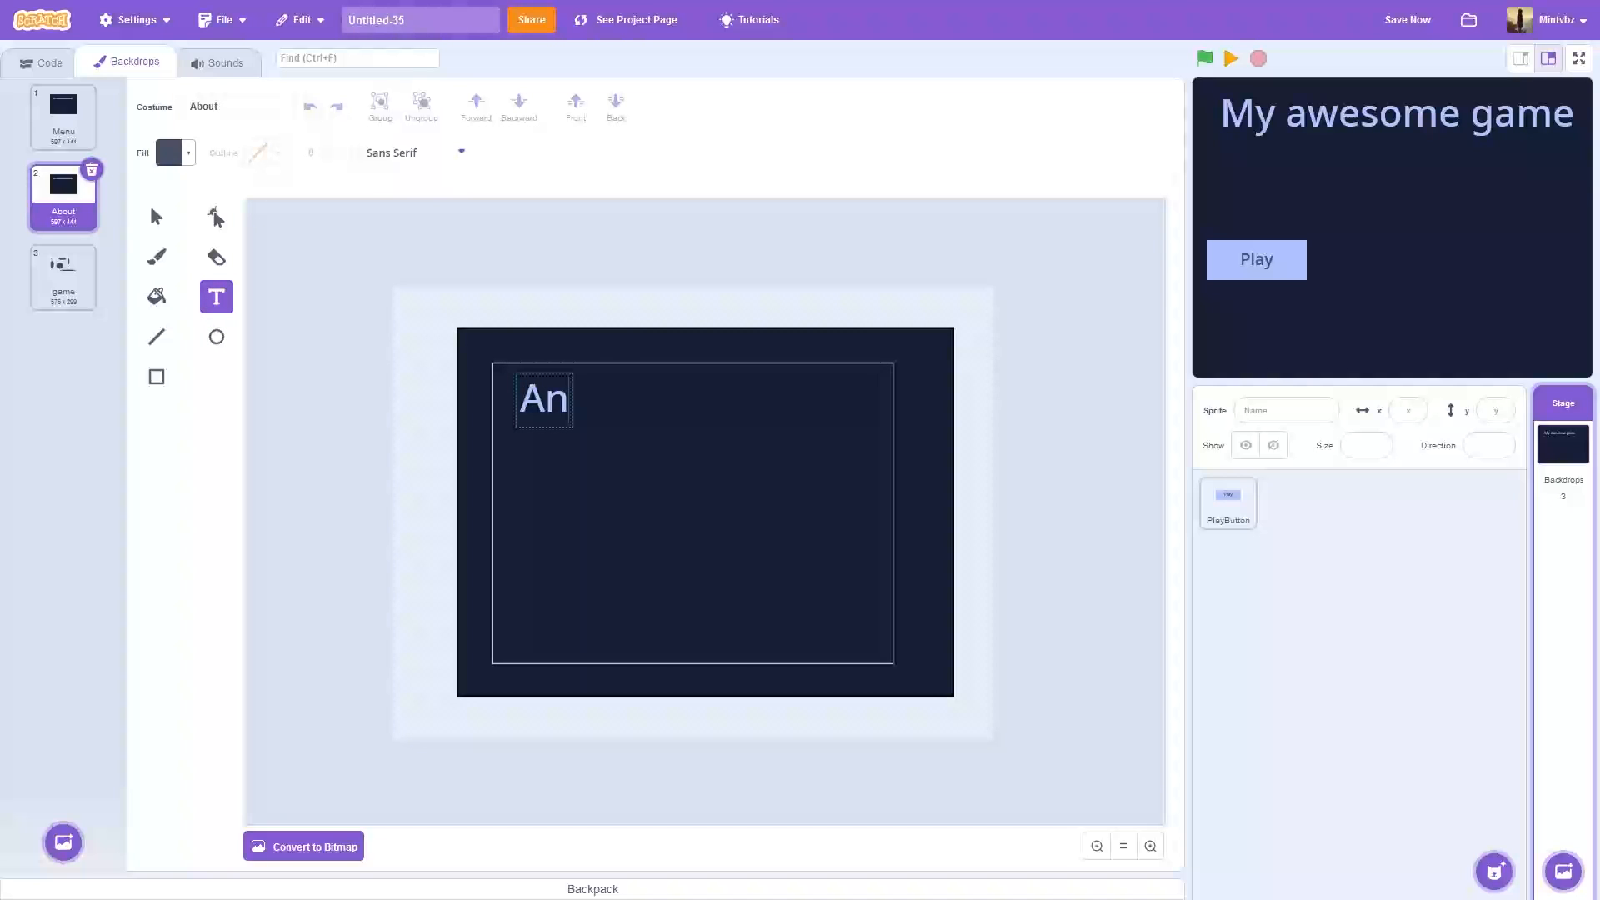
pyautogui.write('bout my aw')
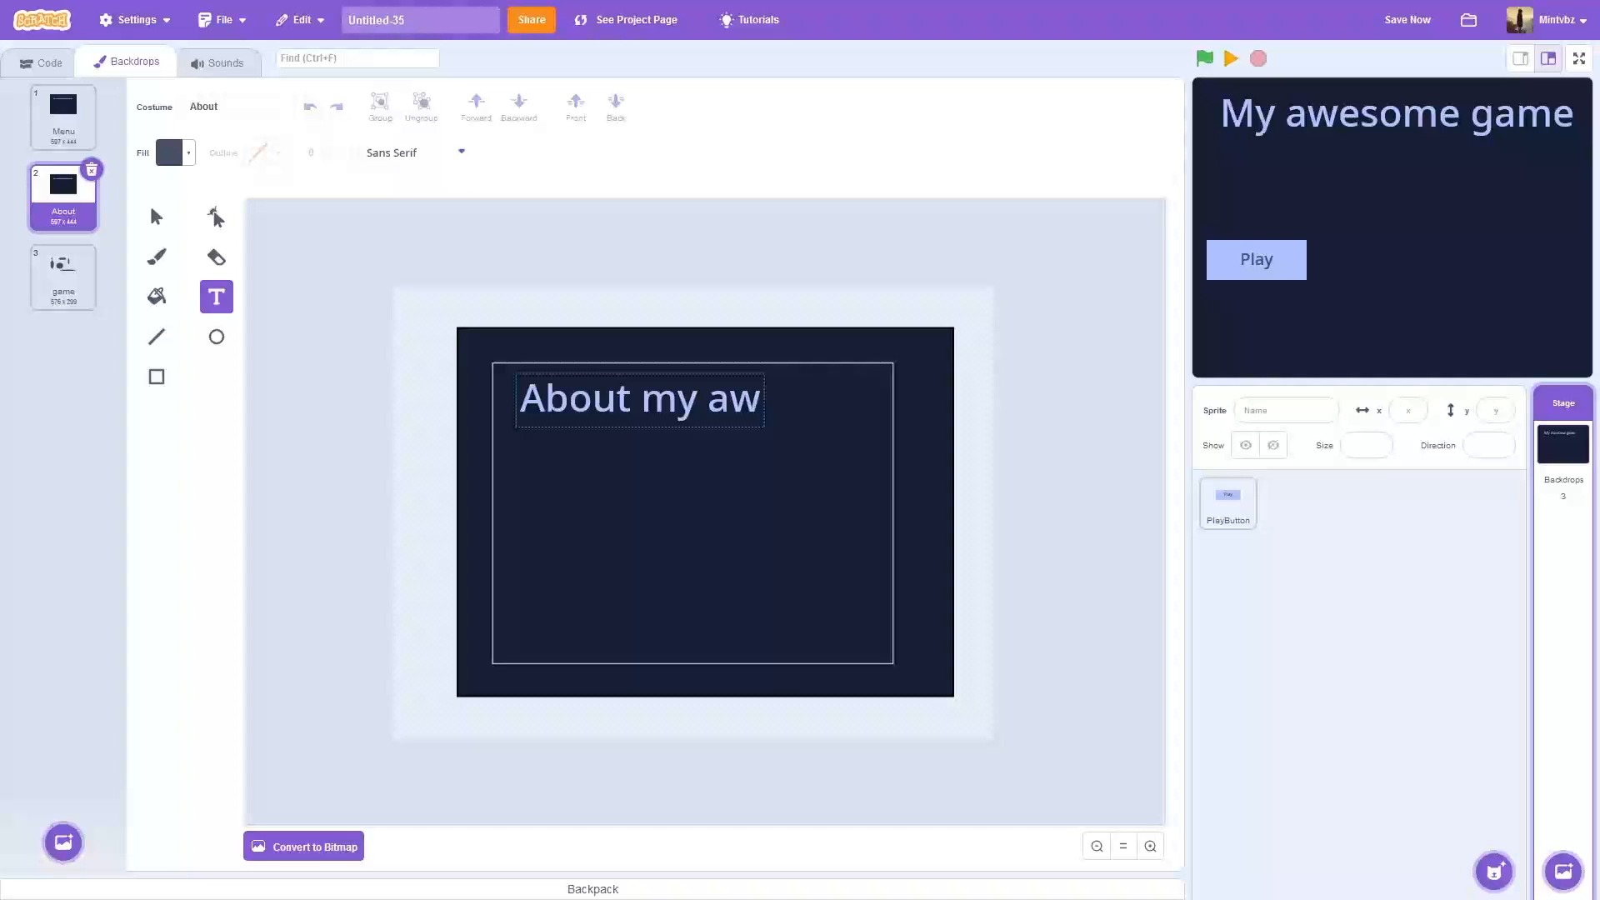
pyautogui.write('esome game')
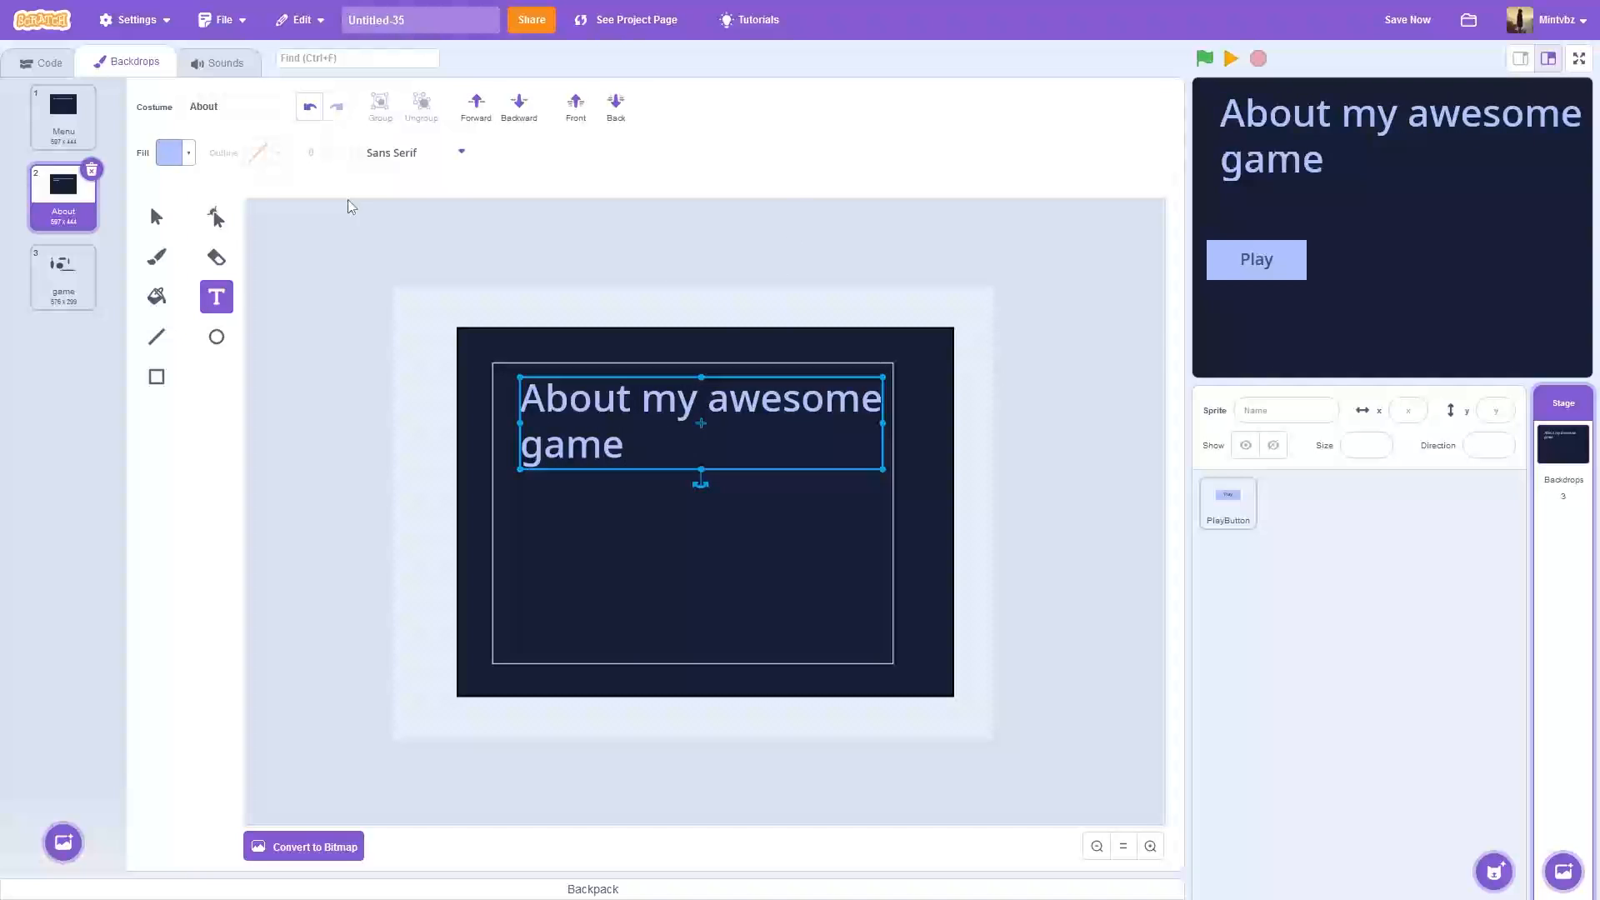
pyautogui.click(1229, 505)
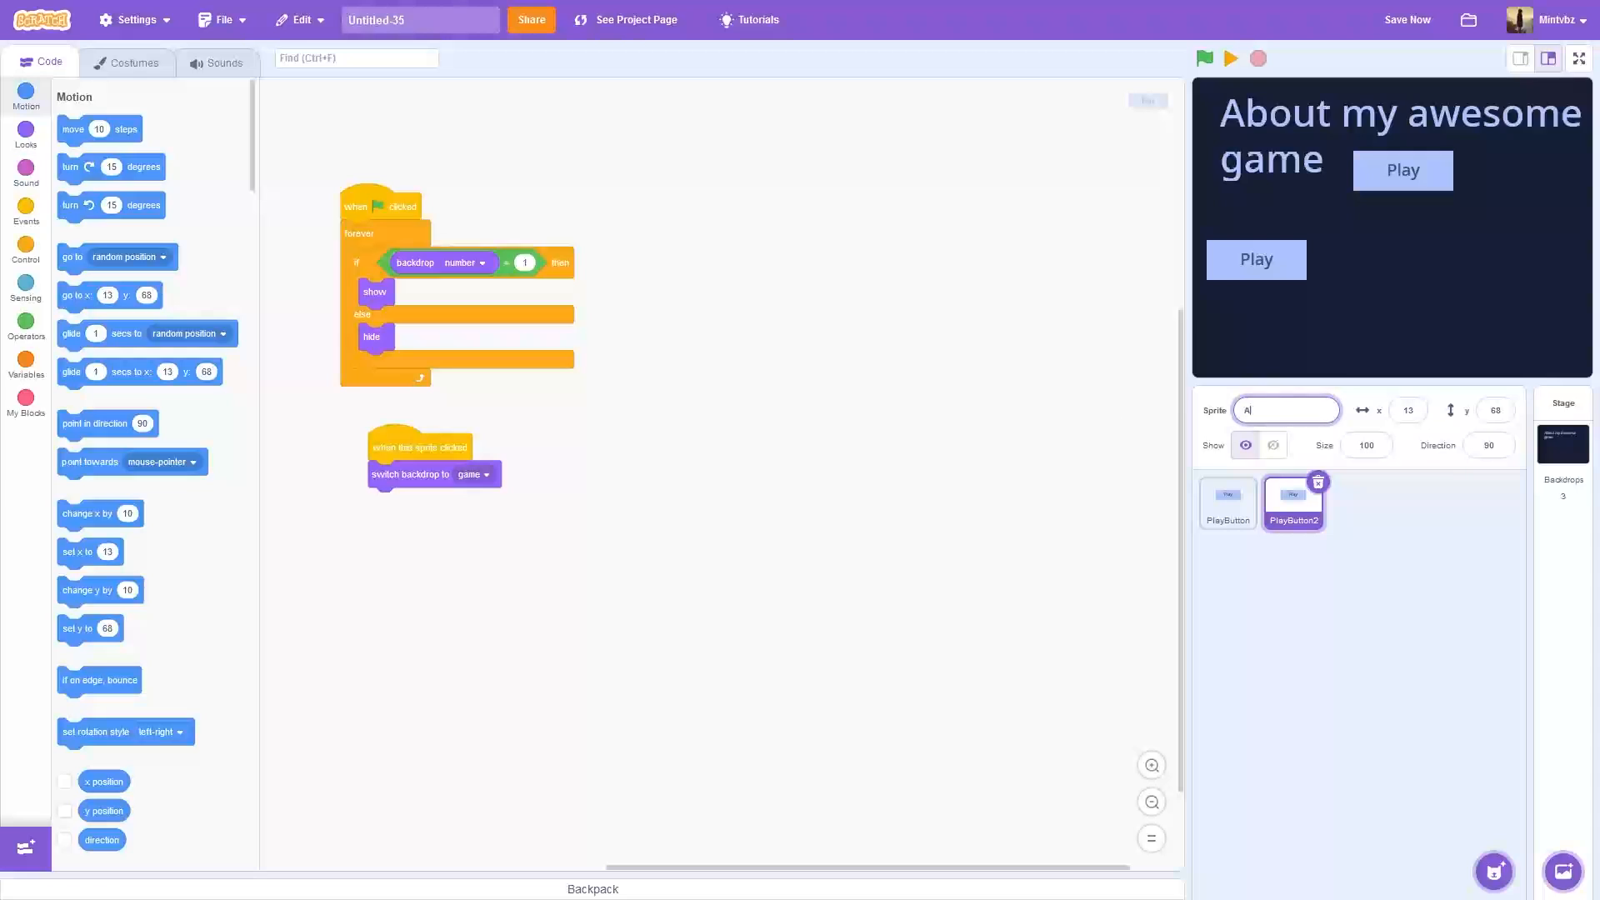
# Step: Rename PlayButton2 to AboutButton and make its click script switch to the About backdrop
pyautogui.write('AboutButton')
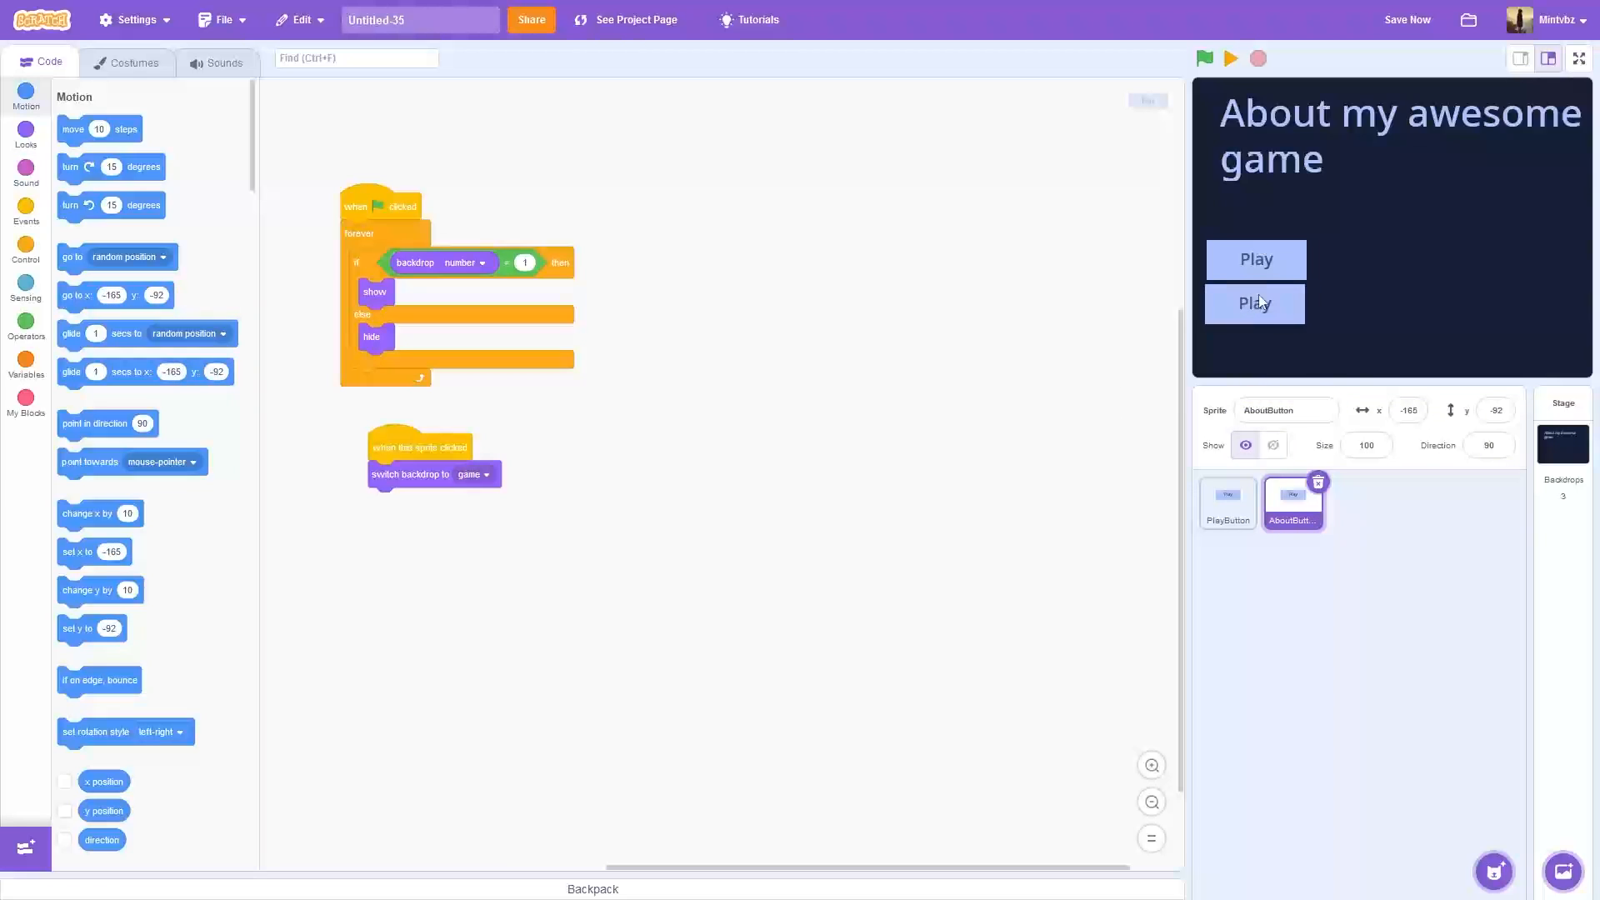
pyautogui.click(472, 474)
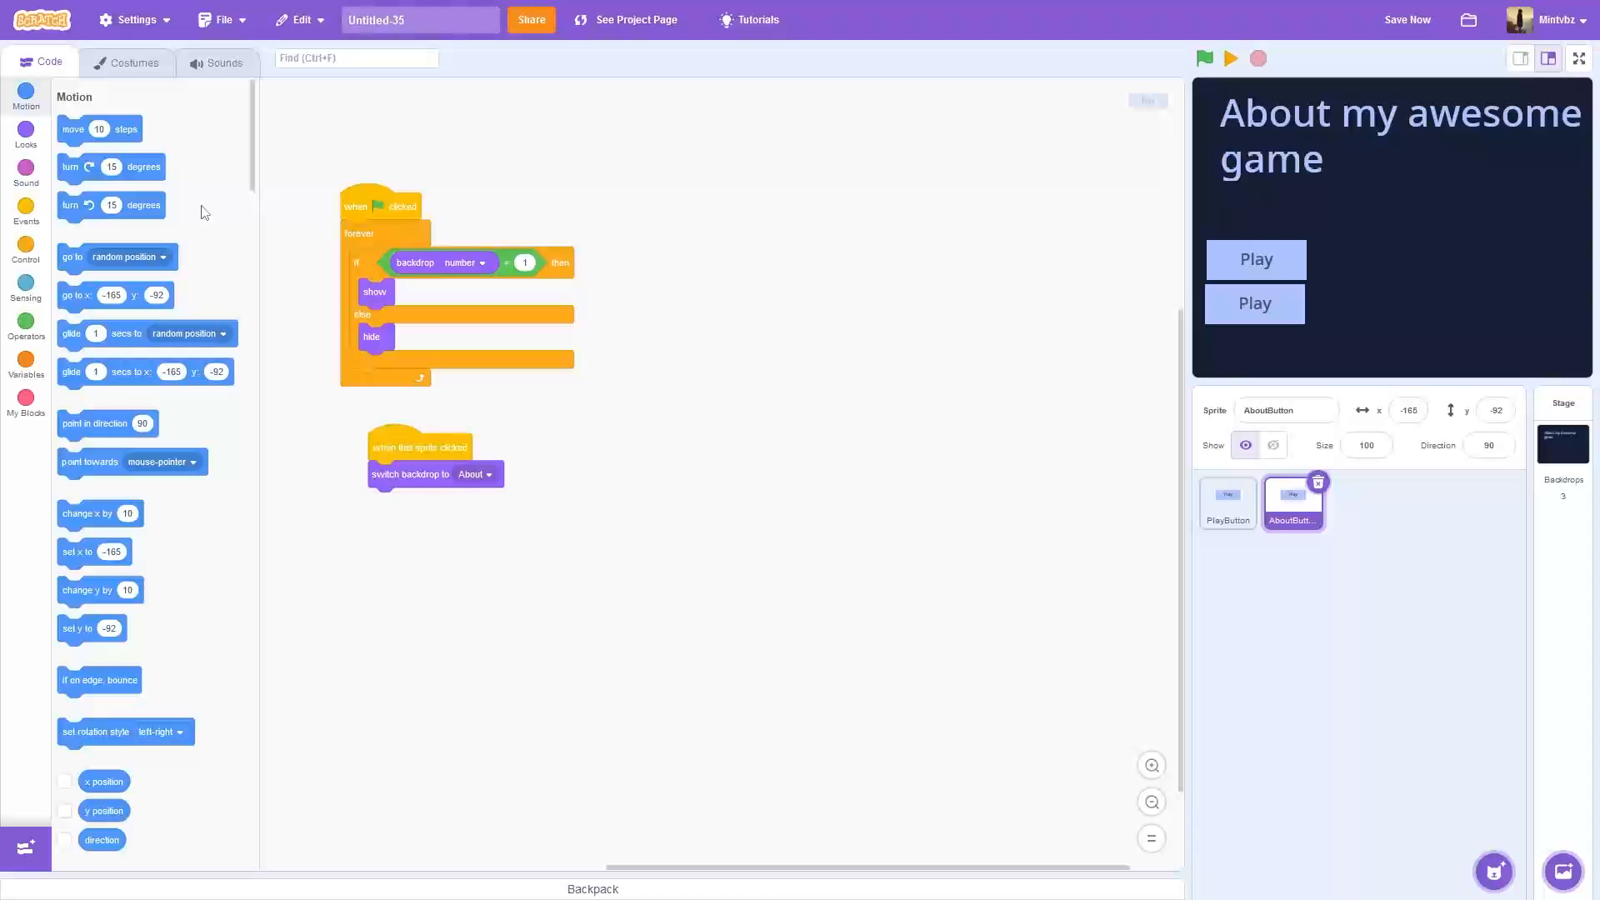
pyautogui.click(128, 61)
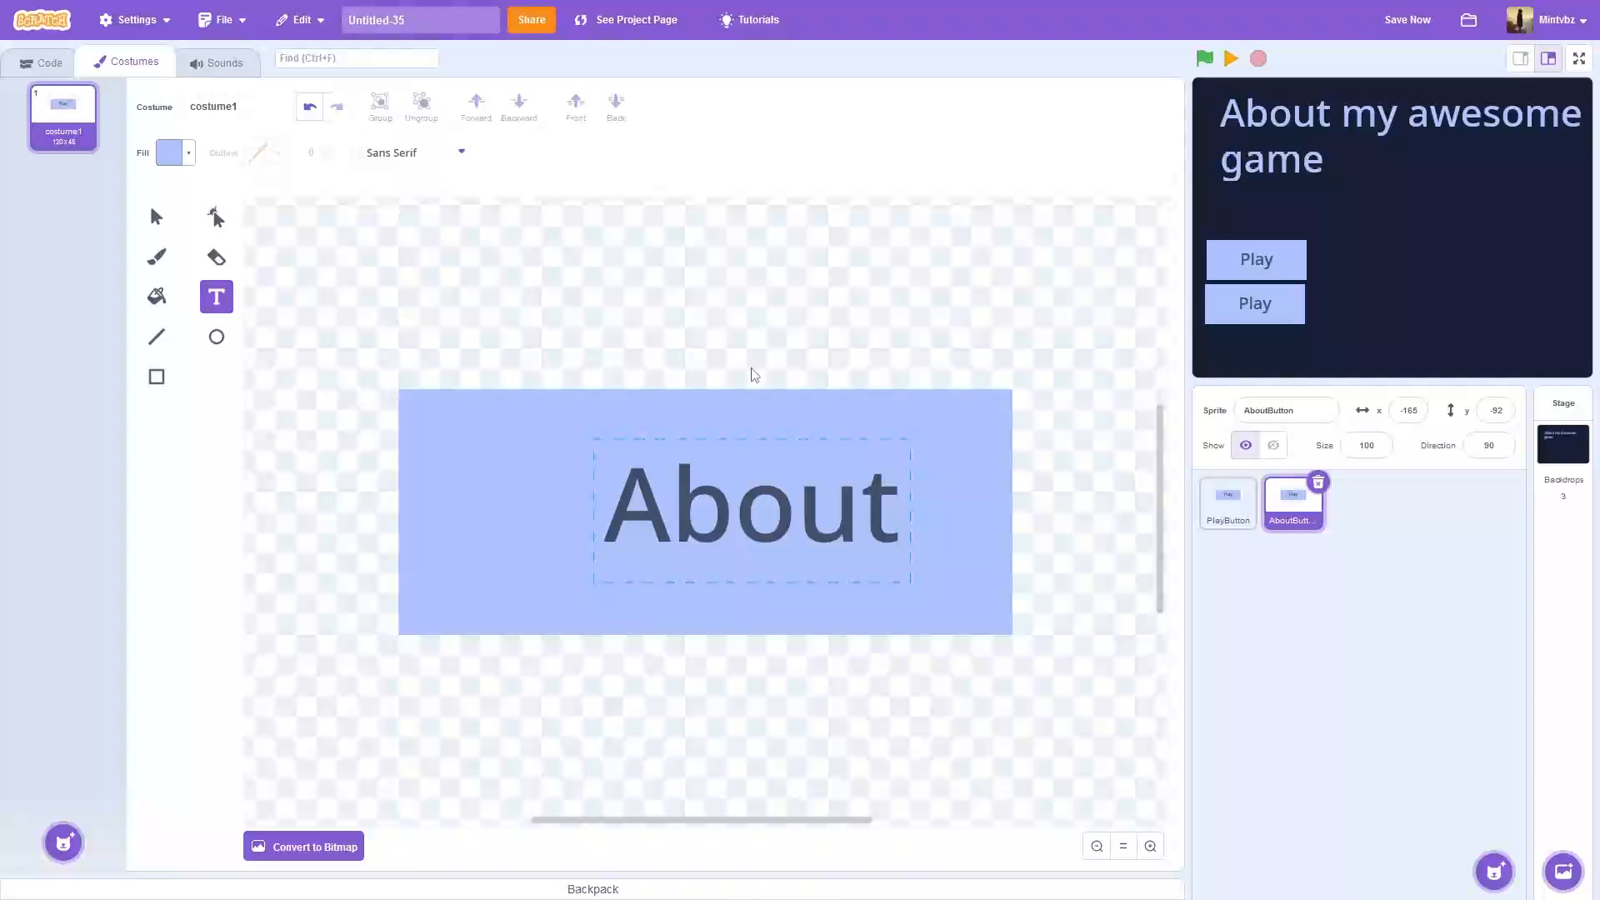
# Step: Relabel the button costume 'About' and check the About backdrop
pyautogui.click(1205, 58)
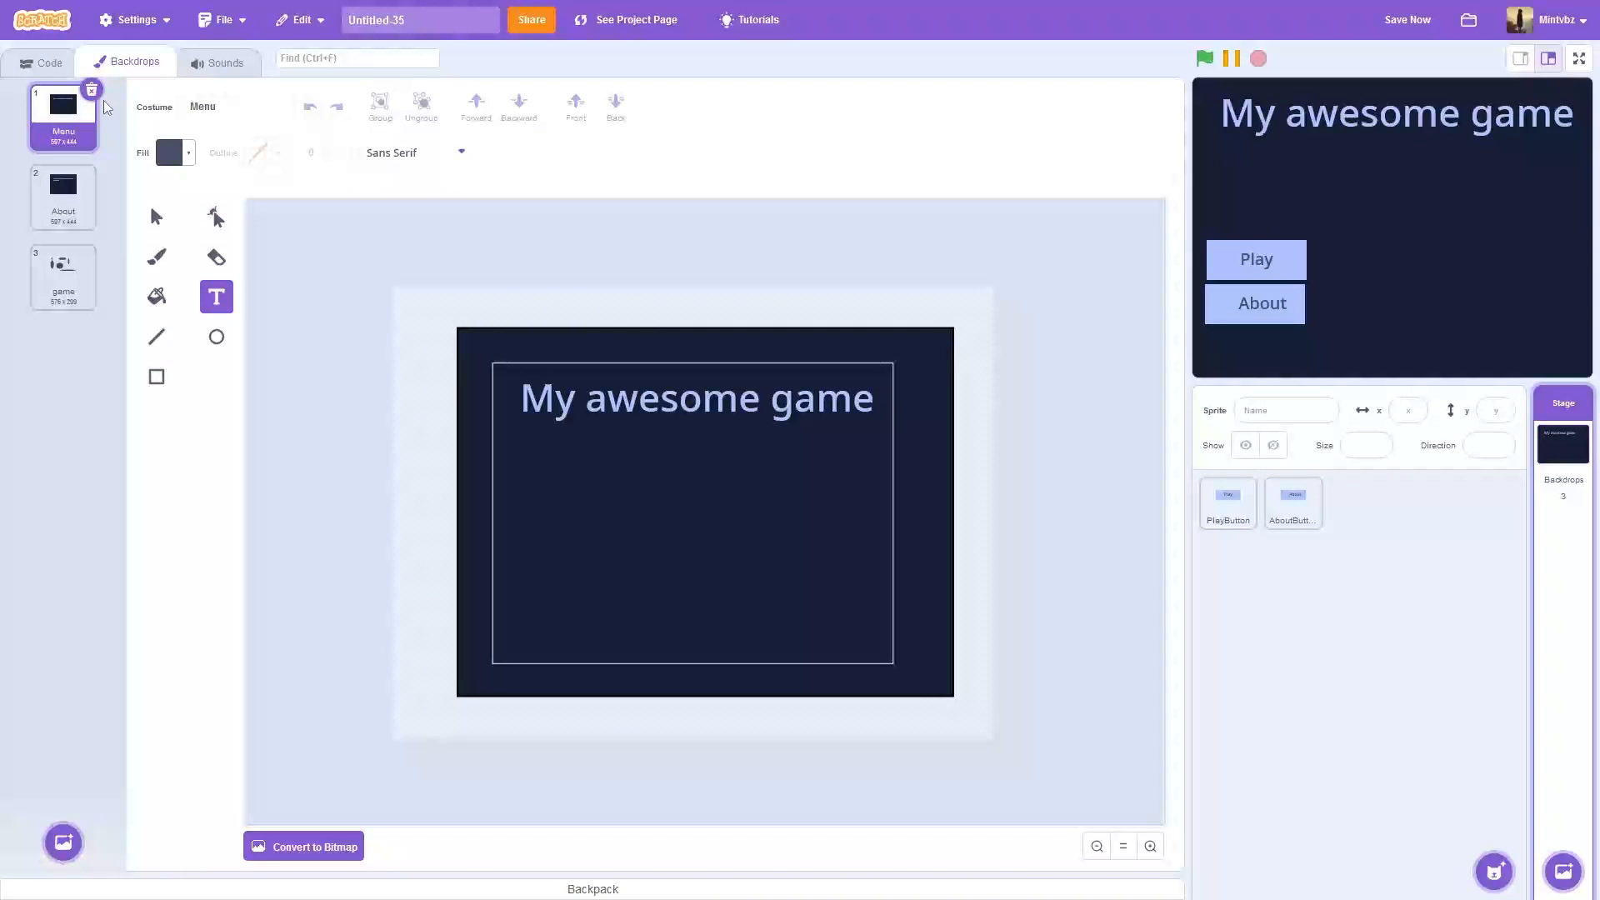
pyautogui.click(61, 197)
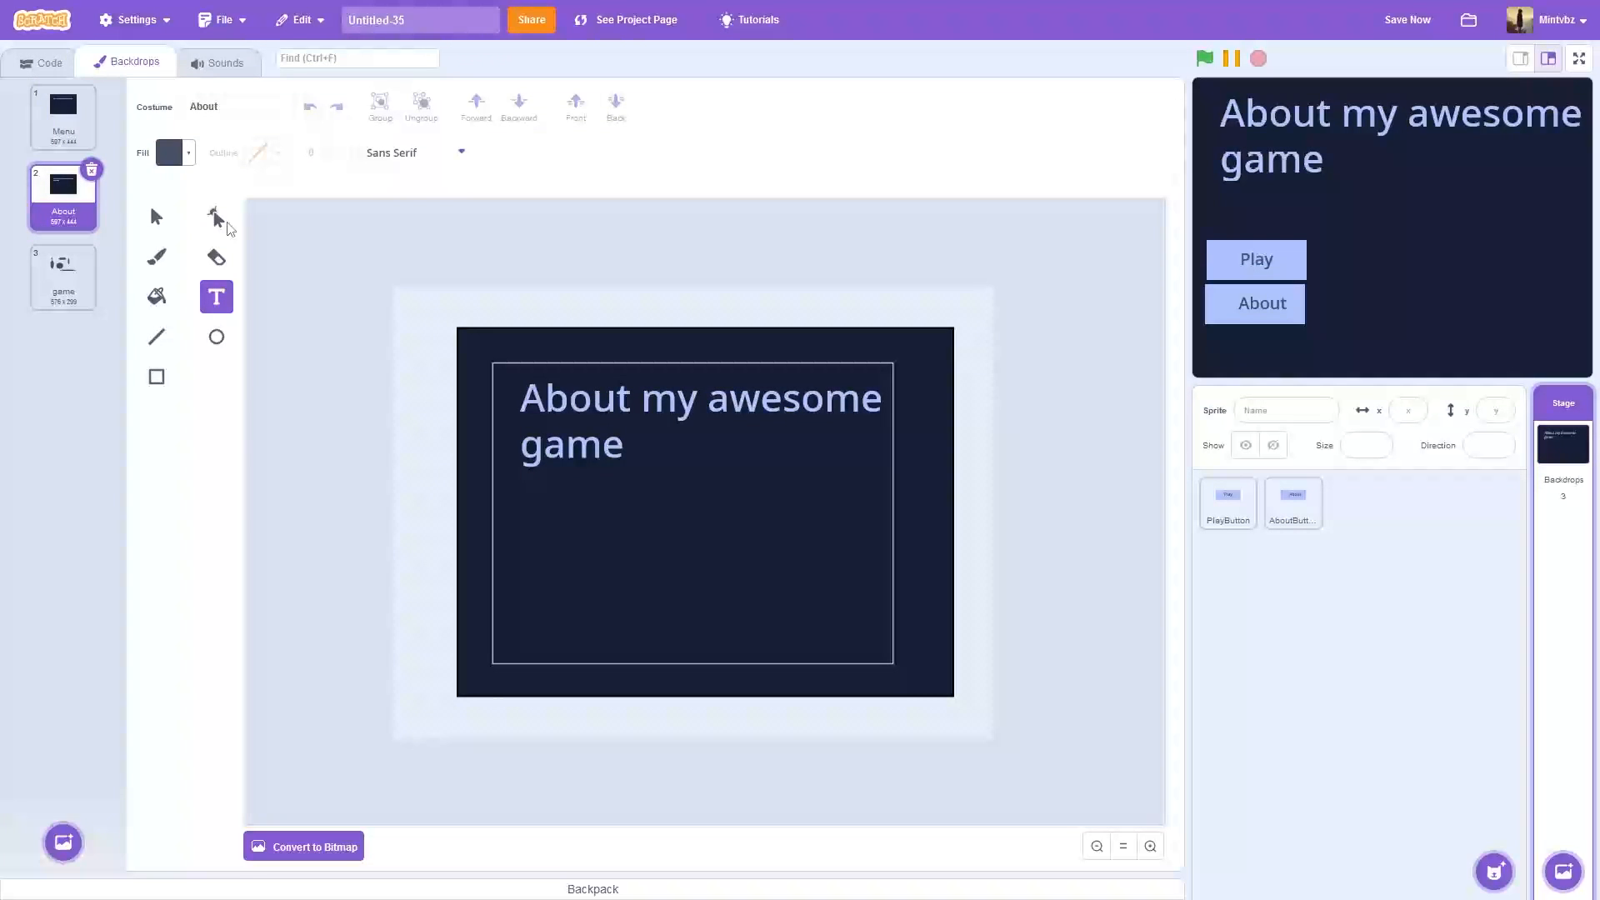
pyautogui.rightClick(1291, 503)
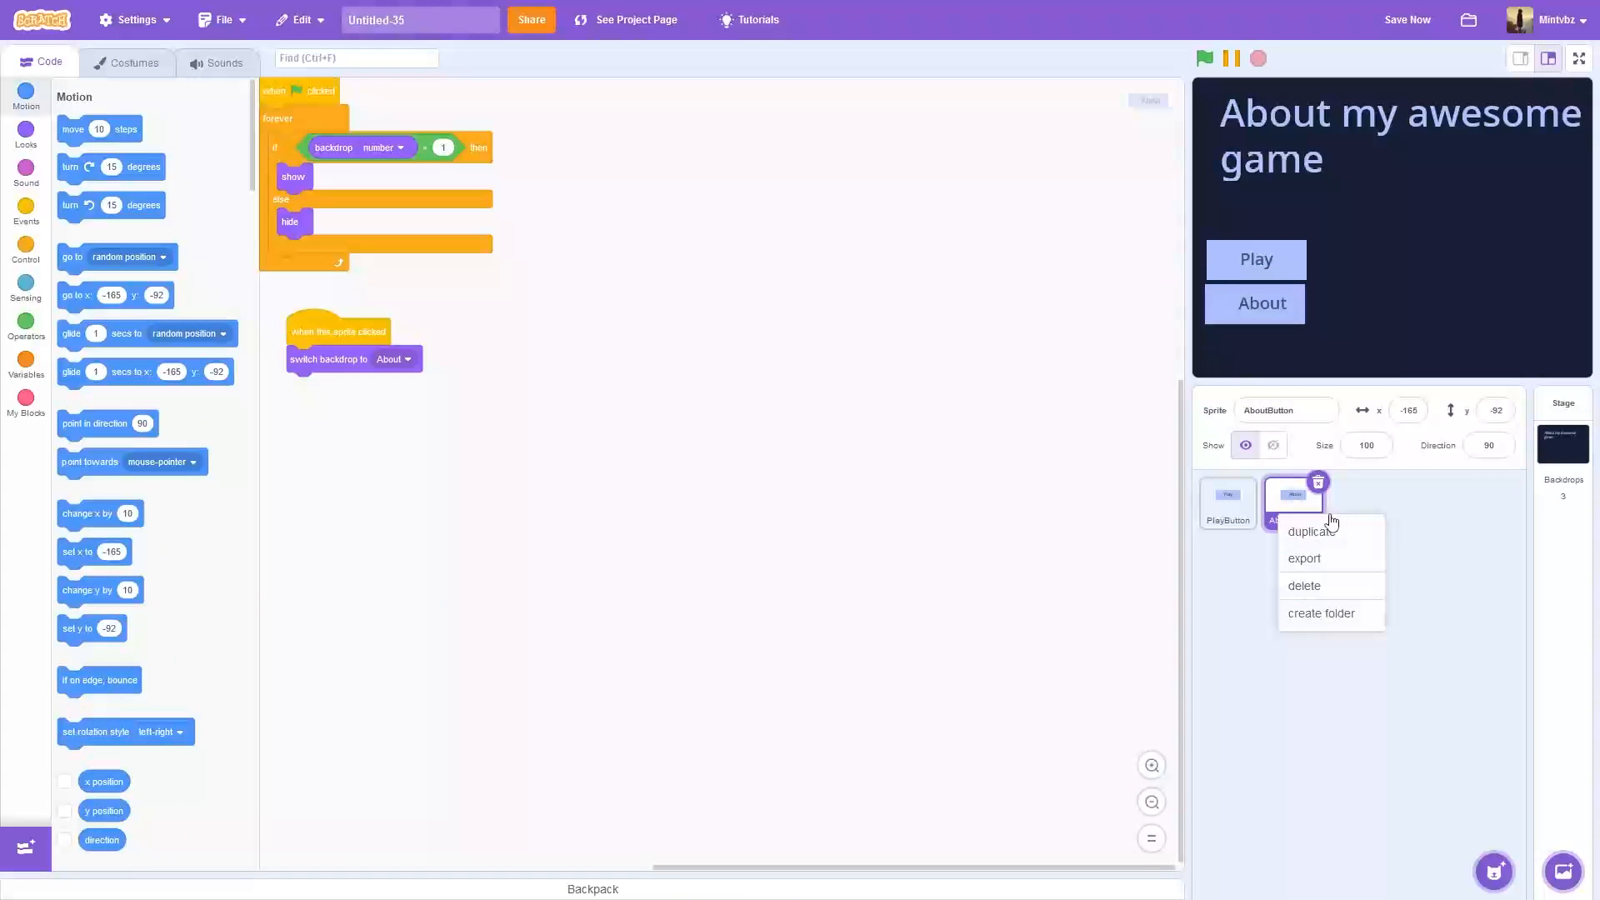
# Step: Duplicate AboutButton into a HomeButton sprite labelled 'Home'
pyautogui.click(1310, 530)
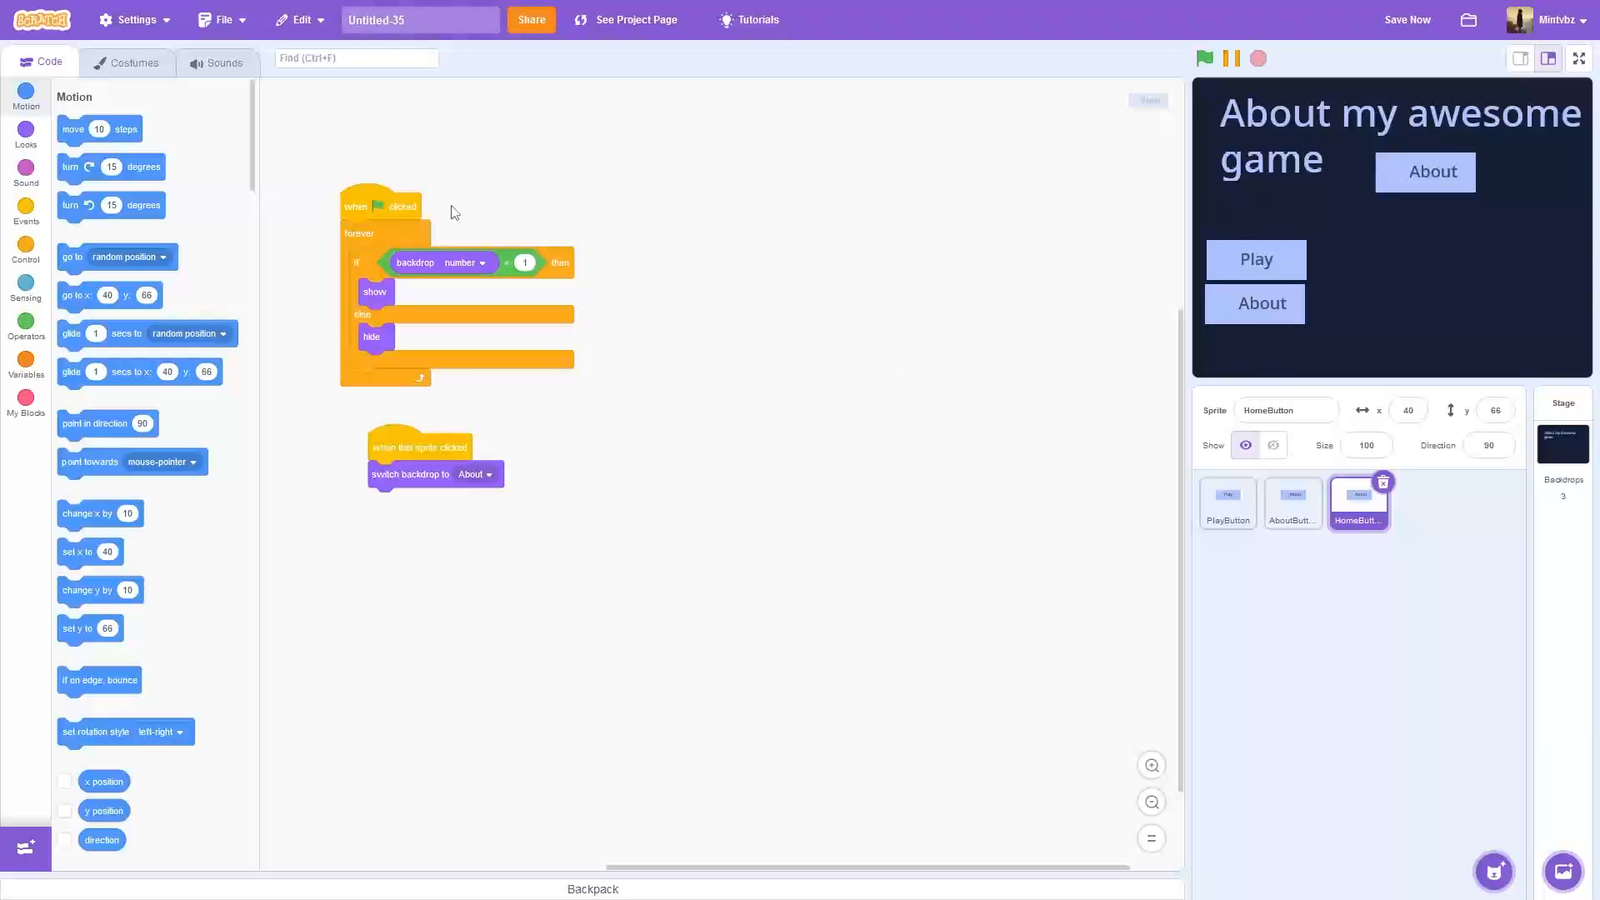
pyautogui.click(133, 61)
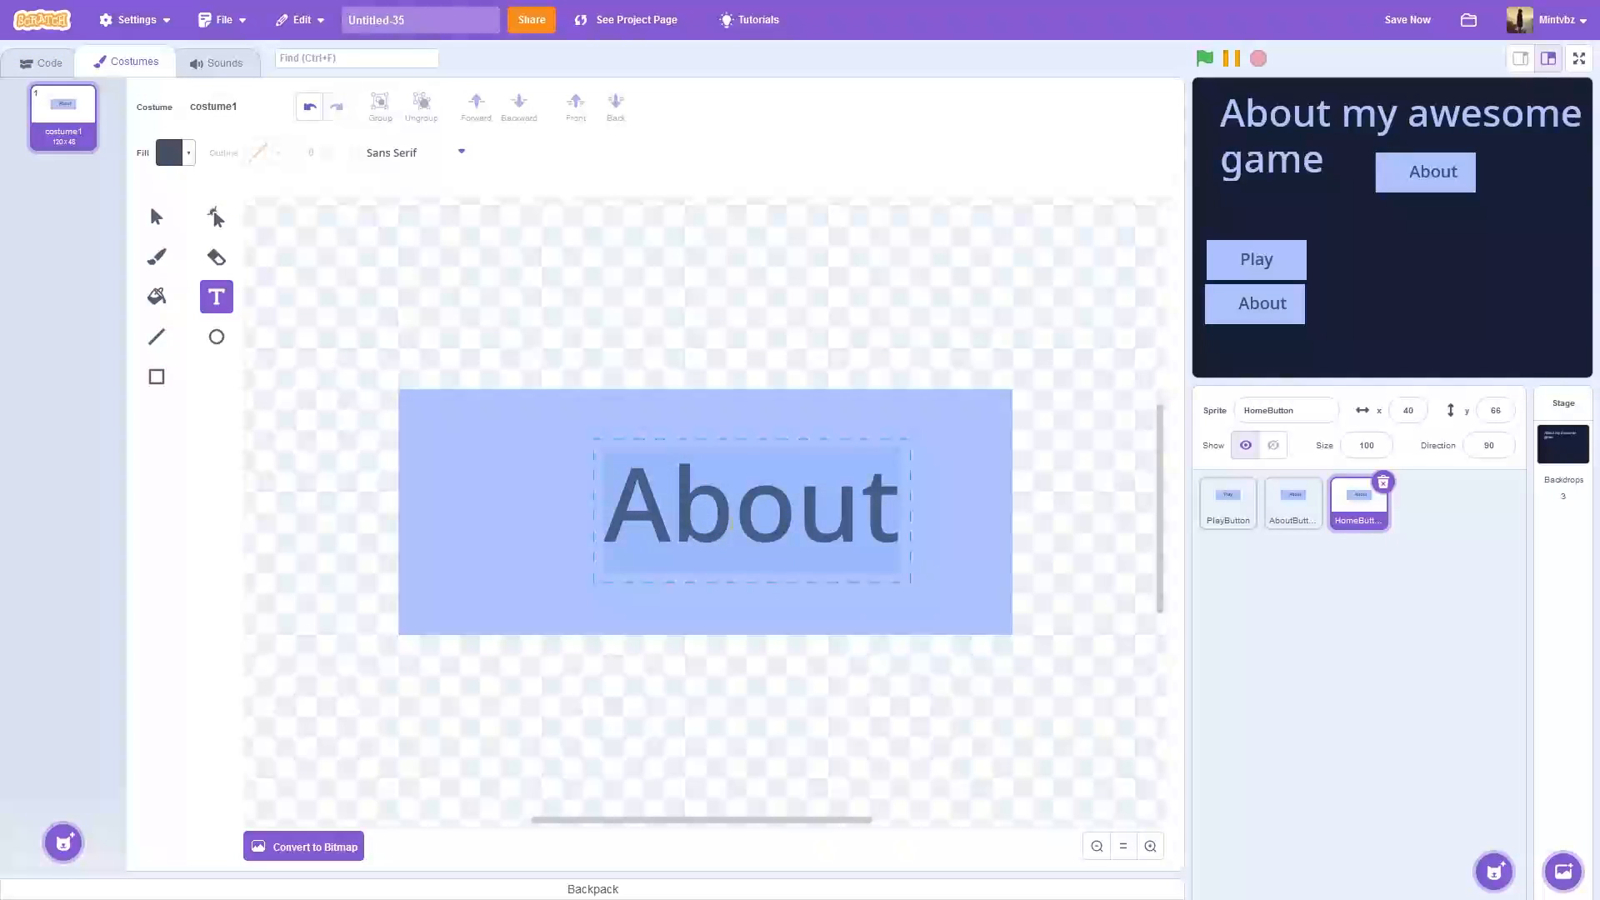
pyautogui.write('Home')
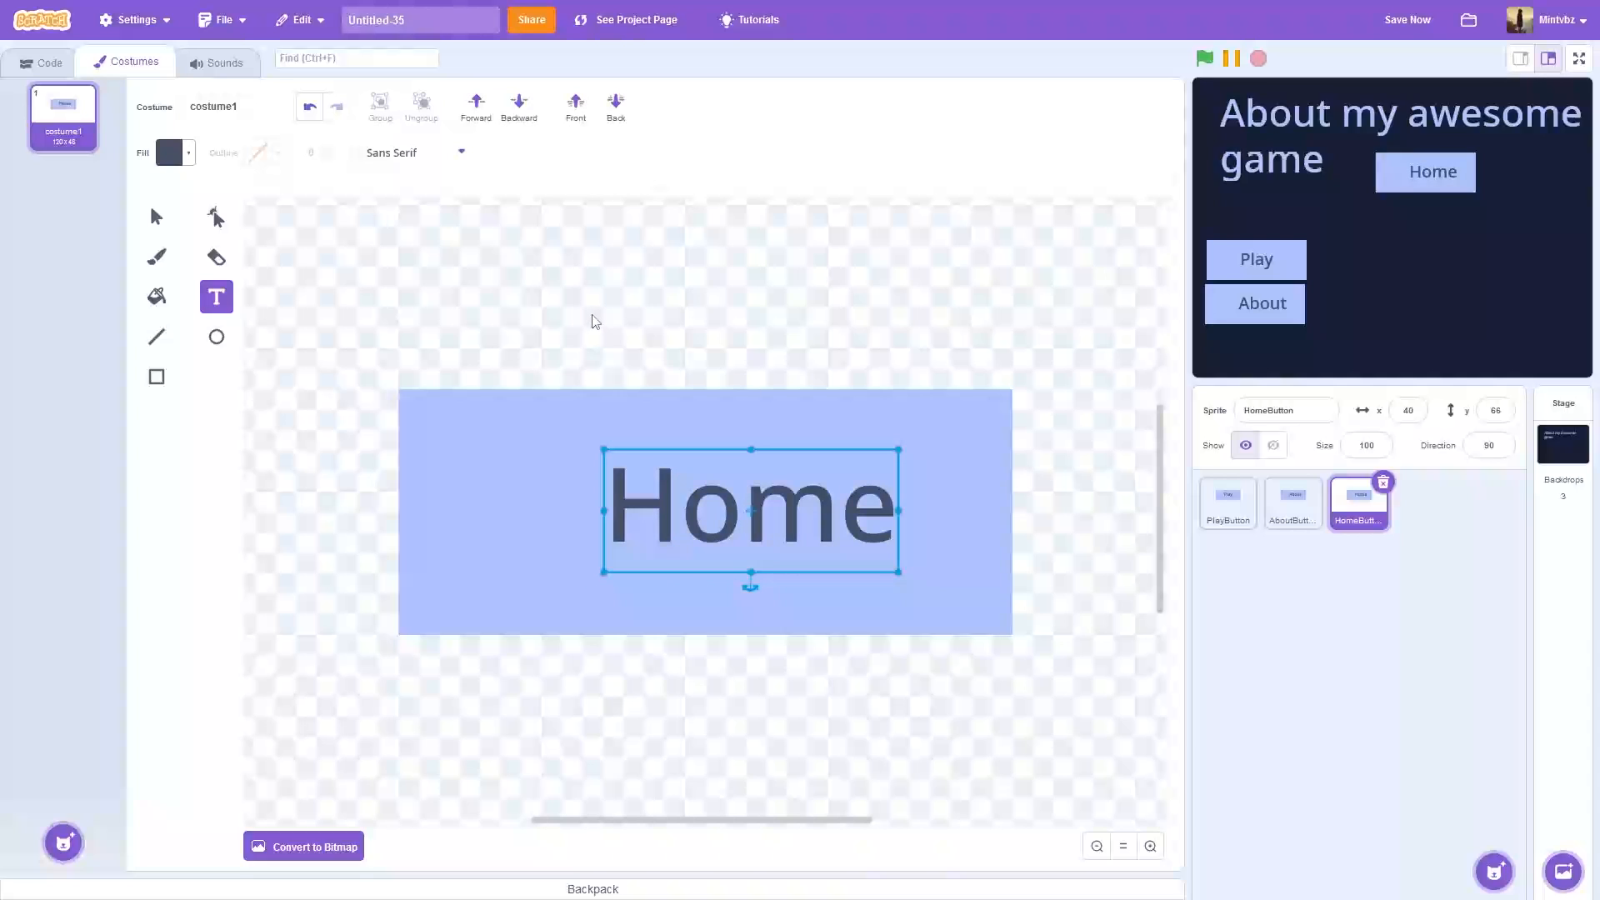
pyautogui.click(48, 61)
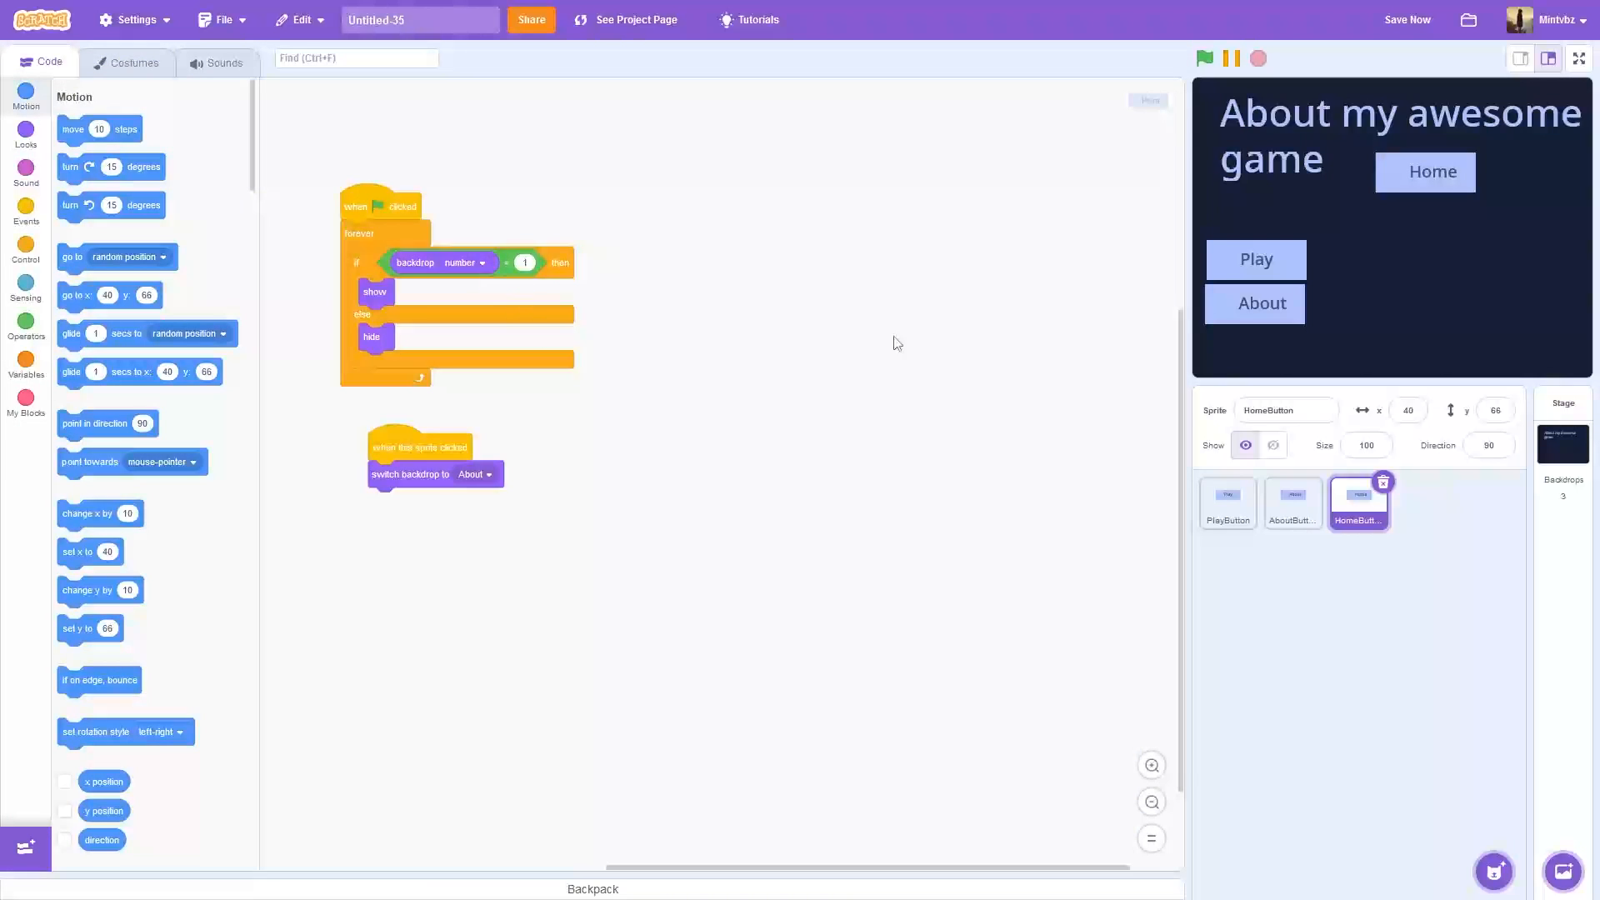
pyautogui.moveTo(539, 289)
pyautogui.write('2')
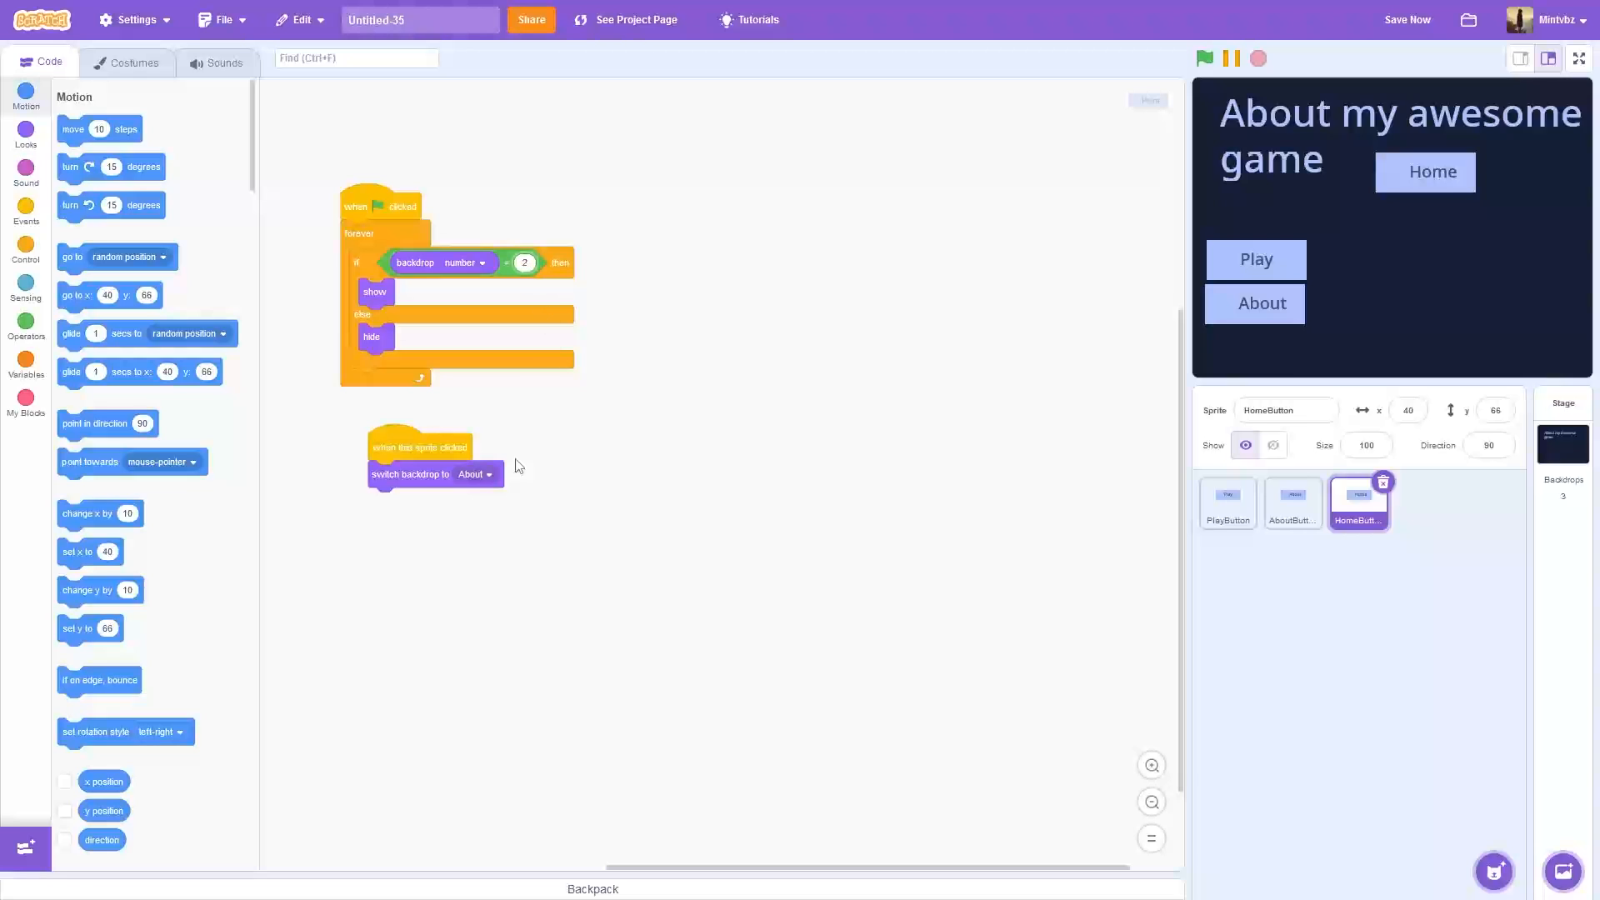
# Step: Make the Home button switch to the Menu backdrop when clicked, then run the project to test the buttons
pyautogui.click(475, 473)
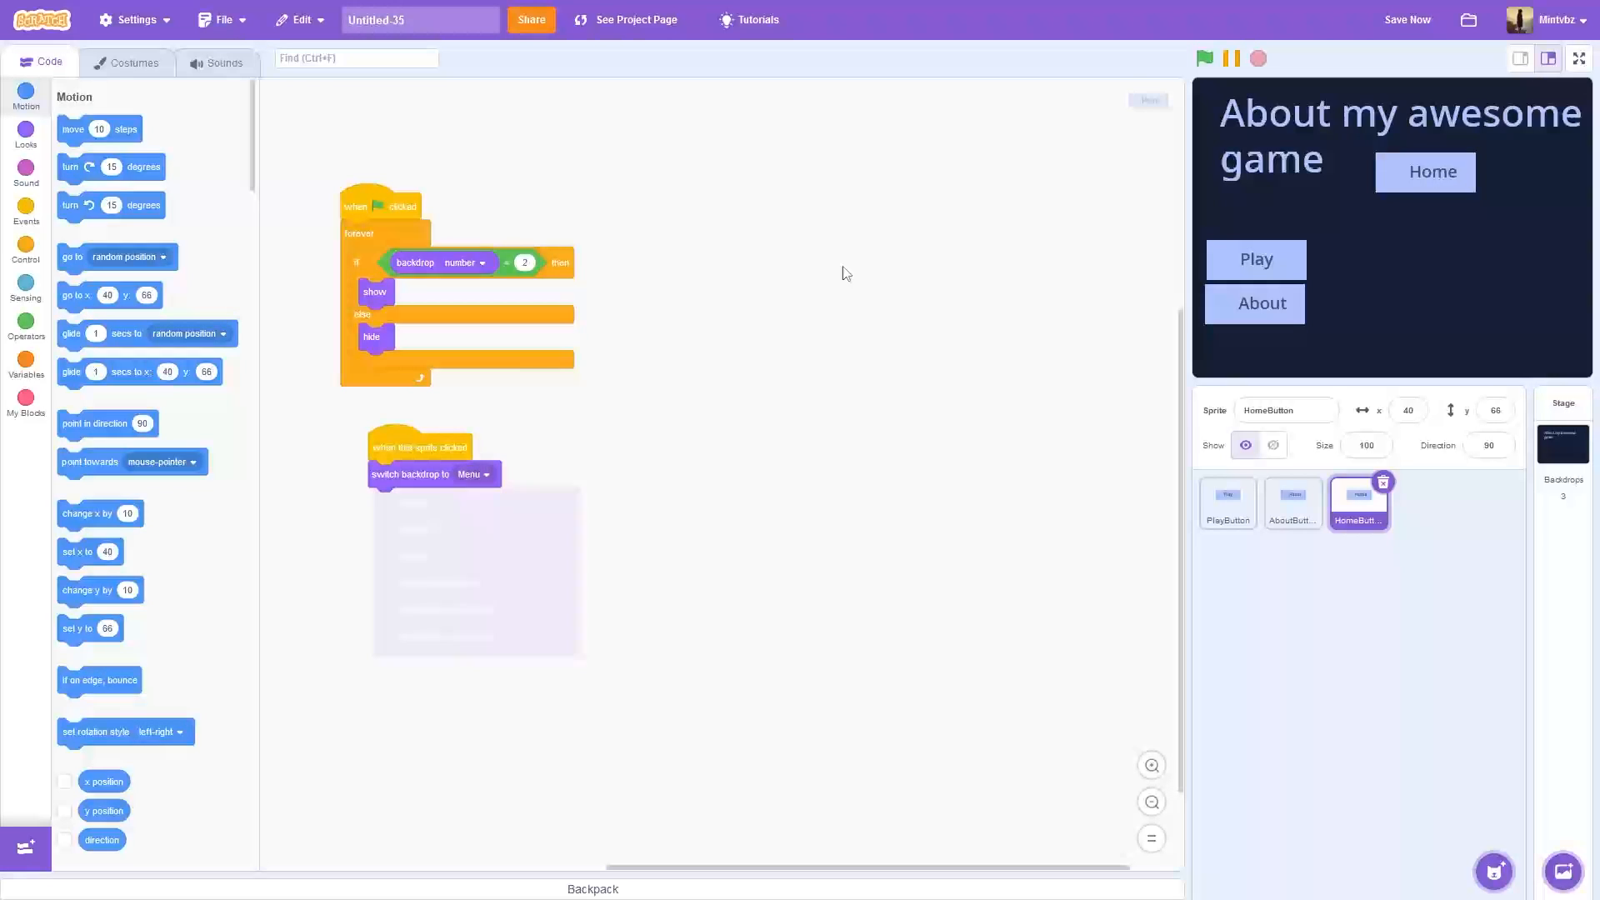
pyautogui.click(1203, 58)
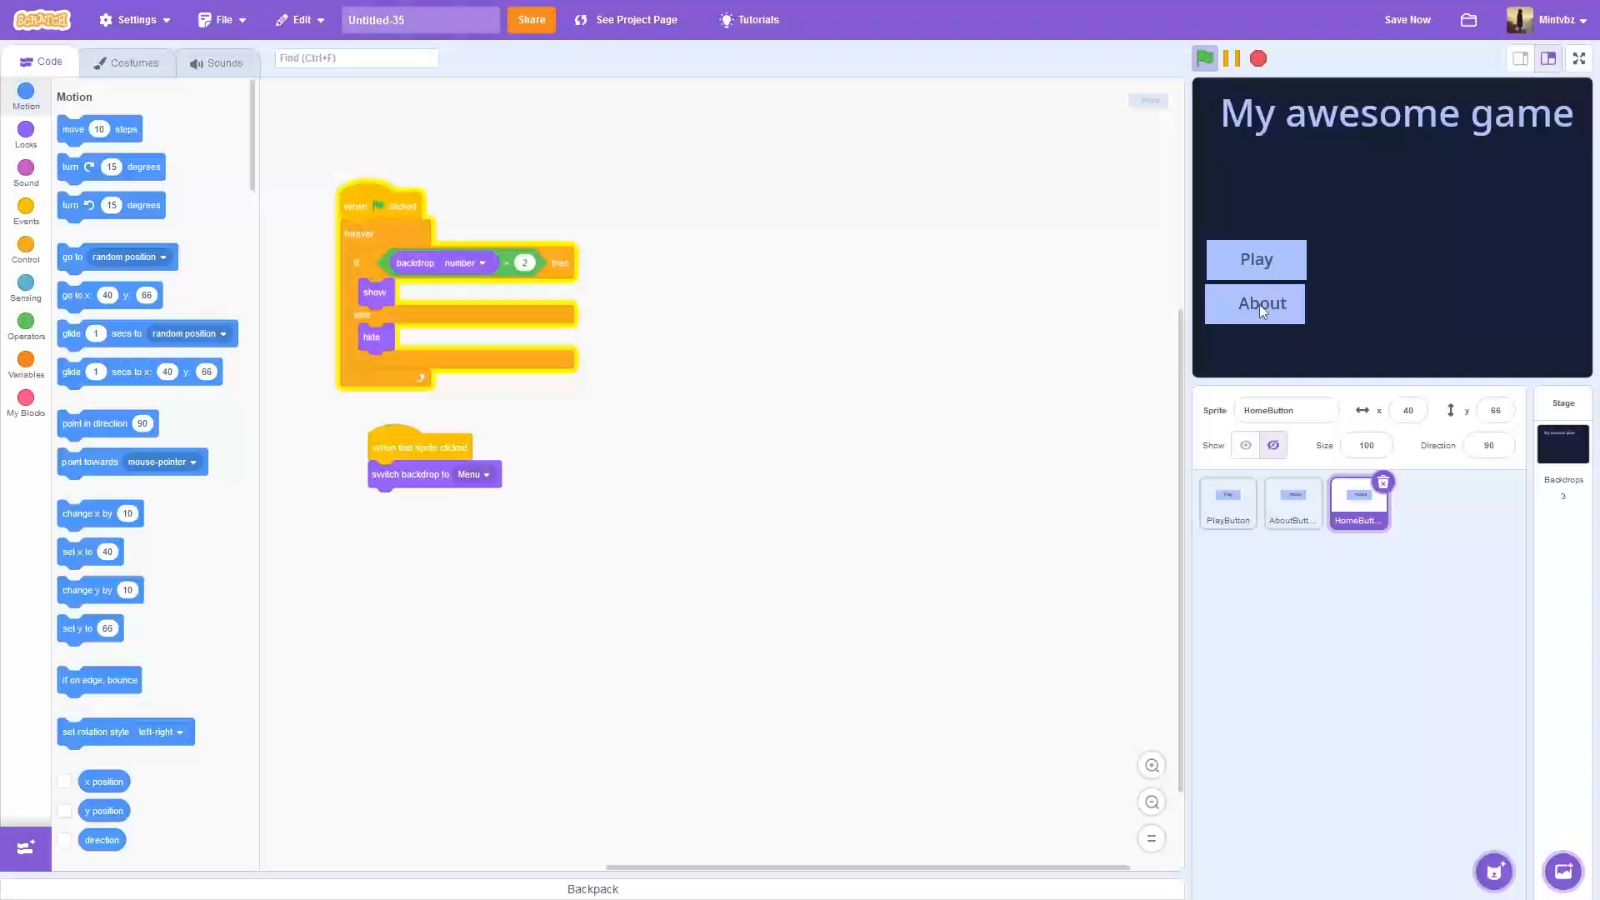
pyautogui.moveTo(1375, 243)
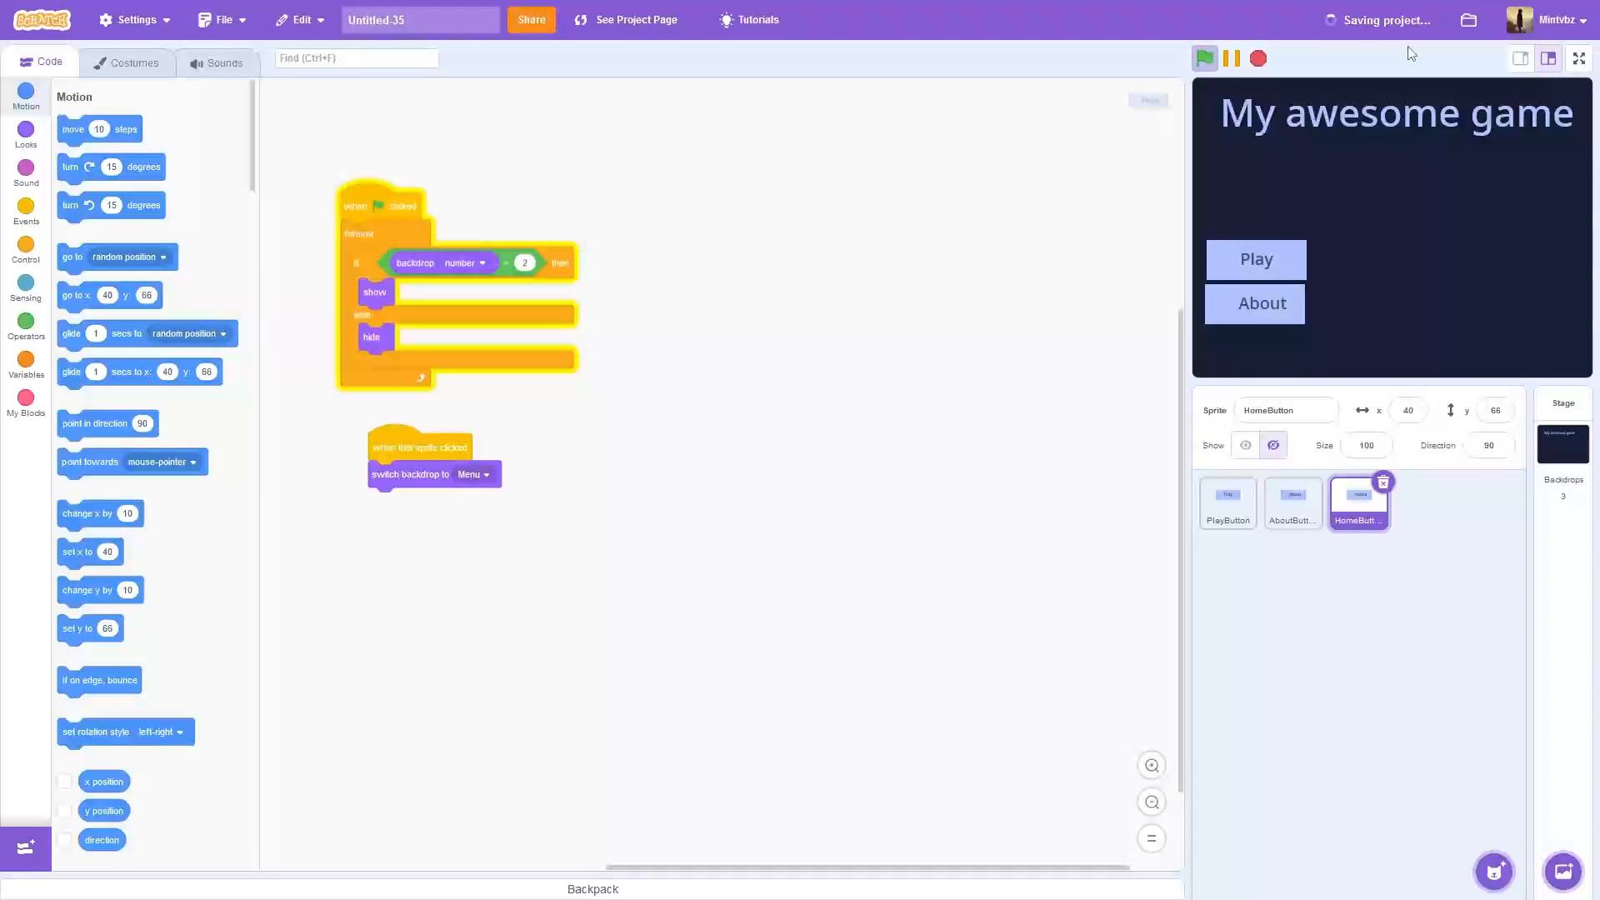
pyautogui.click(1228, 504)
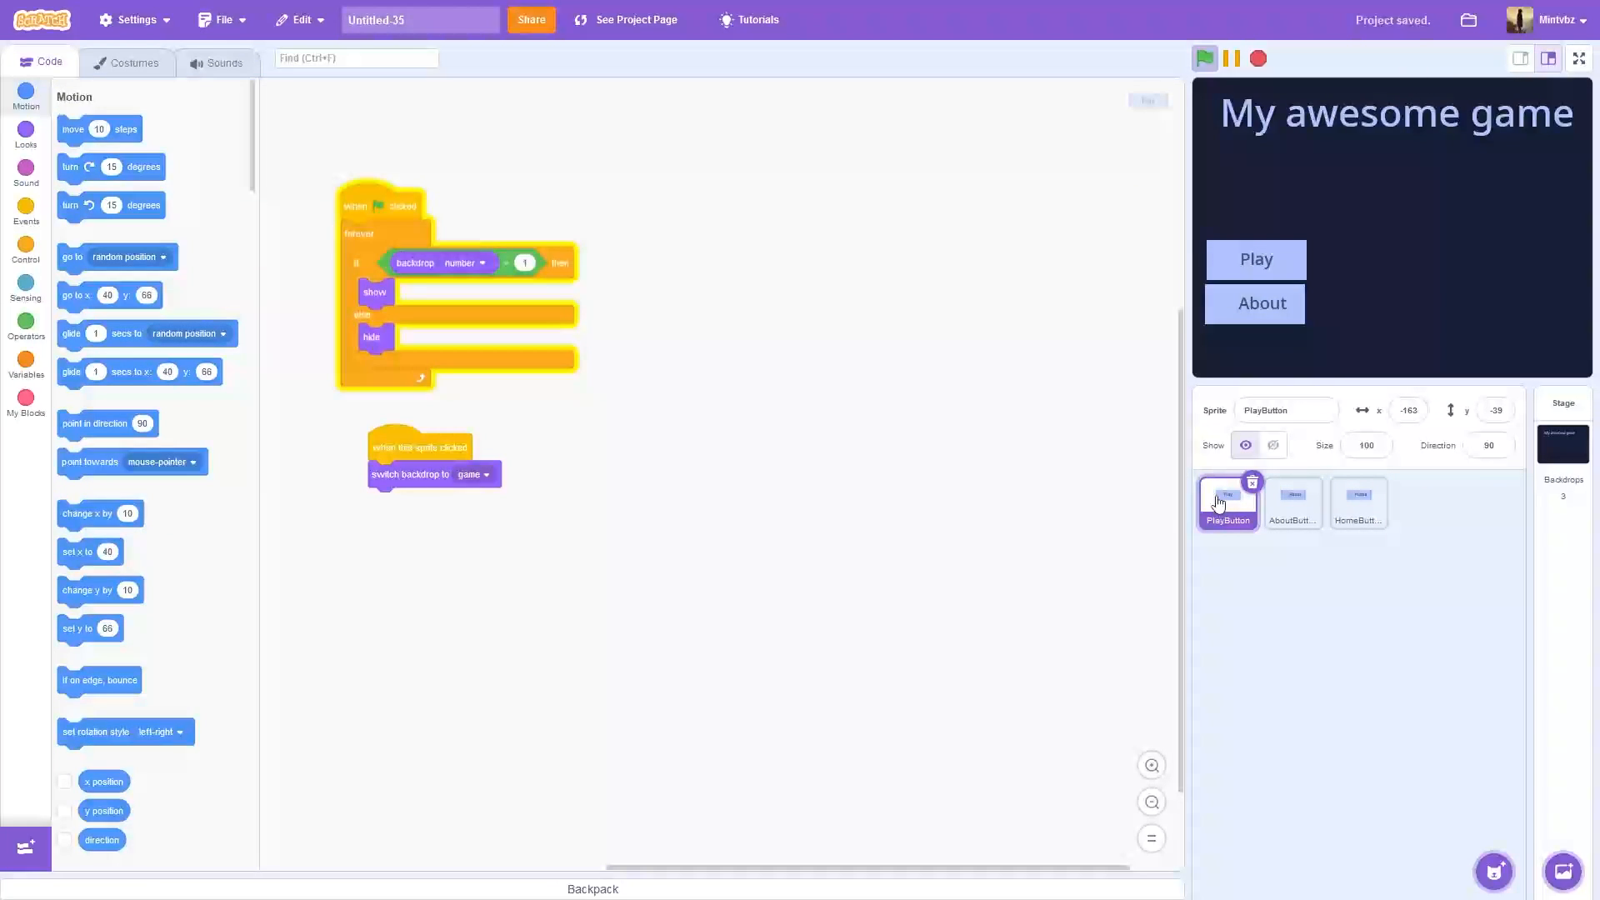
pyautogui.moveTo(1170, 512)
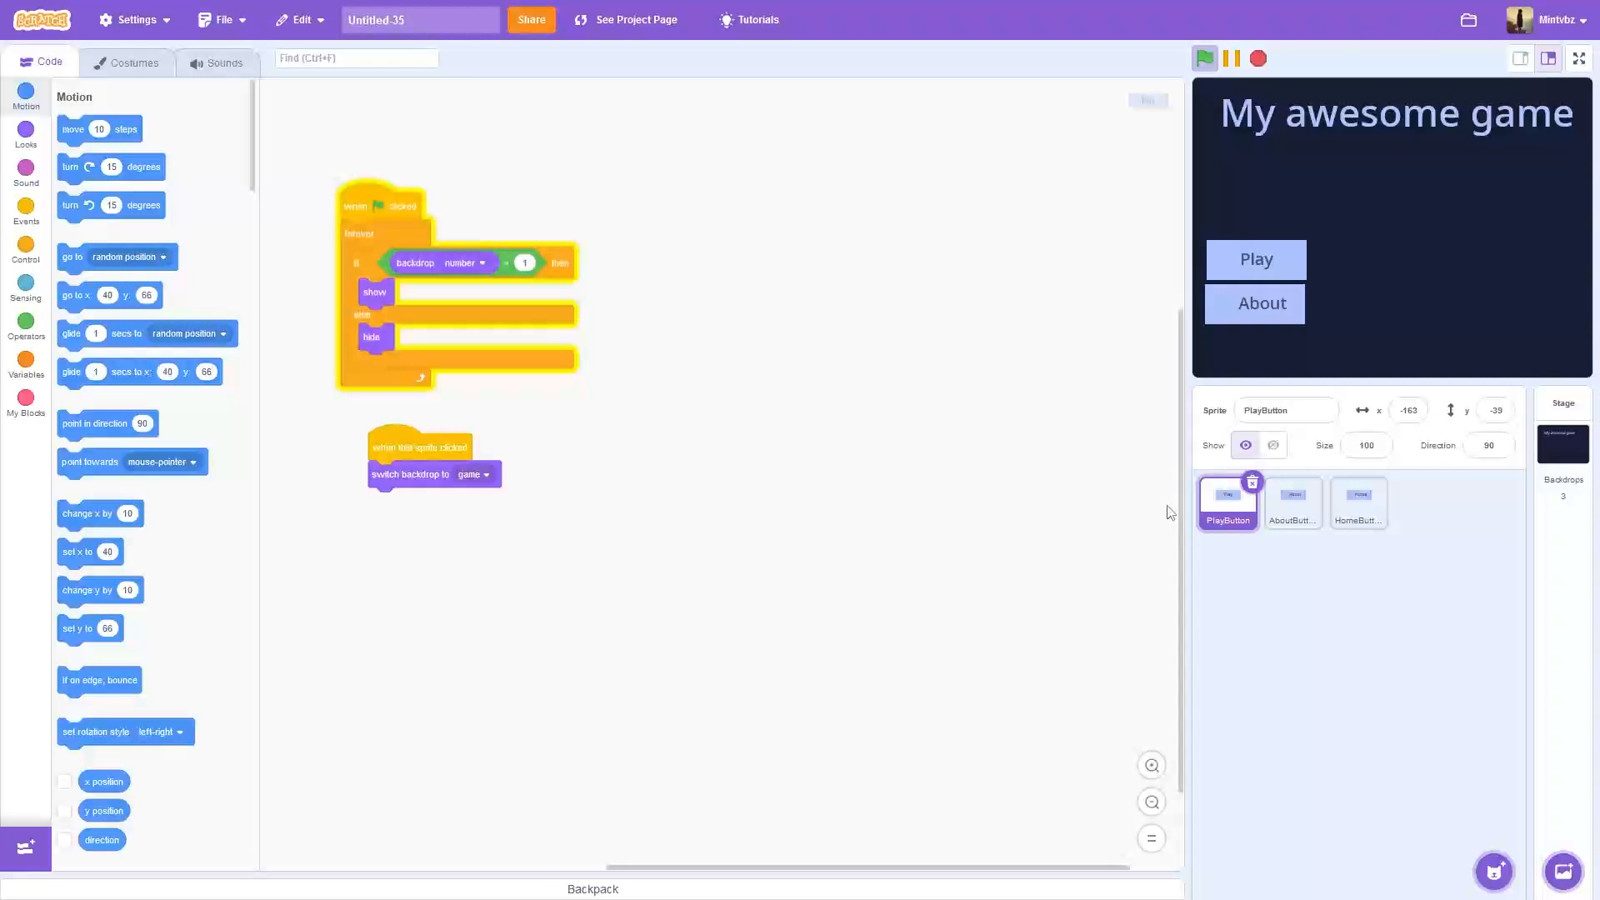